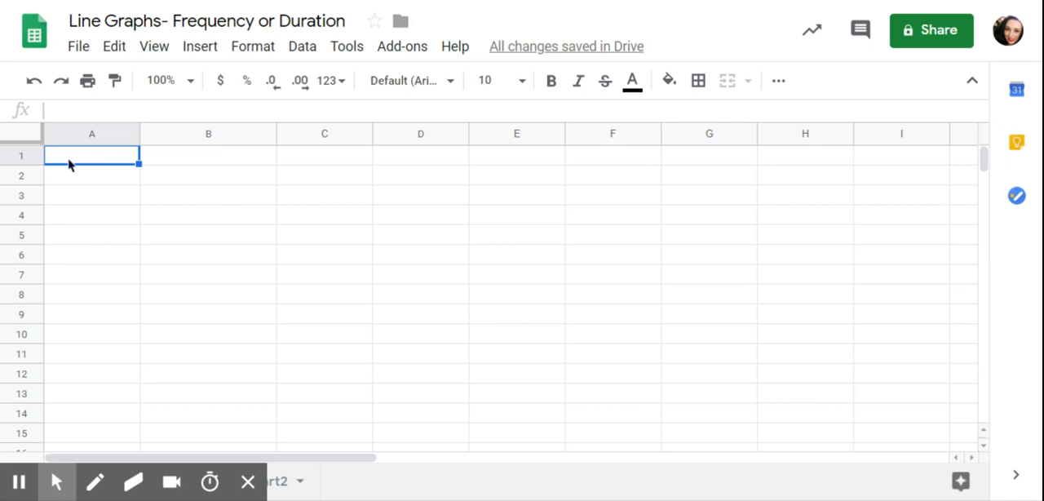
pyautogui.moveTo(91, 159)
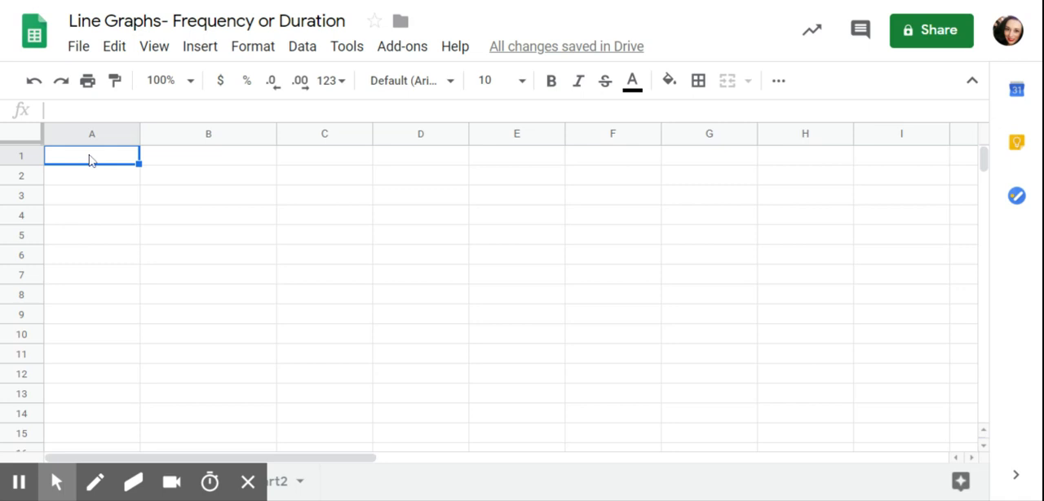
# Enter the heading 'Date' in cell A1.
pyautogui.write('Da')
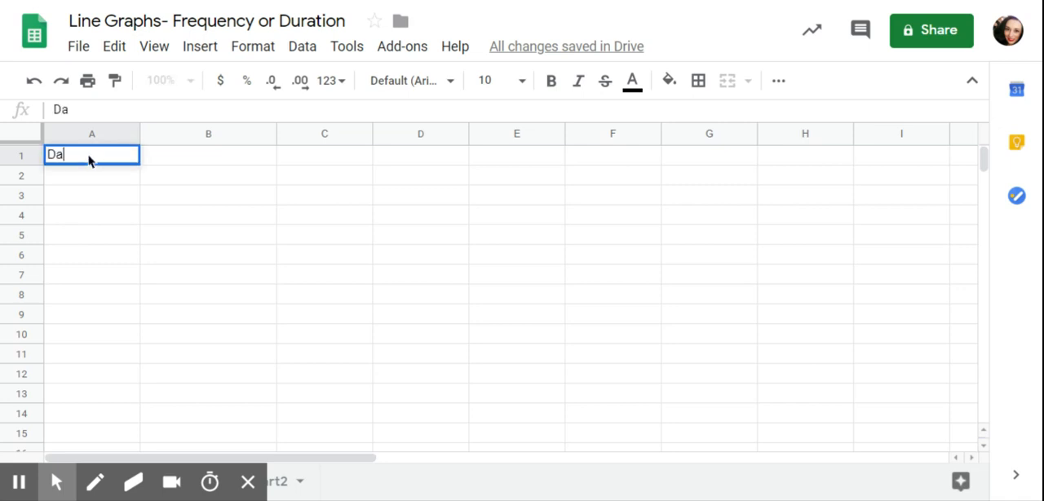
pyautogui.write('te')
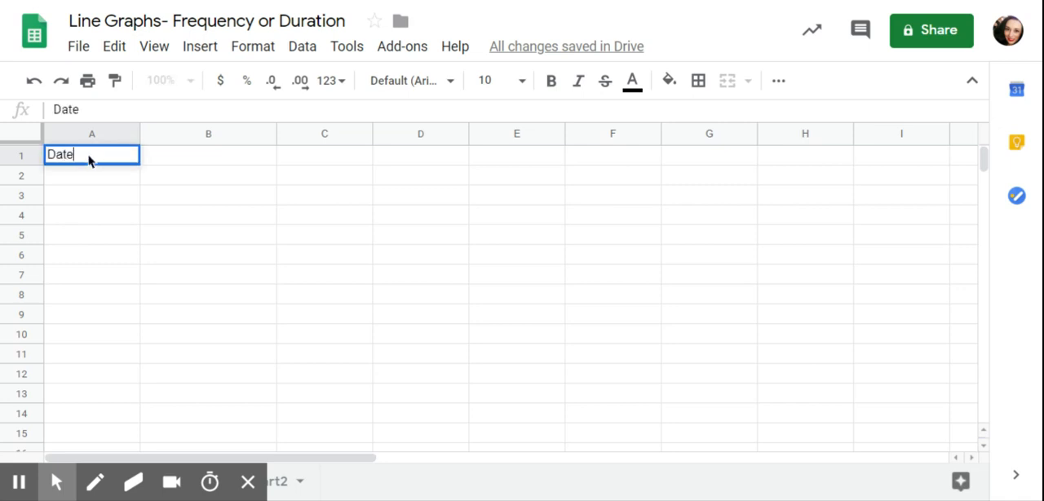
pyautogui.press('Tab')
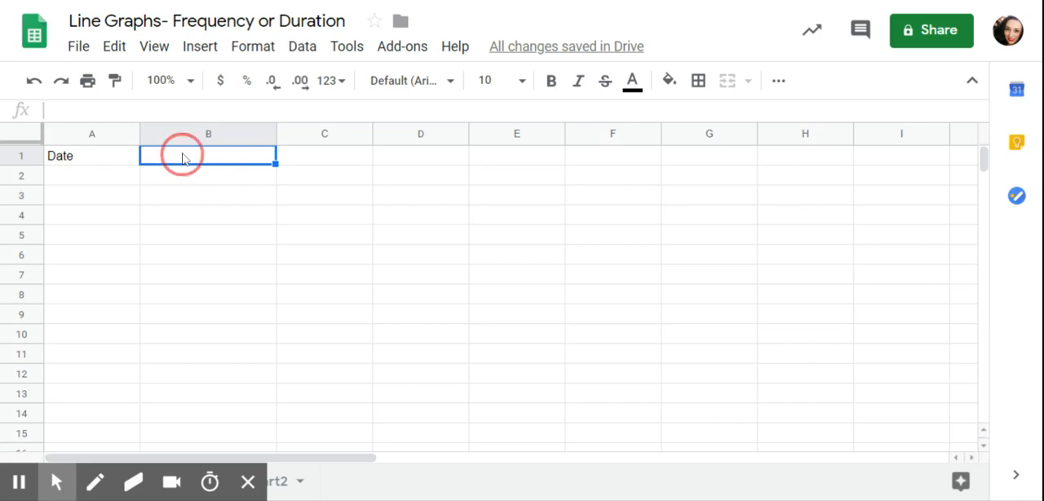
# Enter the heading 'Total episode of non-compliance per day' in cell B1.
pyautogui.click(207, 155)
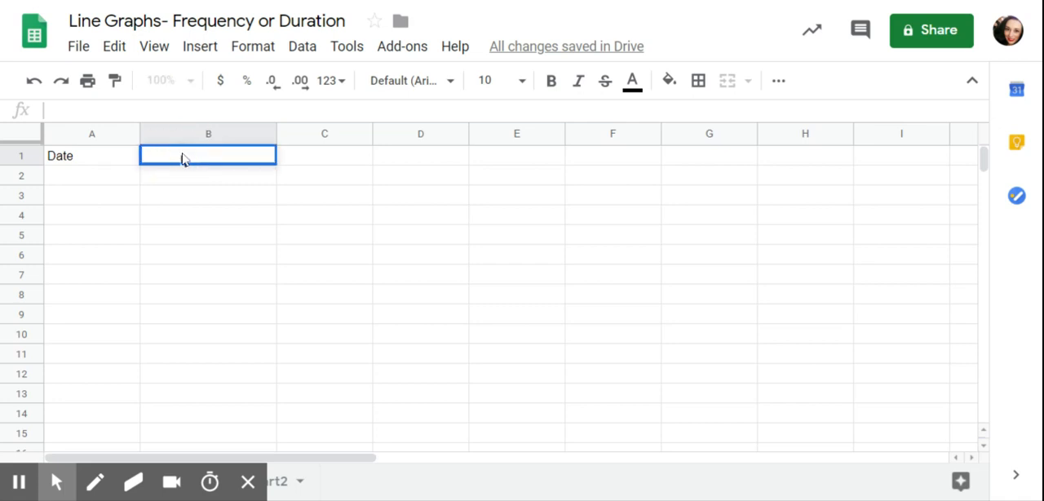
pyautogui.write('Total')
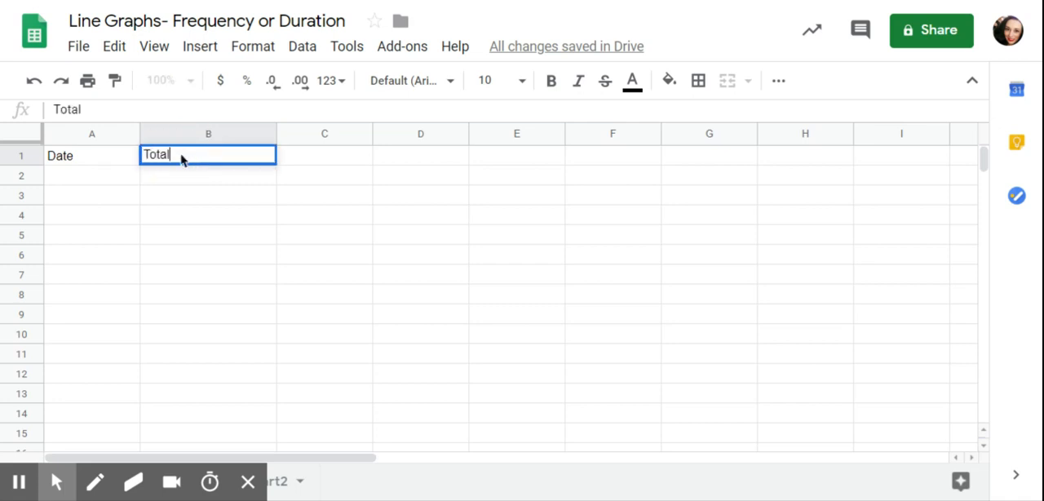
pyautogui.write('pei')
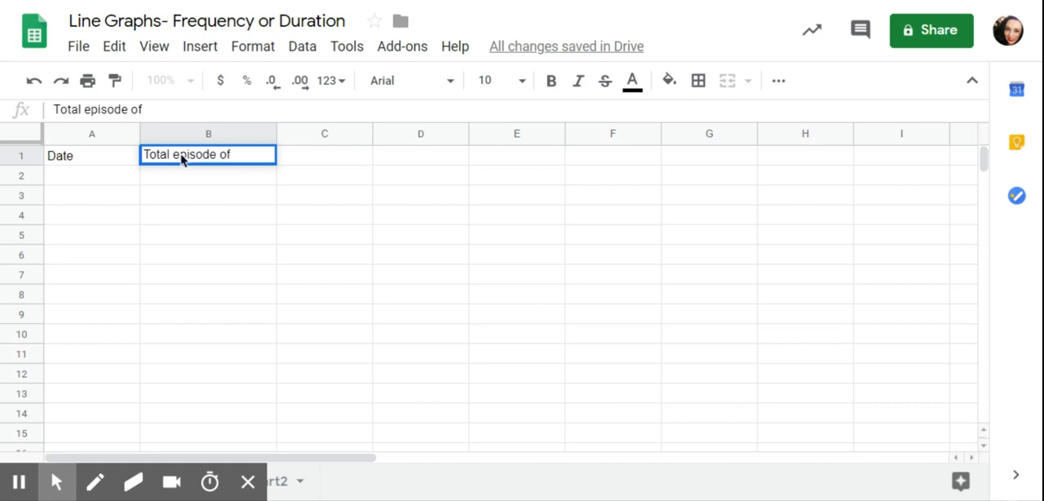
pyautogui.write('non-comp')
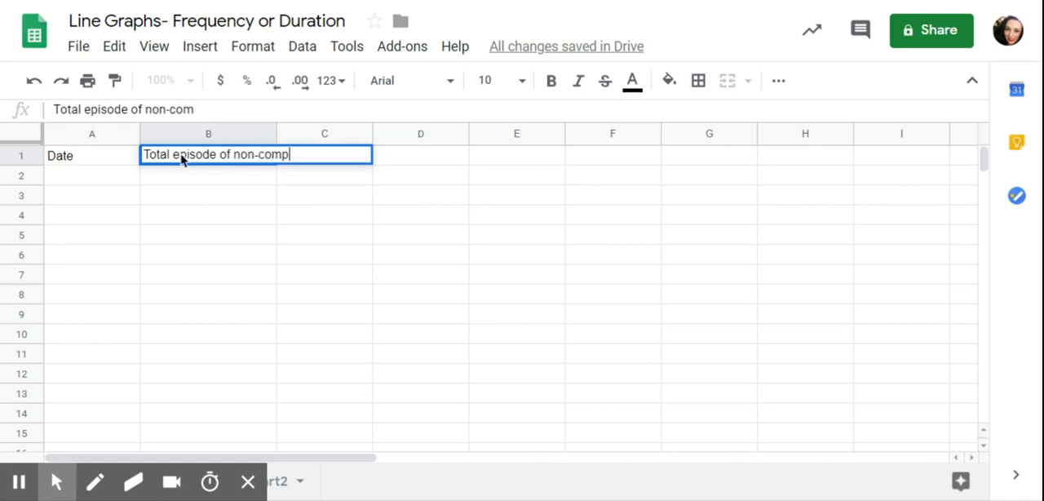
pyautogui.write('liance per')
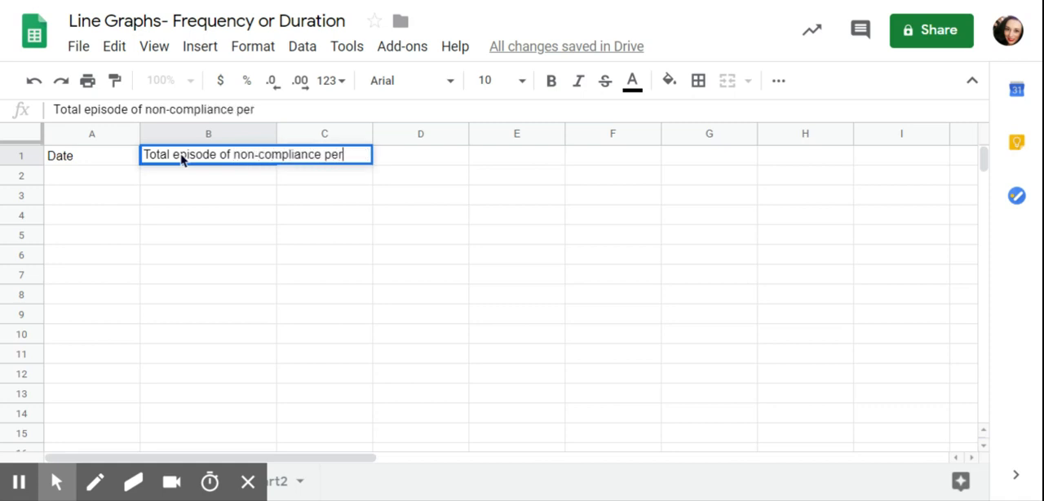
pyautogui.write('day')
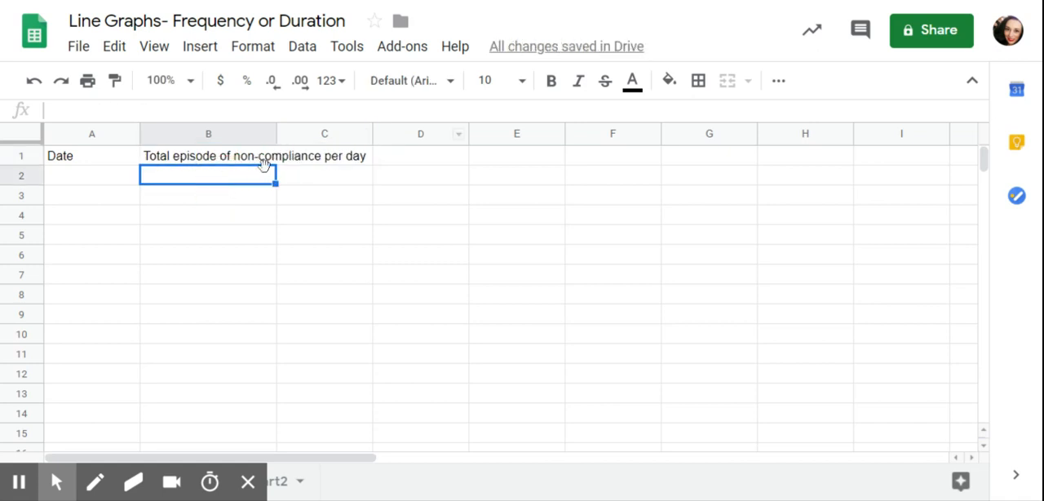
# Apply Wrap text wrapping to the B1 heading so it spans several lines.
pyautogui.click(209, 157)
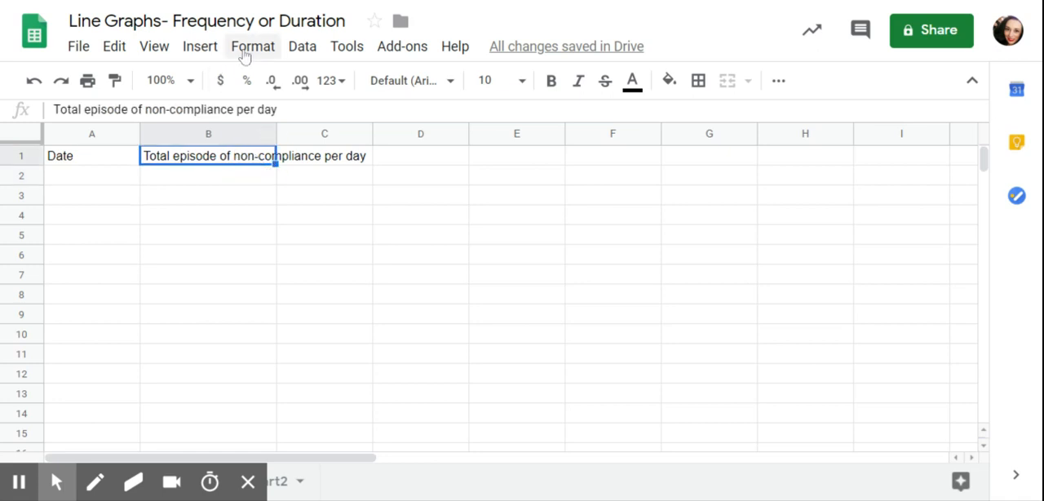
pyautogui.click(253, 46)
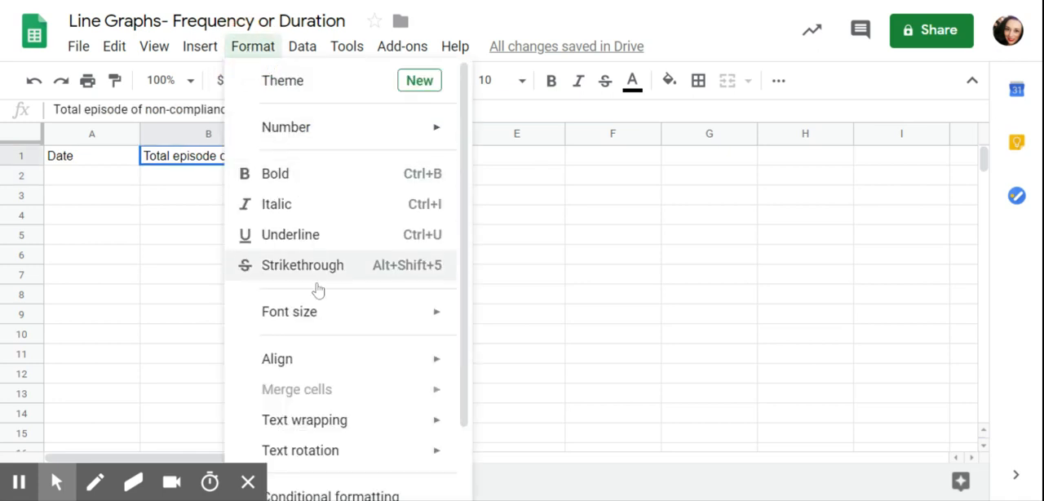
pyautogui.click(303, 419)
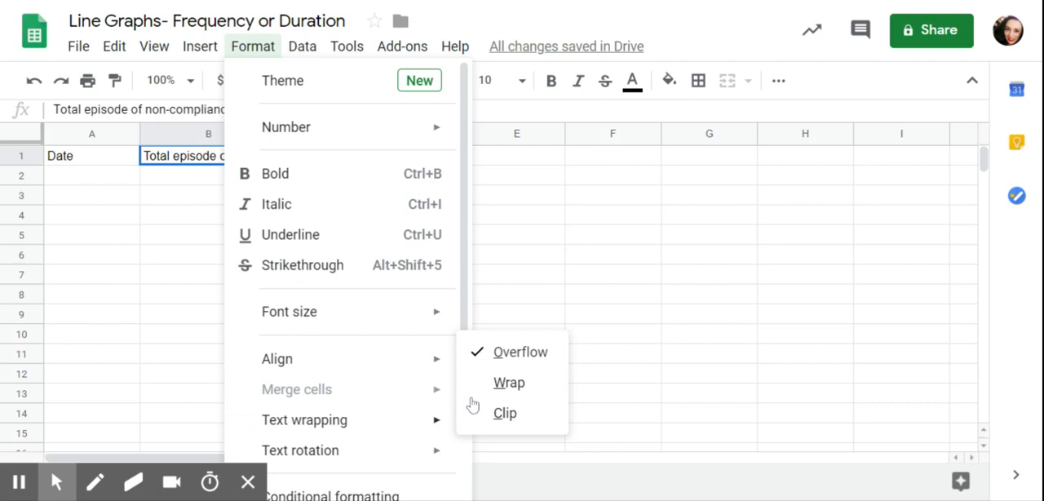
pyautogui.click(509, 382)
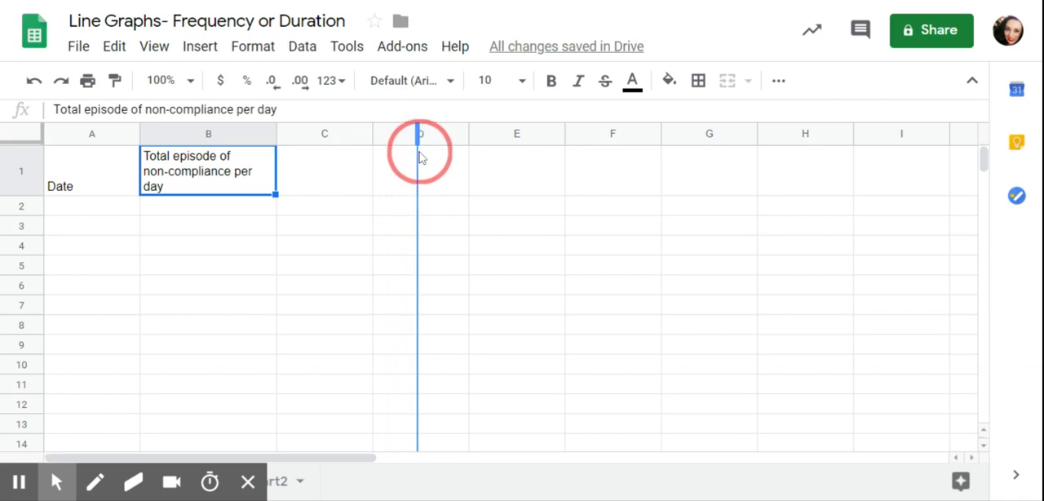
# Enter the heading 'Total duration of non-compliance' in cell C1.
pyautogui.click(349, 170)
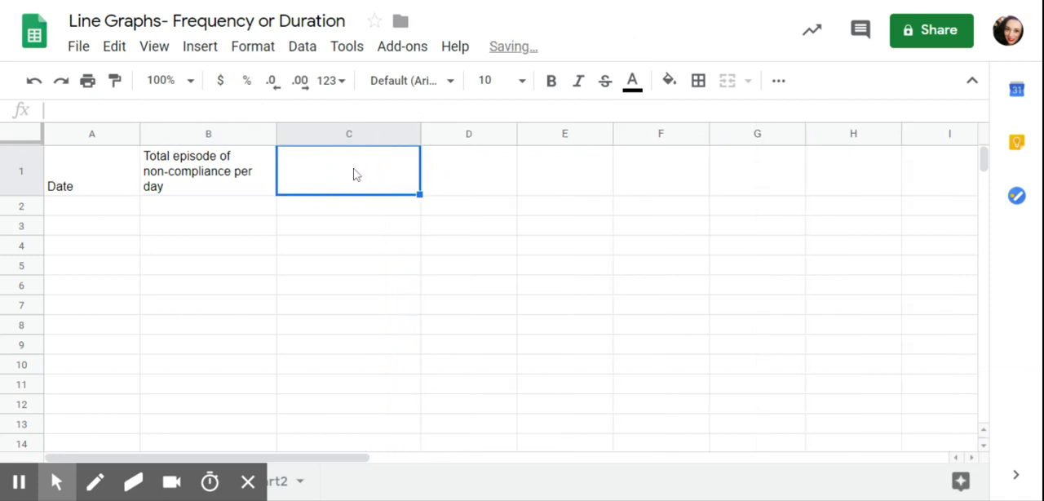
pyautogui.write('Total duration')
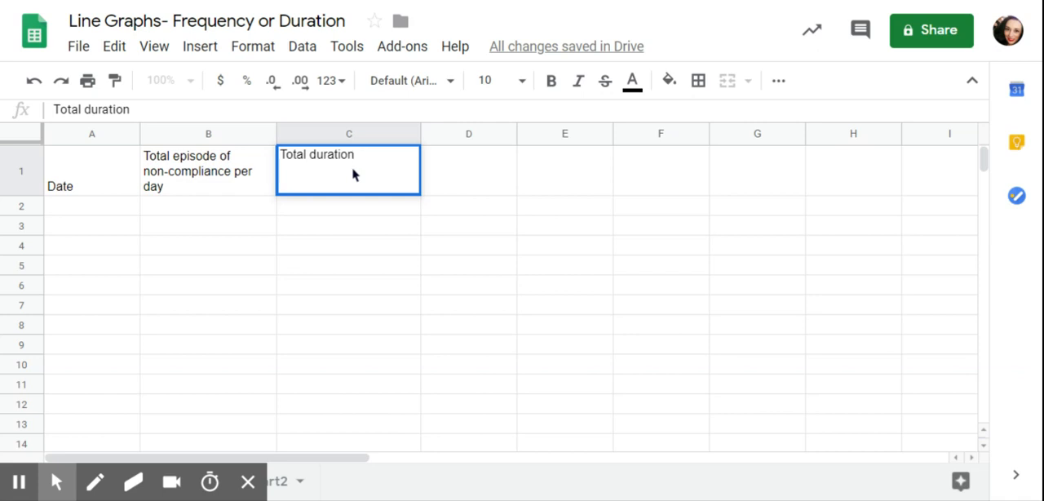
pyautogui.write('of n')
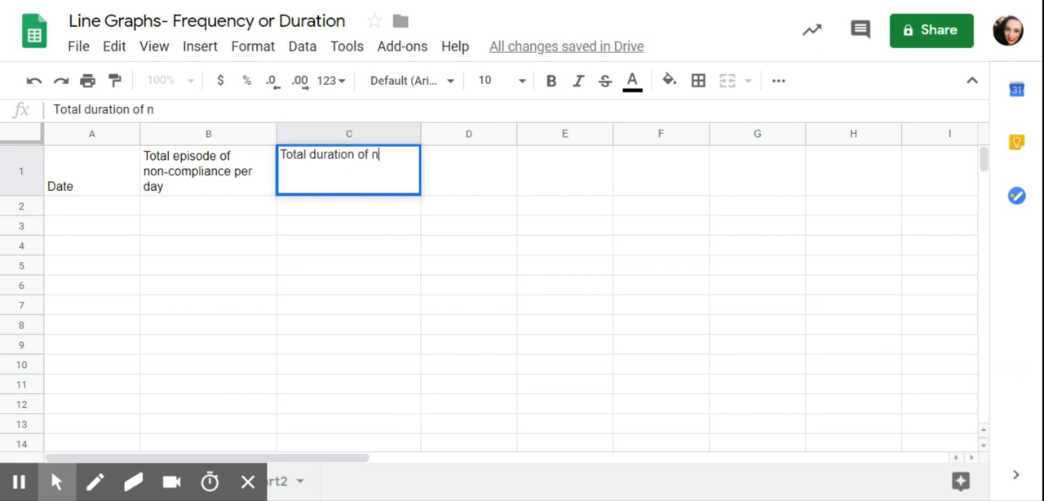
pyautogui.write('on-com')
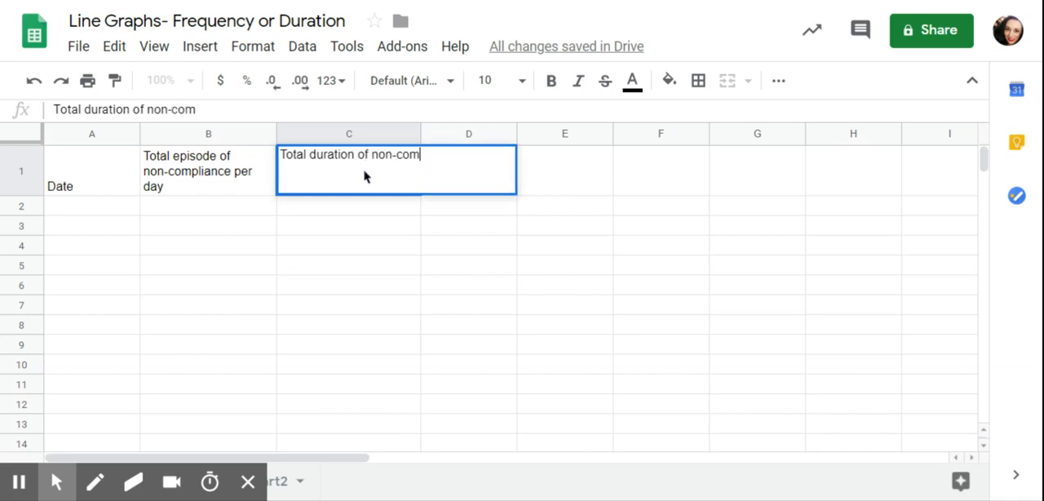
pyautogui.write('pliance')
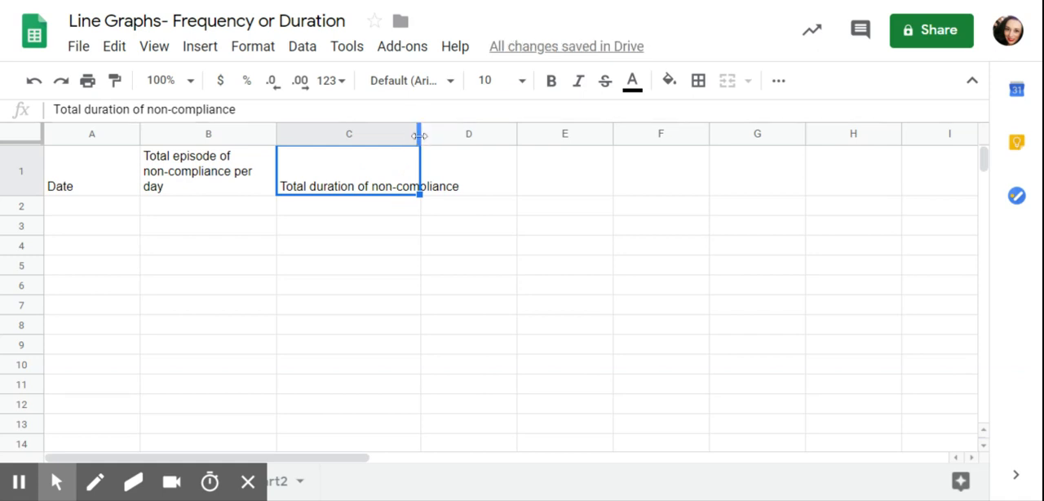
# Widen column C so the wrapped duration heading fits, then move to A2.
pyautogui.moveTo(421, 134); pyautogui.dragTo(481, 134)
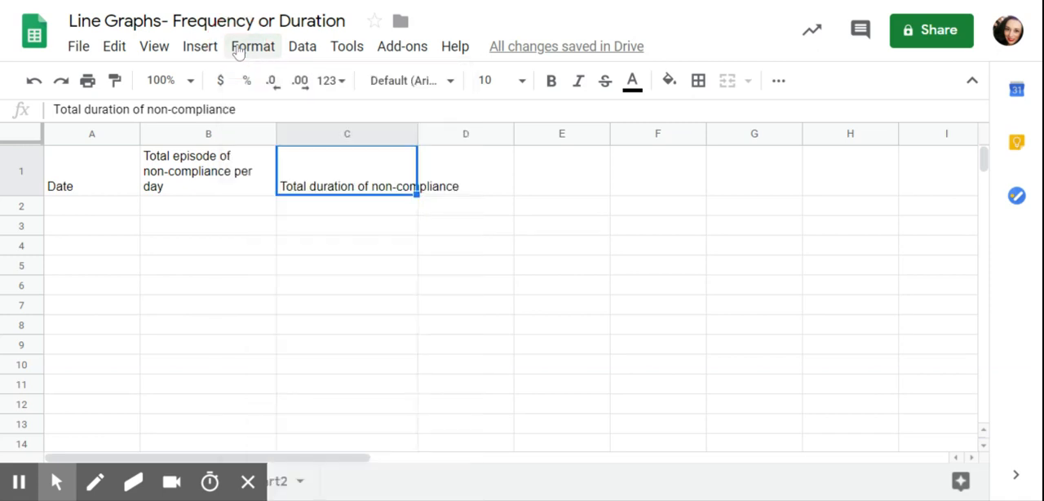
pyautogui.click(253, 46)
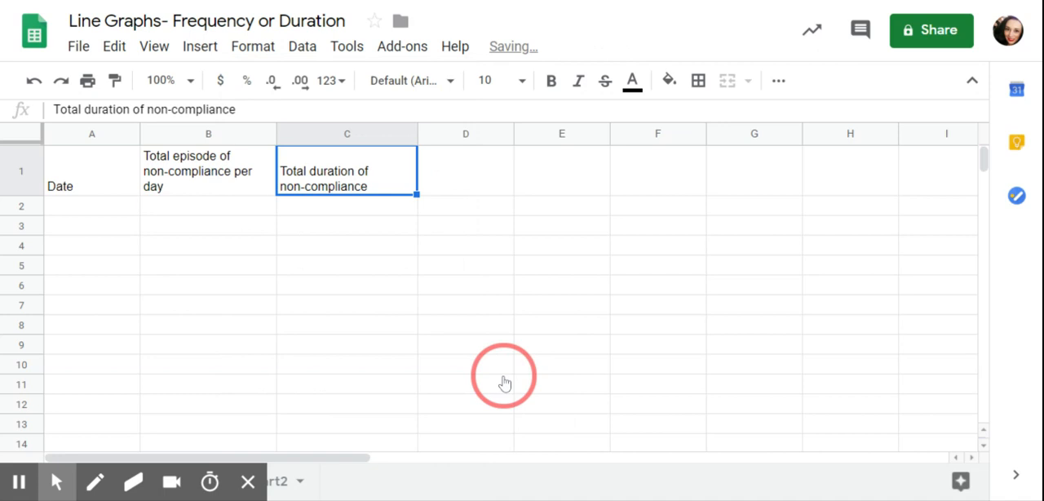
pyautogui.click(91, 206)
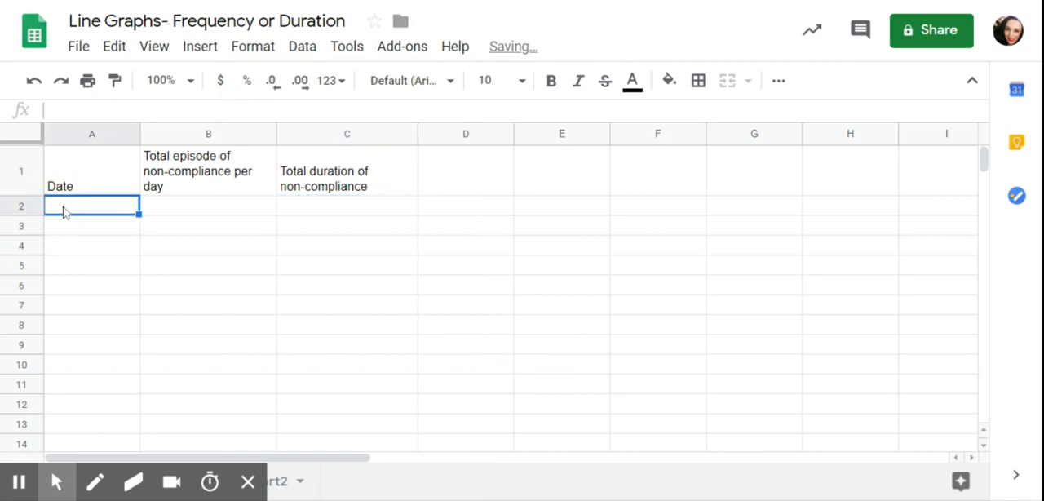
# Enter 10-01-2019 in A2 and fill the dates down through 10-04-2019 in A5.
pyautogui.write('10-01-2019')
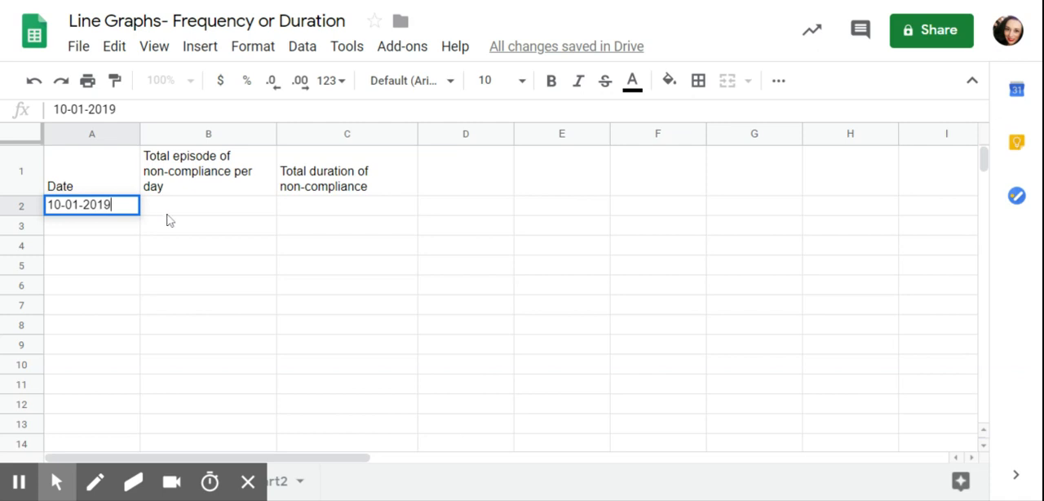
pyautogui.press('enter')
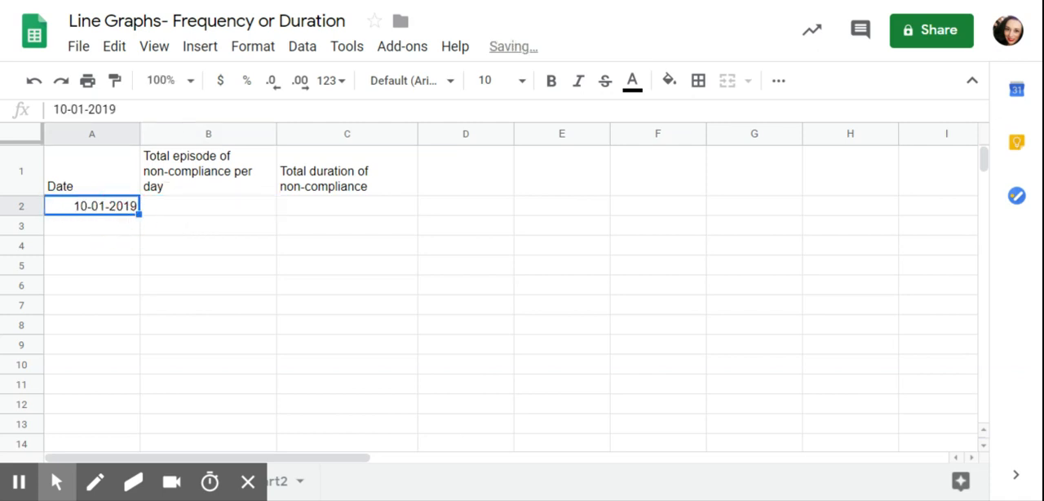
pyautogui.click(134, 269)
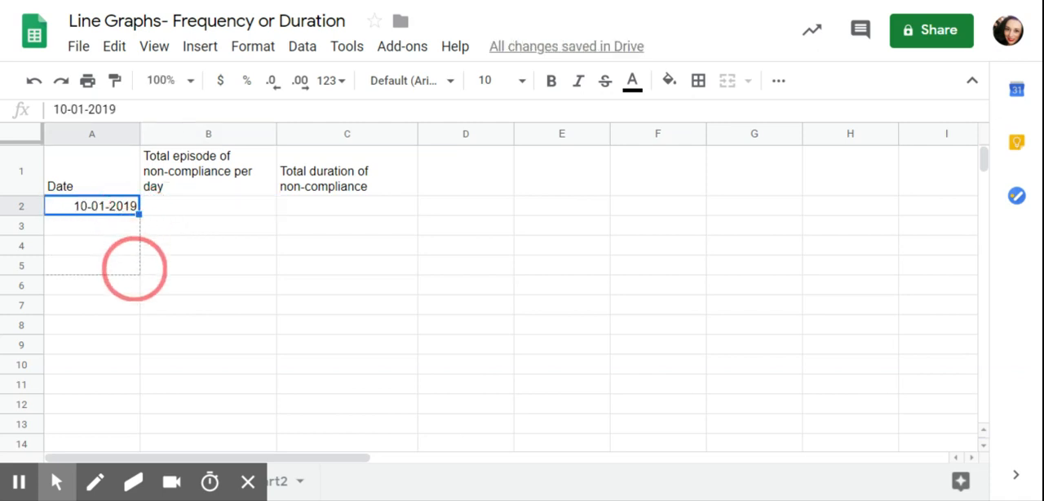
pyautogui.moveTo(137, 210); pyautogui.dragTo(137, 271)
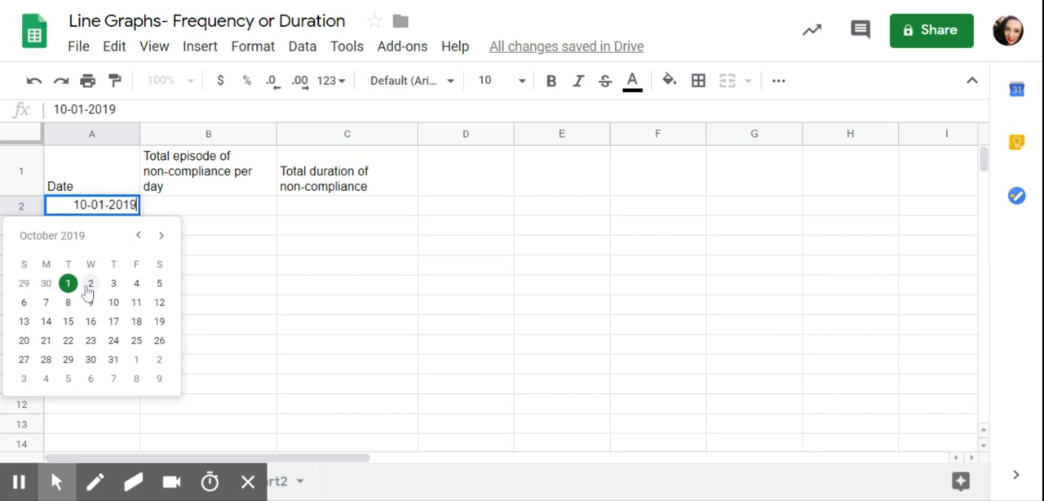
pyautogui.moveTo(137, 284)
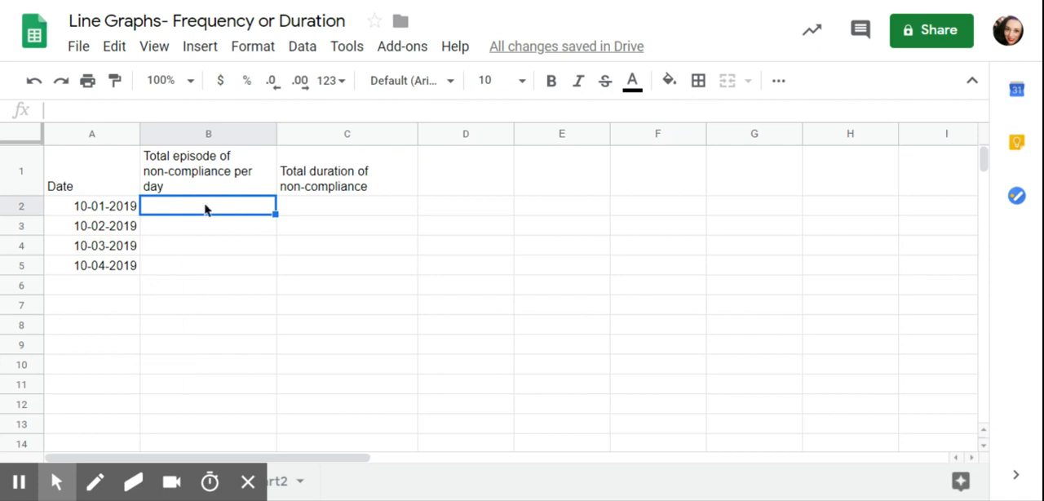
# Enter episode counts 5, 4, 10 and 2 down the Total episode column.
pyautogui.write('5')
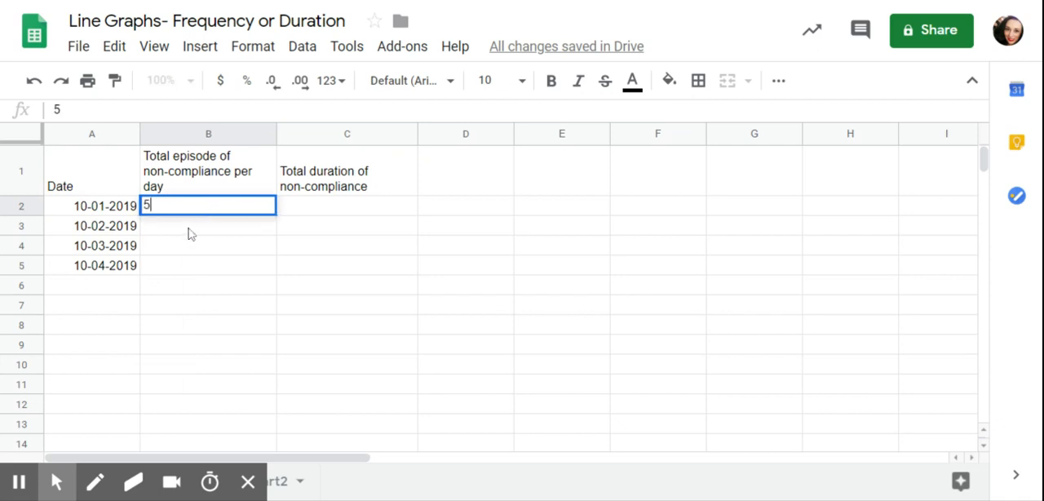
pyautogui.write('4')
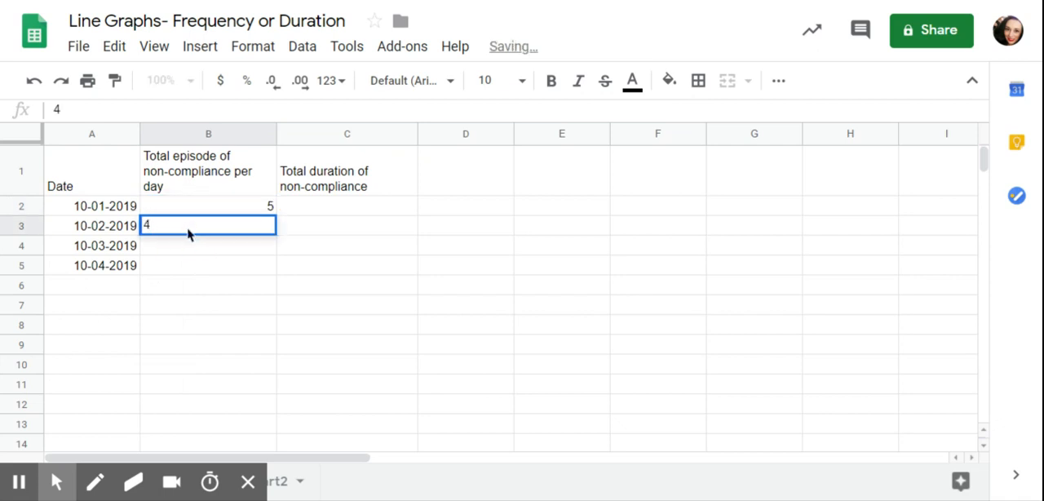
pyautogui.write('10')
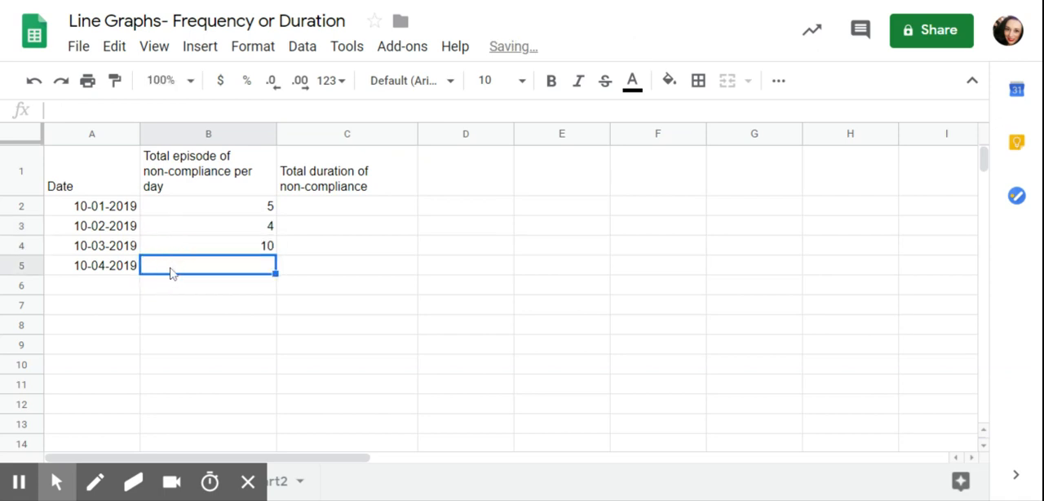
pyautogui.write('2')
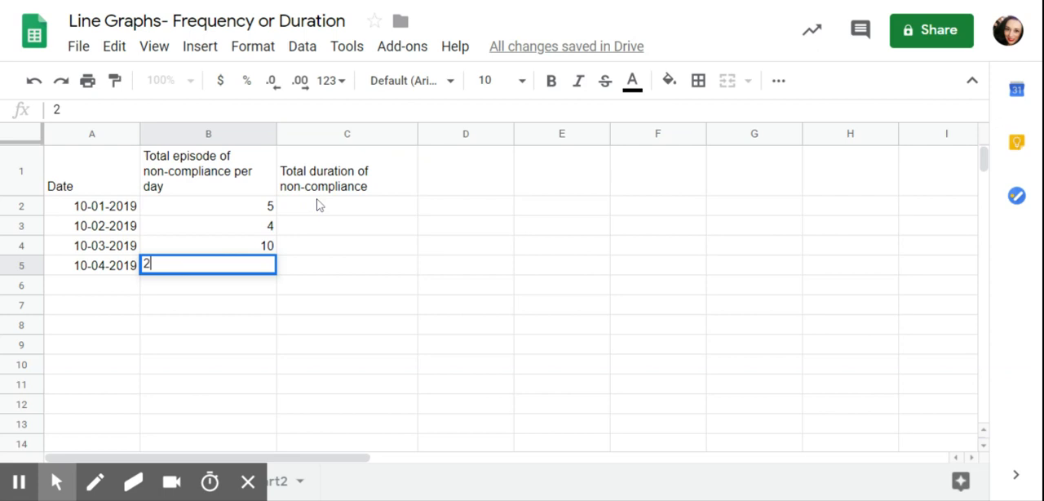
# Enter durations 45, 10, 100 and 5 down the Total duration column.
pyautogui.click(345, 205)
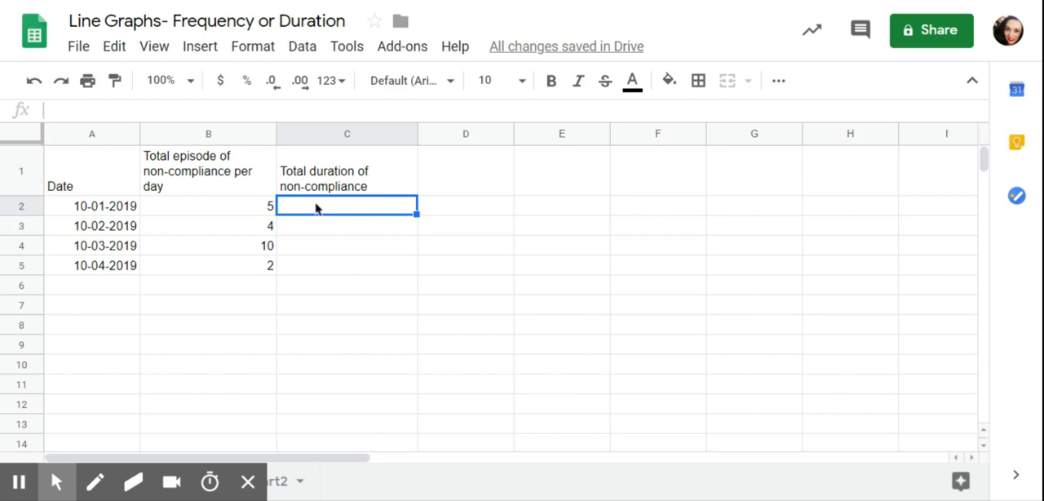
pyautogui.write('45')
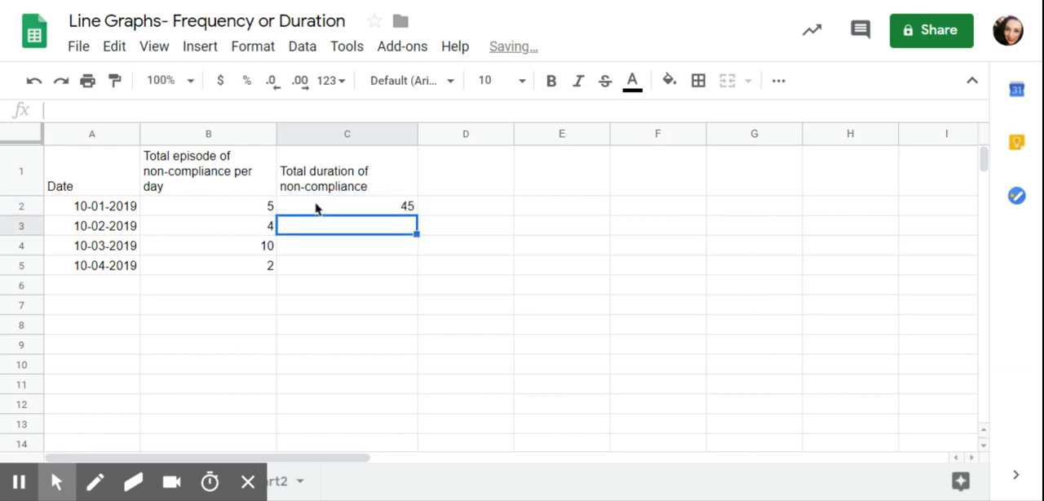
pyautogui.write('10')
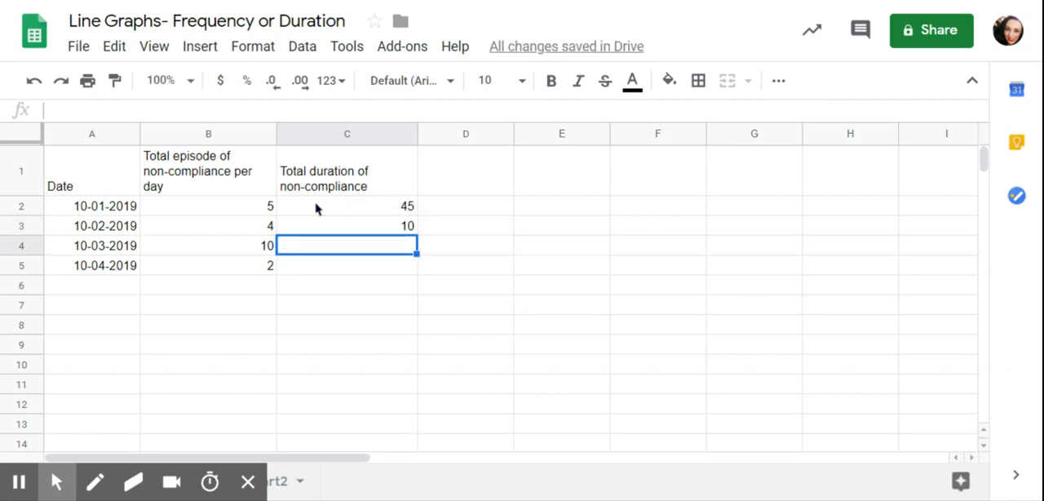
pyautogui.write('100')
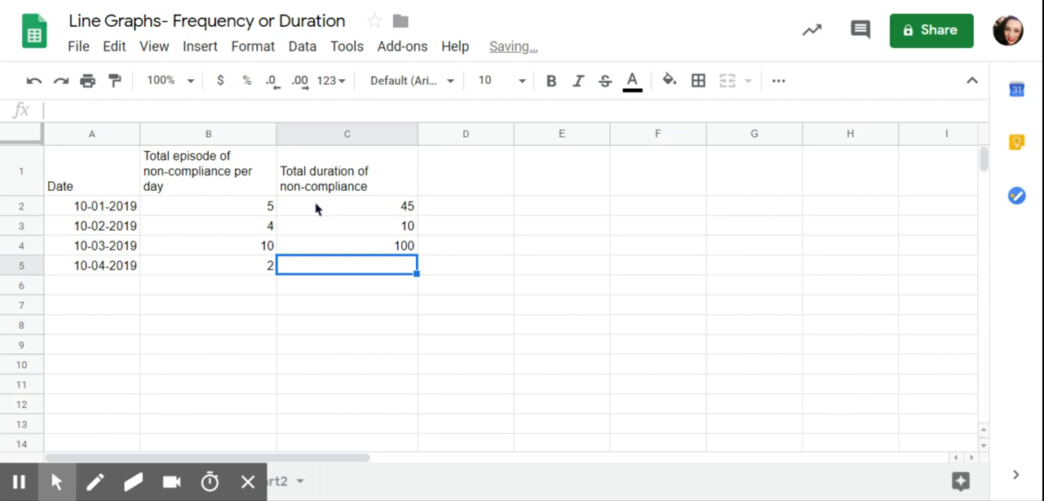
pyautogui.write('5')
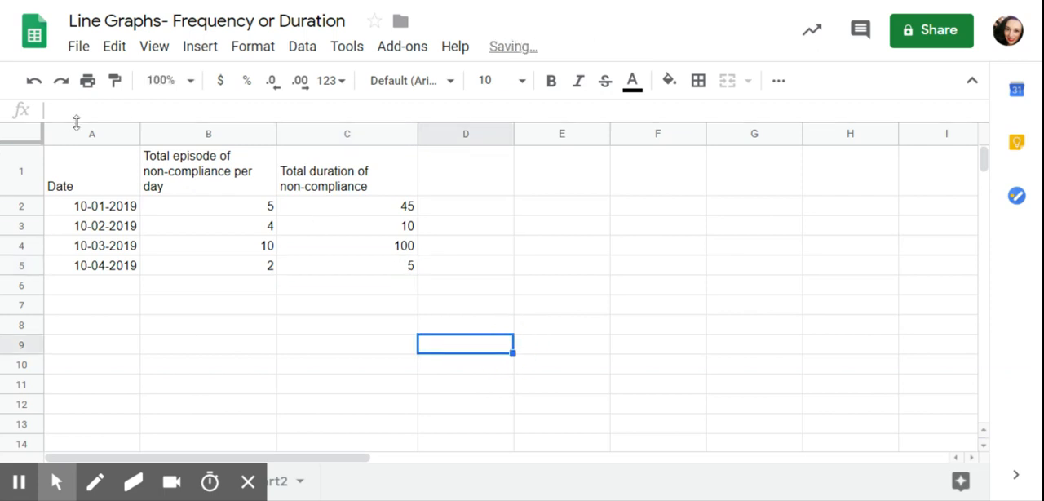
# Select columns A and B together and insert a chart from them.
pyautogui.click(91, 133)
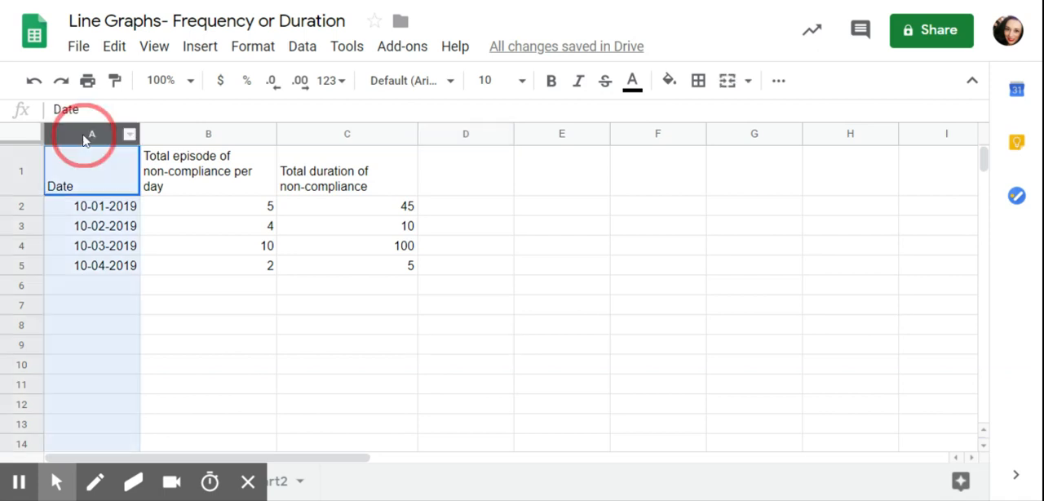
pyautogui.click(91, 134)
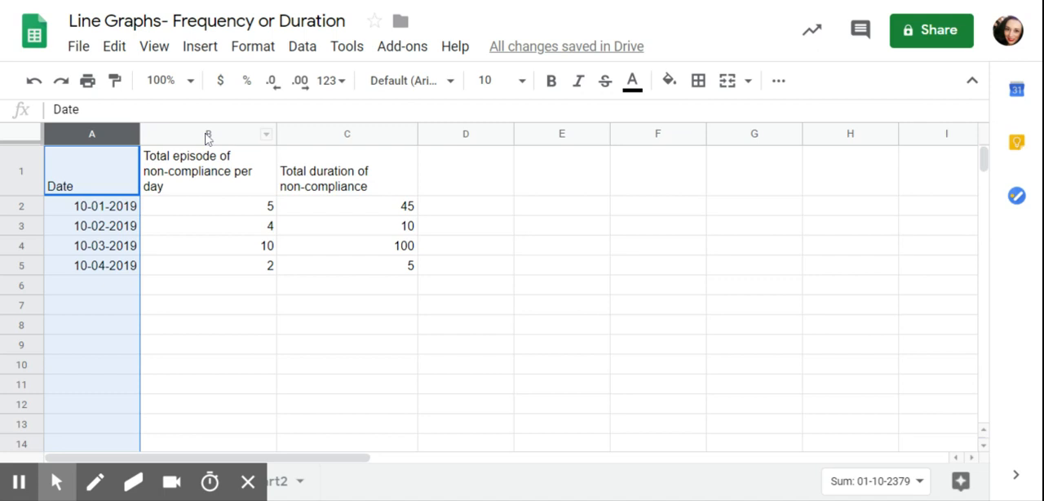
pyautogui.click(207, 134)
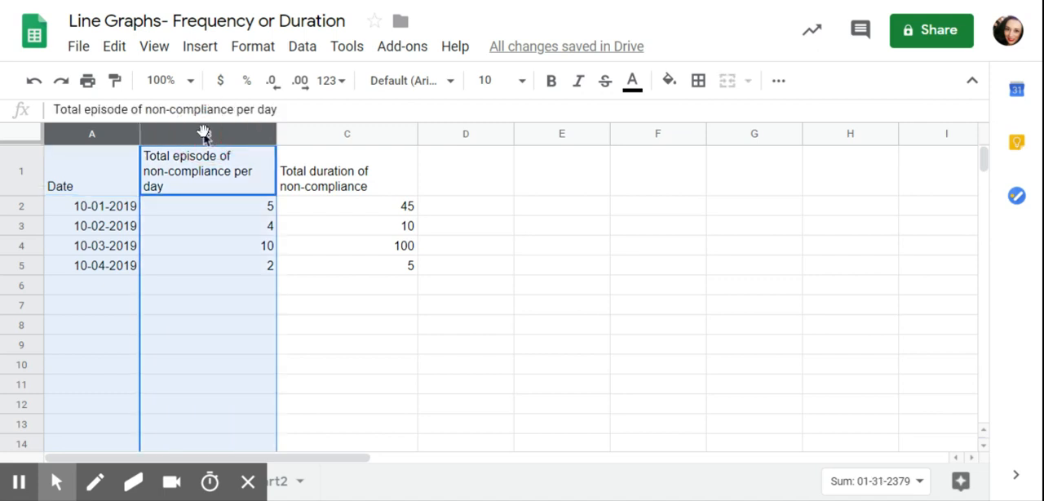
pyautogui.click(199, 46)
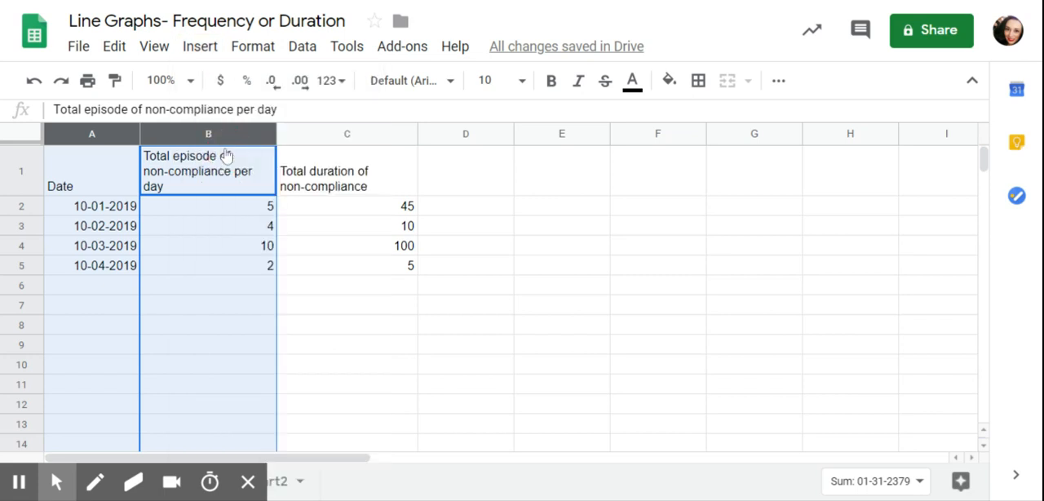
pyautogui.click(199, 45)
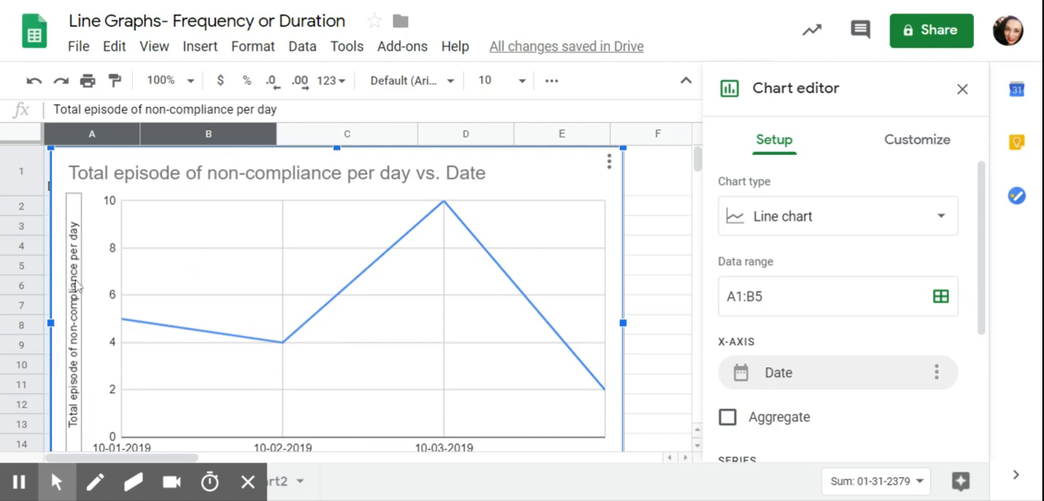
pyautogui.moveTo(499, 154)
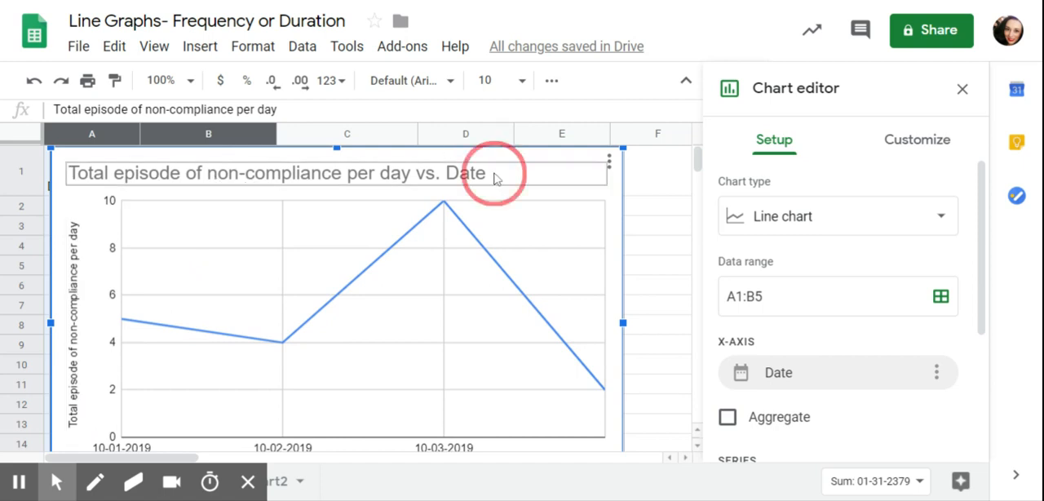
# Title the chart 'Total episodes of non-compliance per day' and the vertical axis 'Total episodes per day'.
pyautogui.click(917, 141)
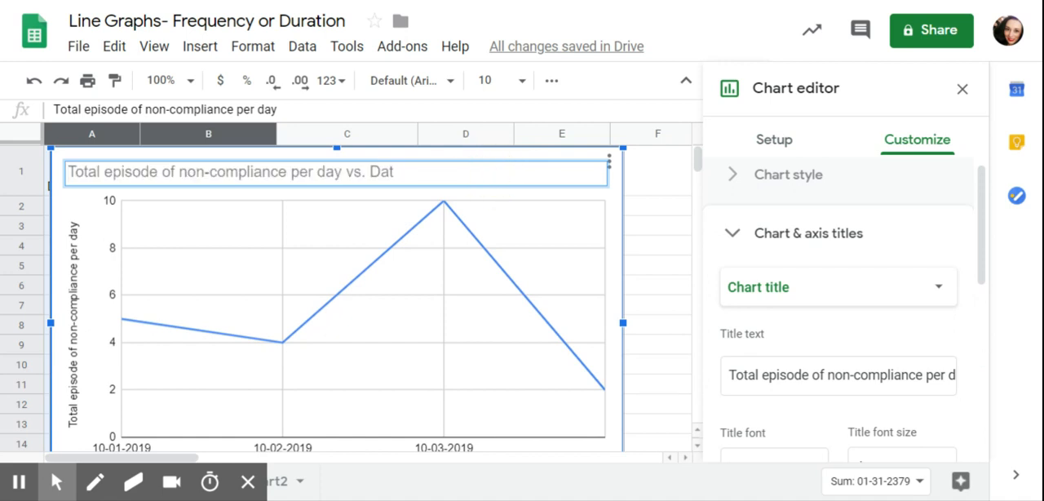
pyautogui.press('BackSpace')
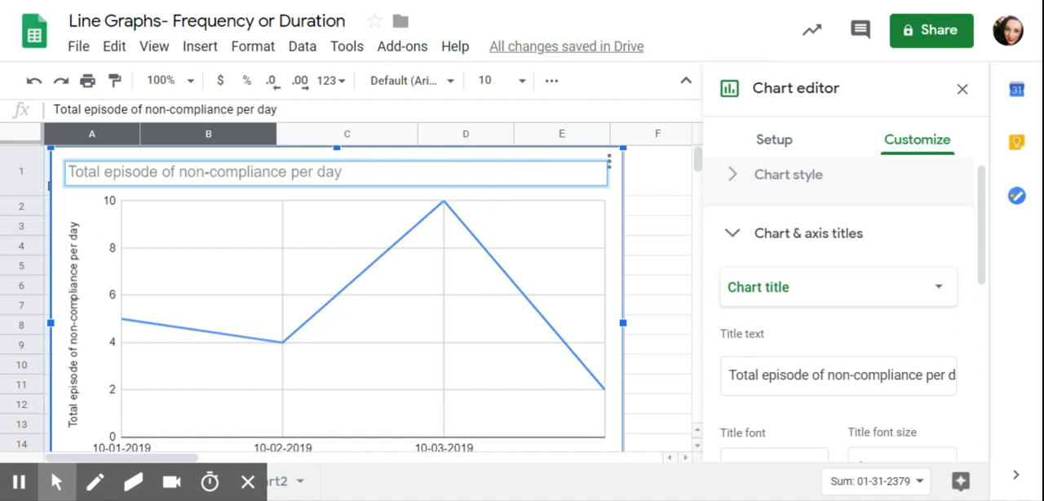
pyautogui.moveTo(525, 239)
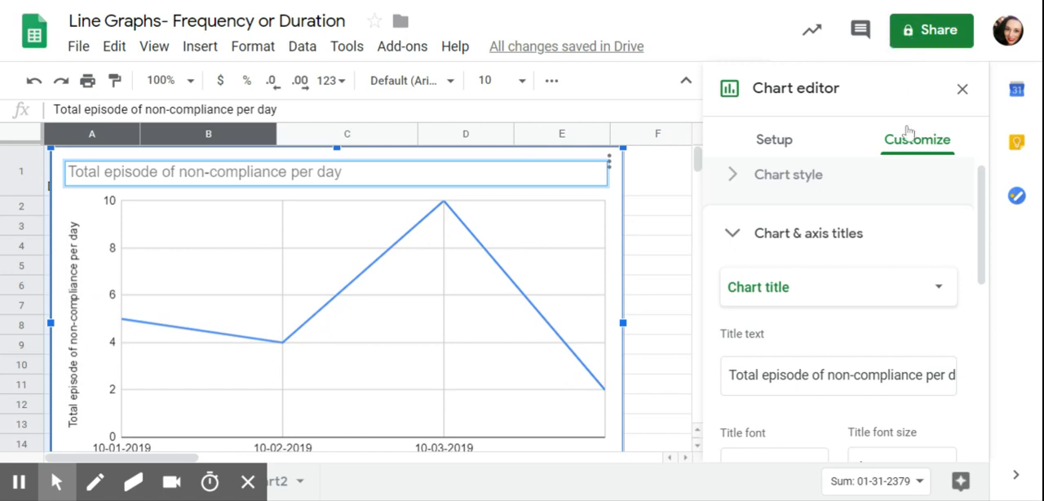
pyautogui.moveTo(854, 152)
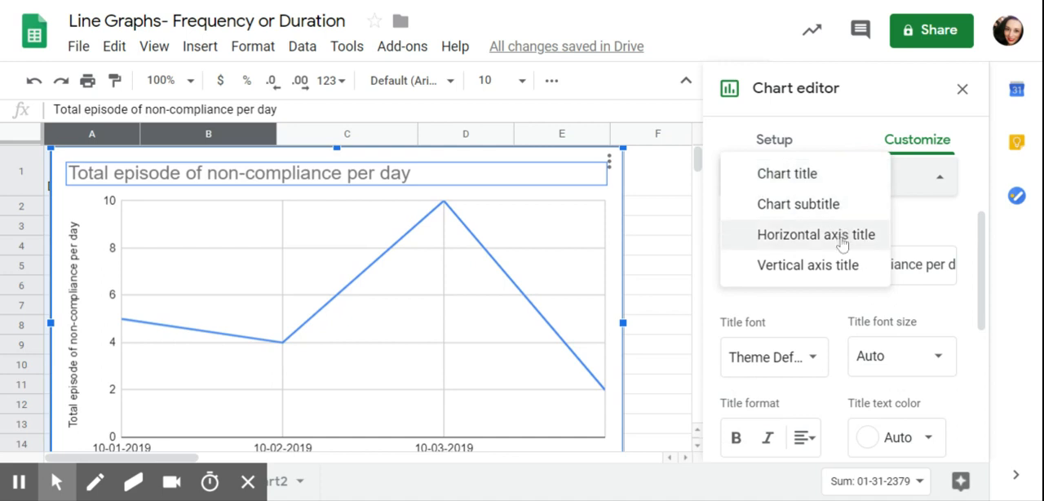
pyautogui.moveTo(809, 264)
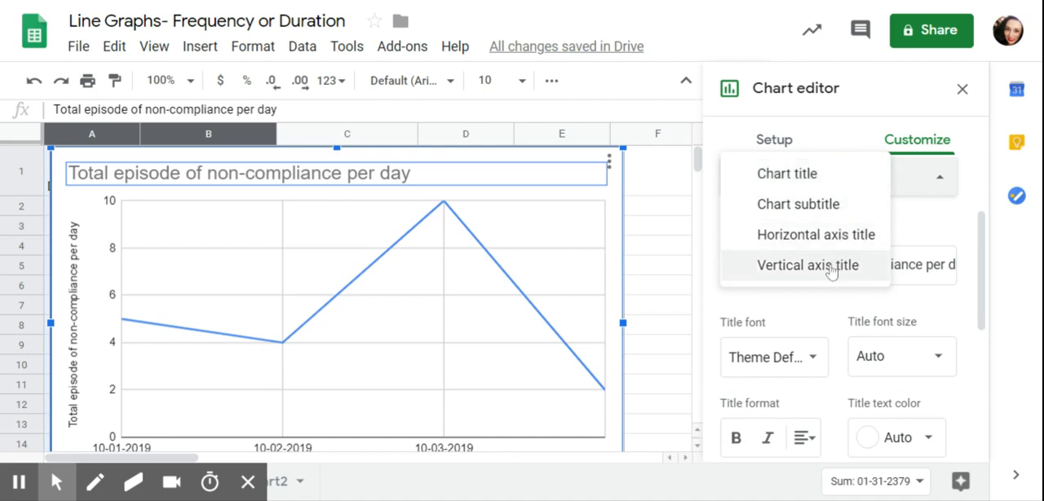
pyautogui.click(808, 265)
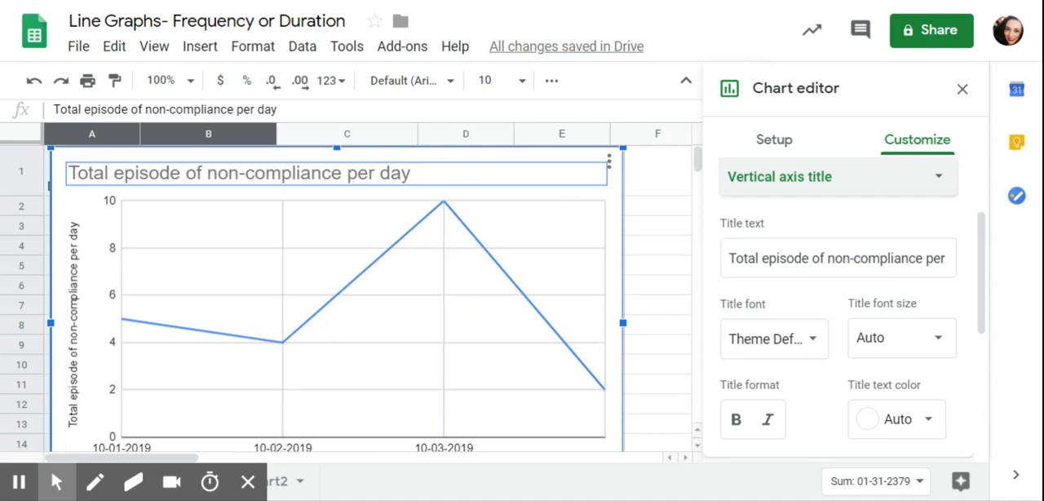
pyautogui.moveTo(837, 177)
pyautogui.write('s')
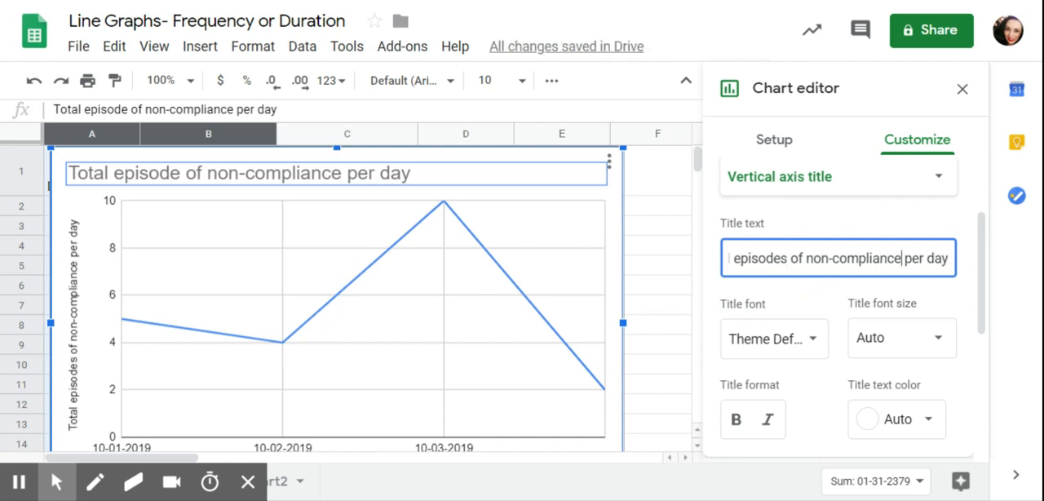
pyautogui.write('Total episodes of per day')
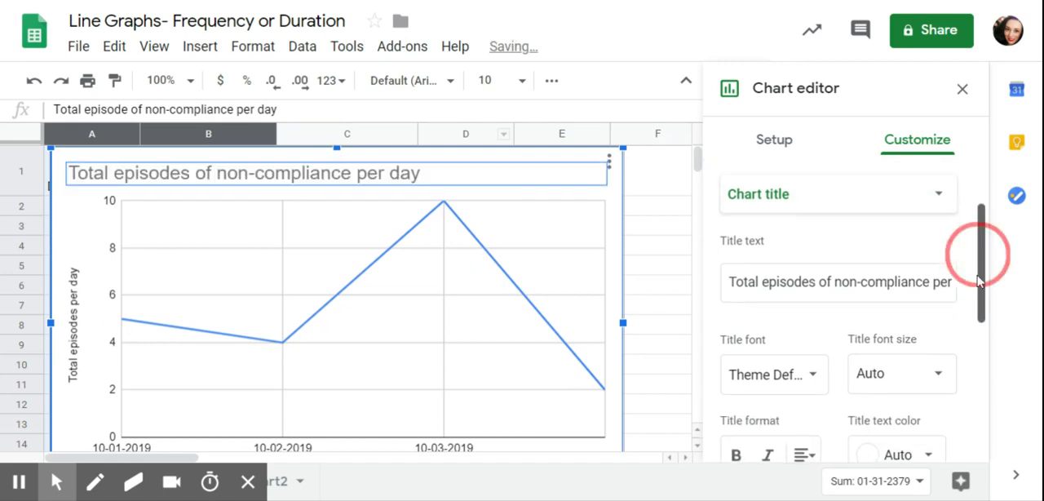
# Colour the episodes series purple and give it 7px point markers.
pyautogui.scroll(-3)
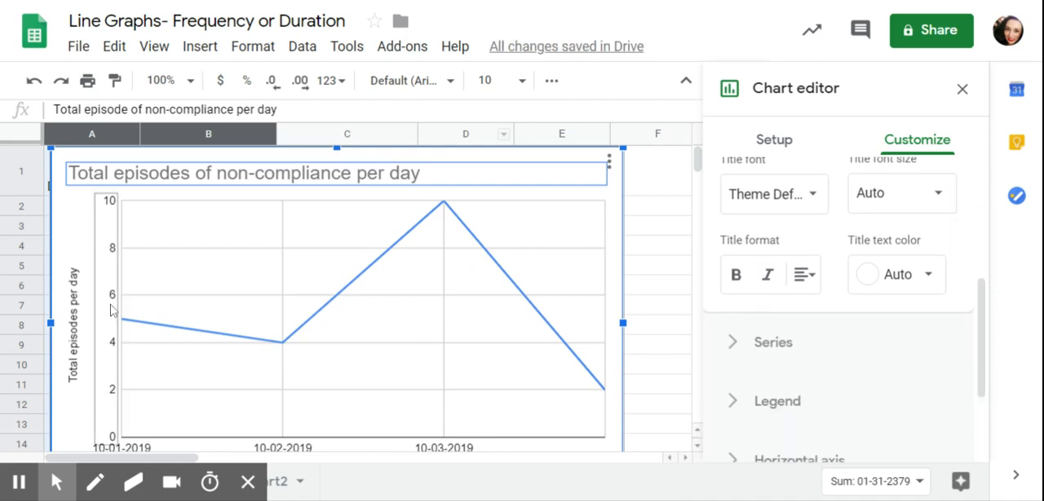
pyautogui.moveTo(564, 359)
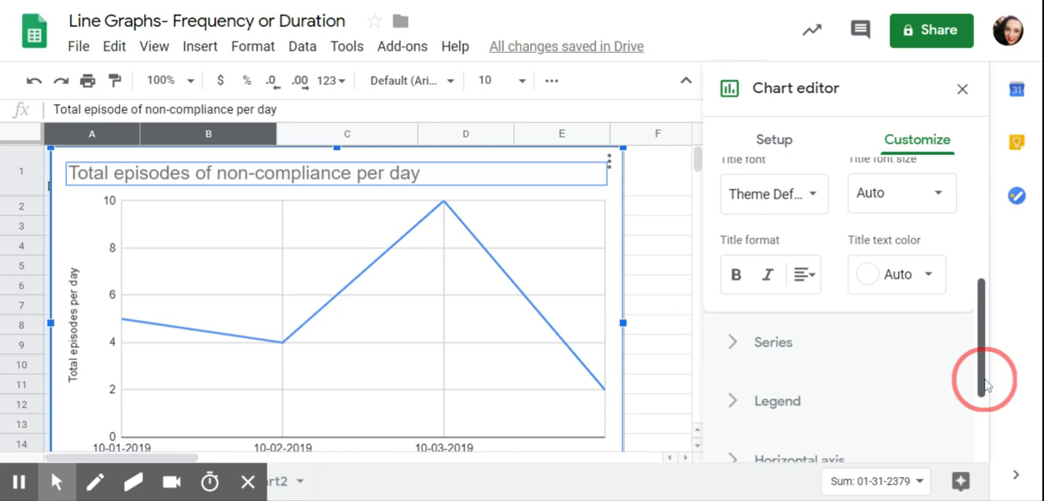
pyautogui.scroll(-3)
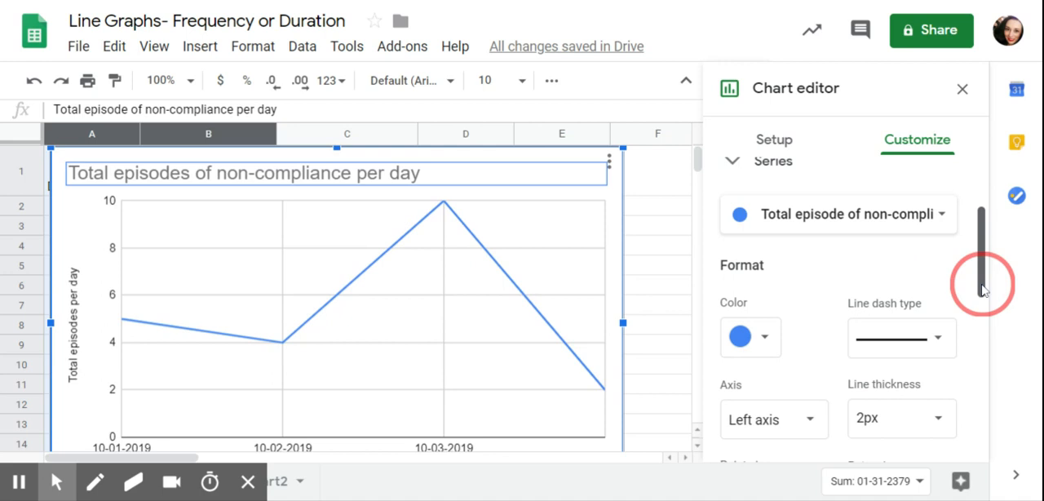
pyautogui.click(749, 336)
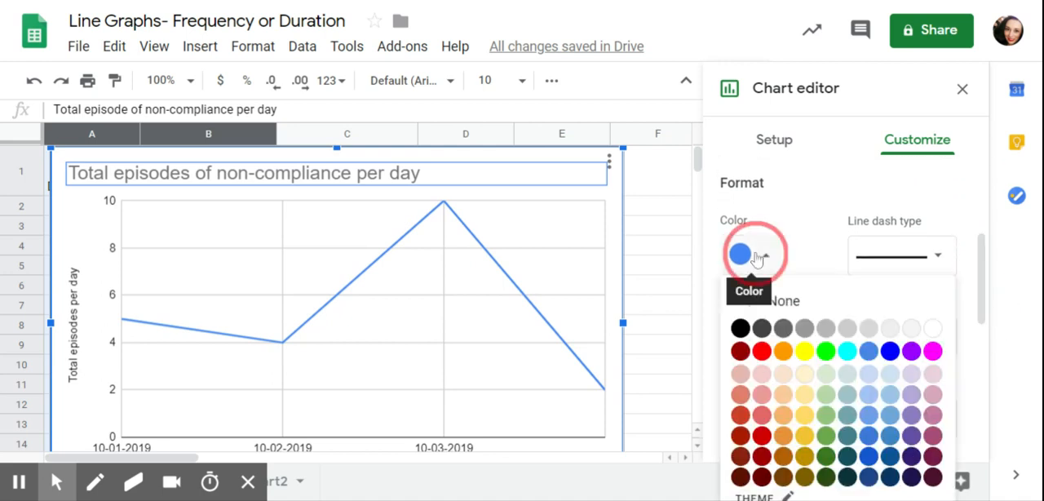
pyautogui.click(910, 351)
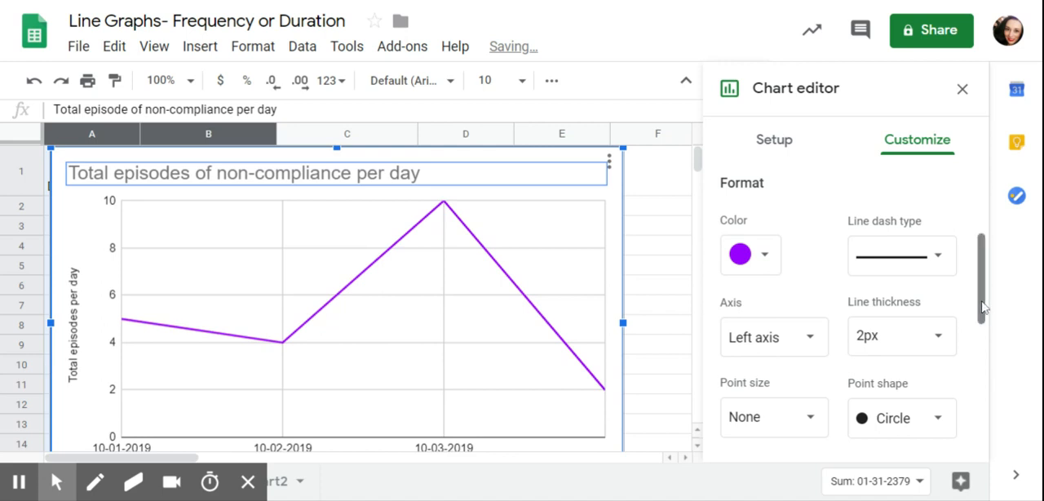
pyautogui.scroll(-3)
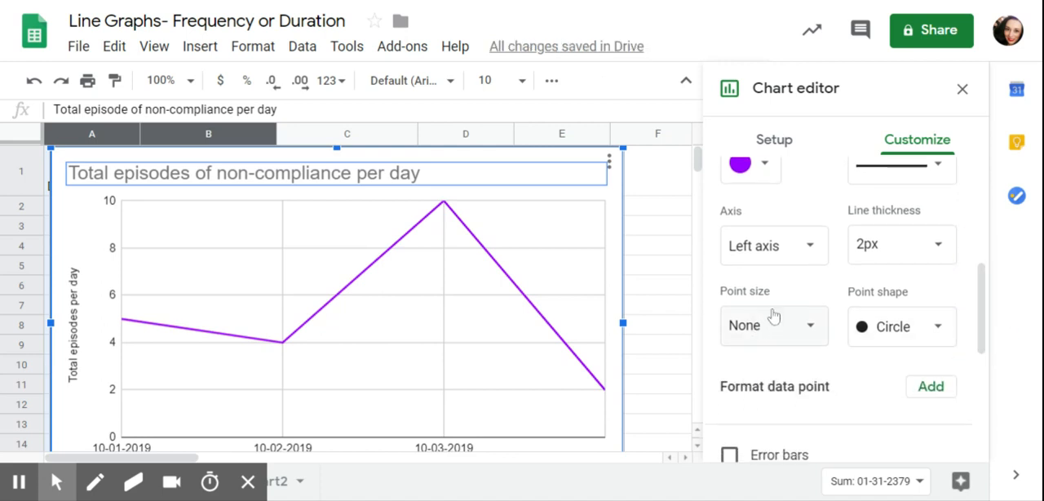
pyautogui.moveTo(773, 324)
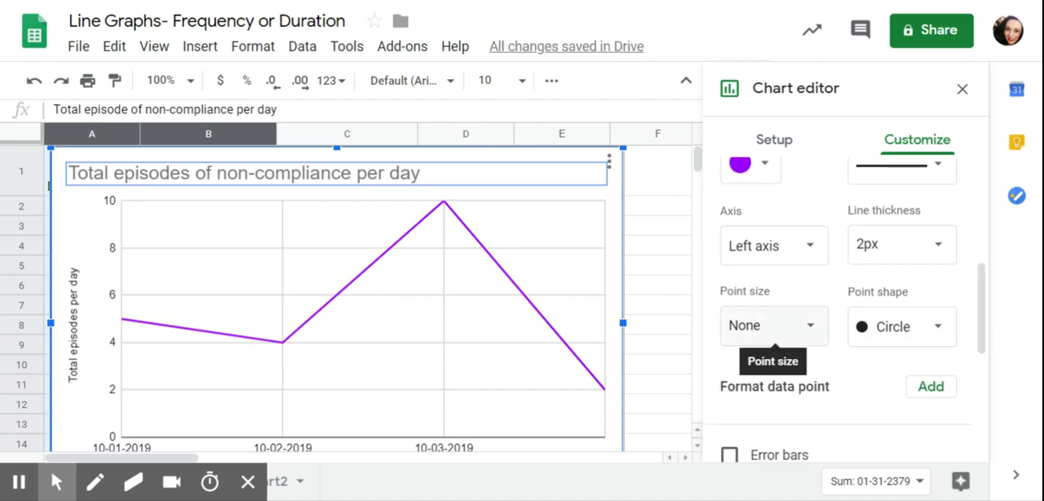
pyautogui.click(773, 327)
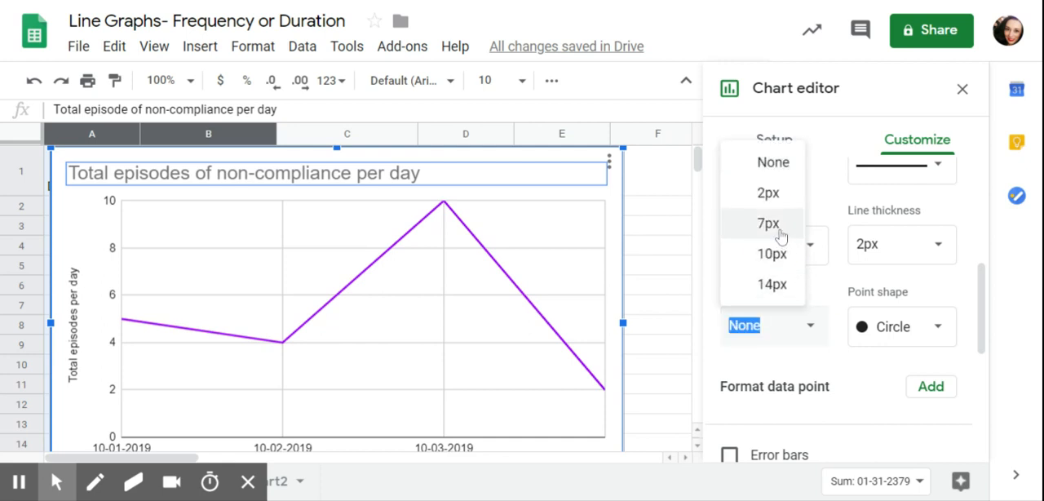
pyautogui.click(766, 224)
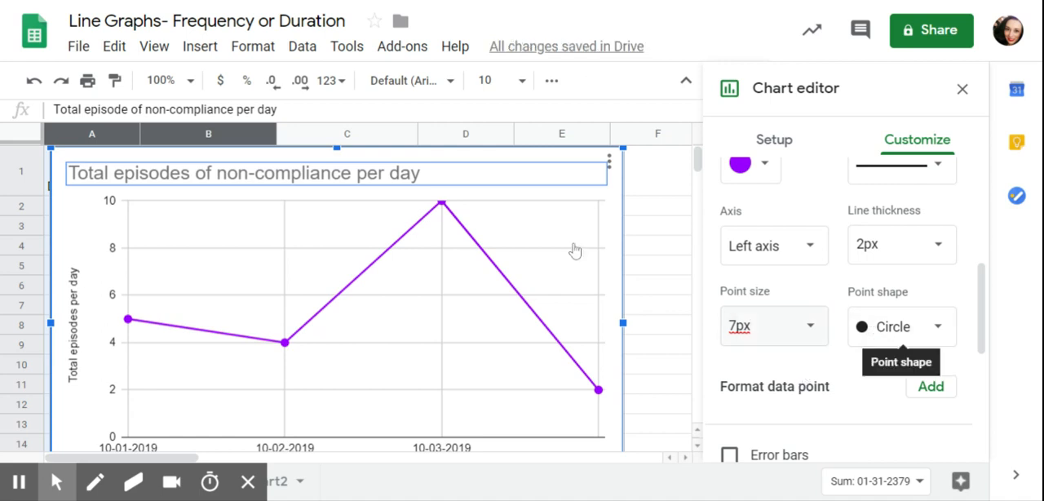
pyautogui.moveTo(411, 158)
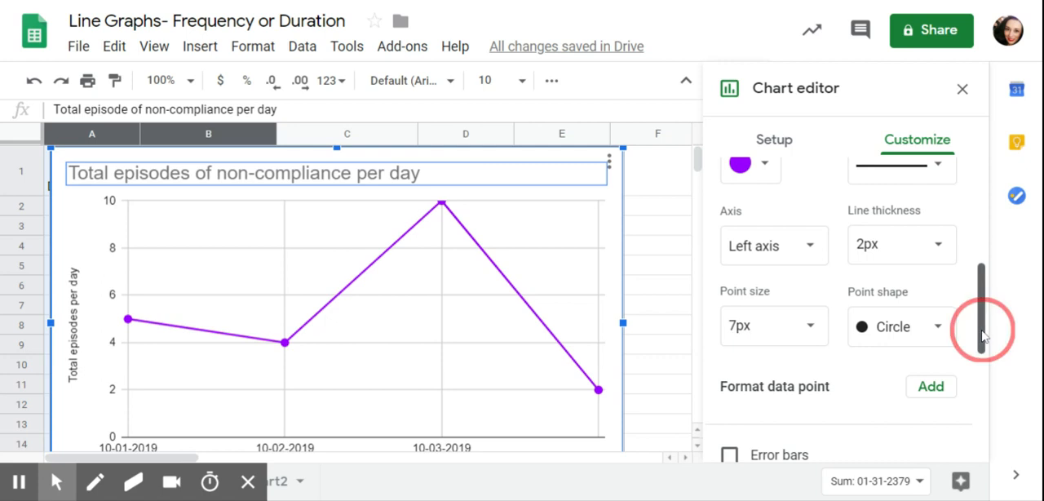
# Try data labels and a trendline, remove both, and close the Chart editor.
pyautogui.scroll(-3)
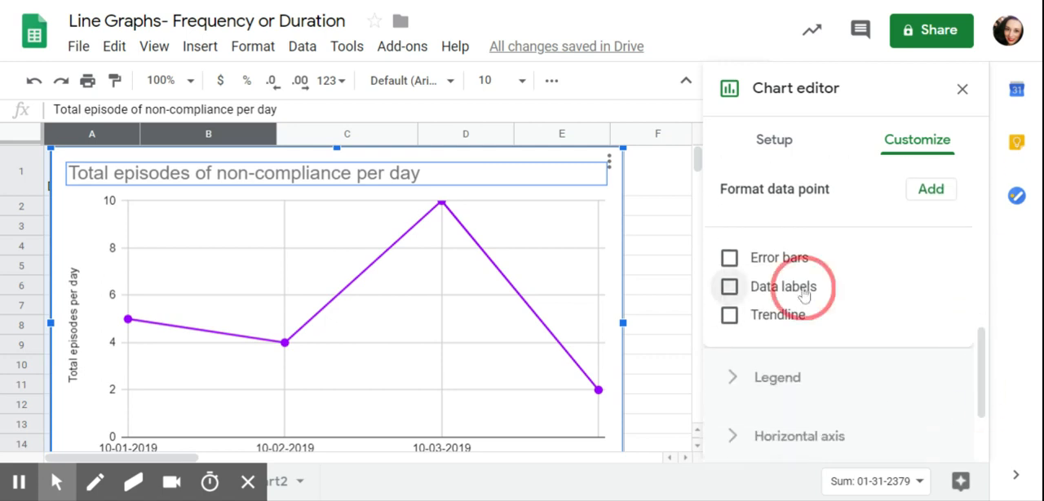
pyautogui.click(729, 287)
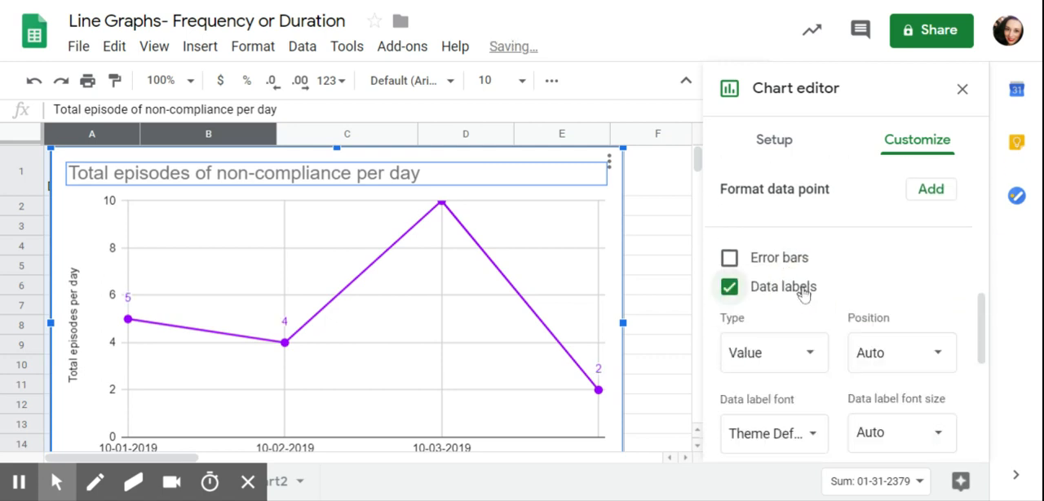
pyautogui.click(728, 287)
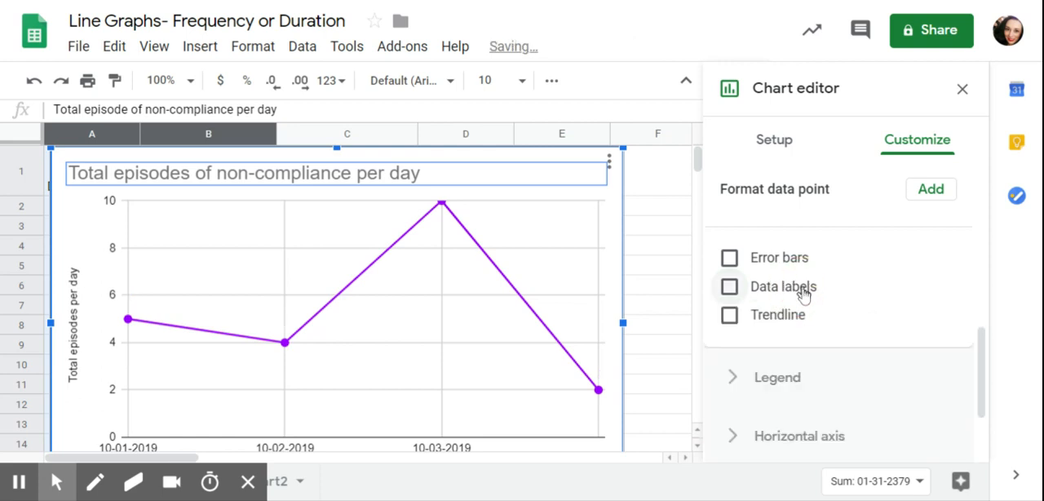
pyautogui.click(729, 315)
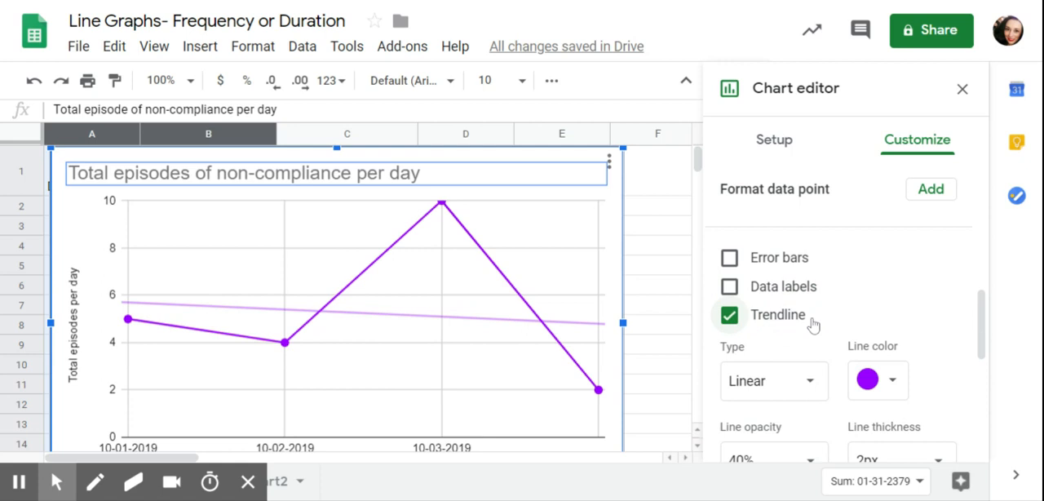
pyautogui.moveTo(877, 379)
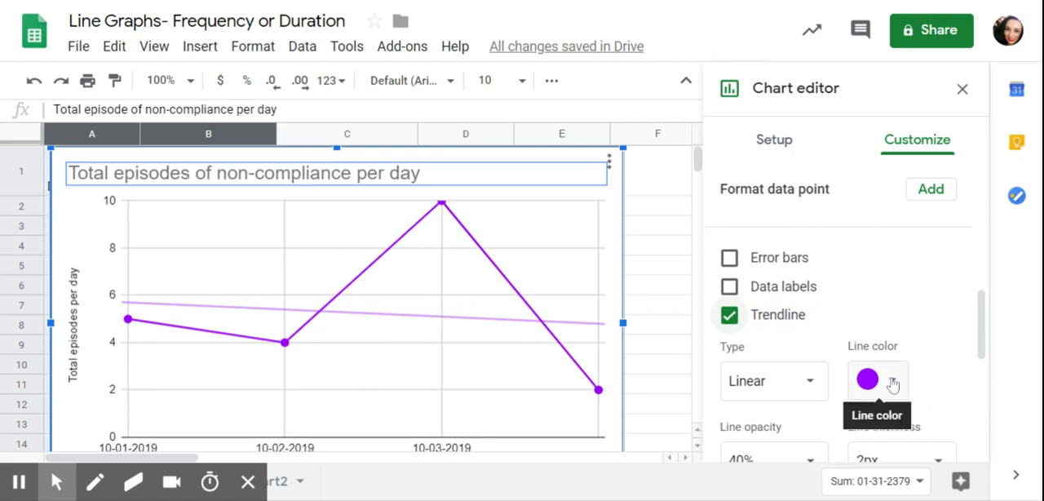
pyautogui.click(868, 378)
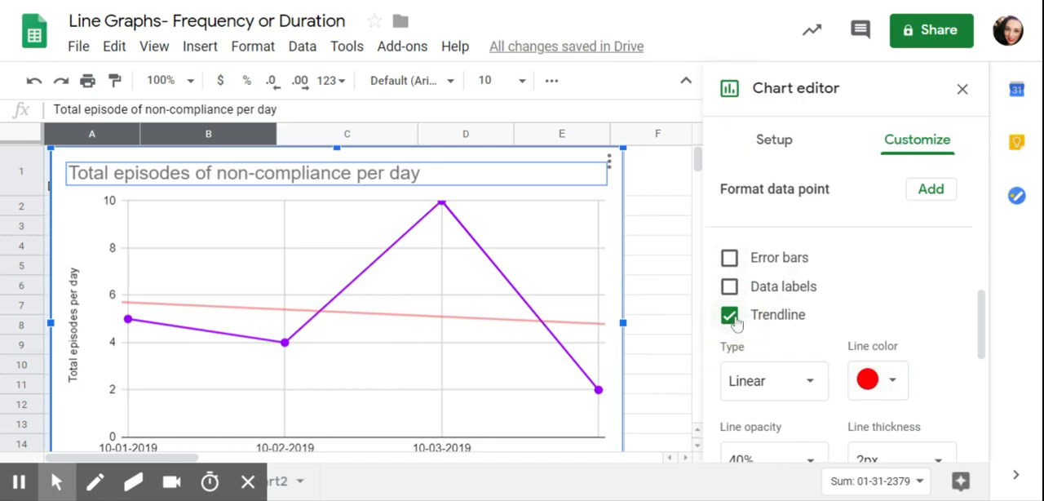
pyautogui.click(729, 315)
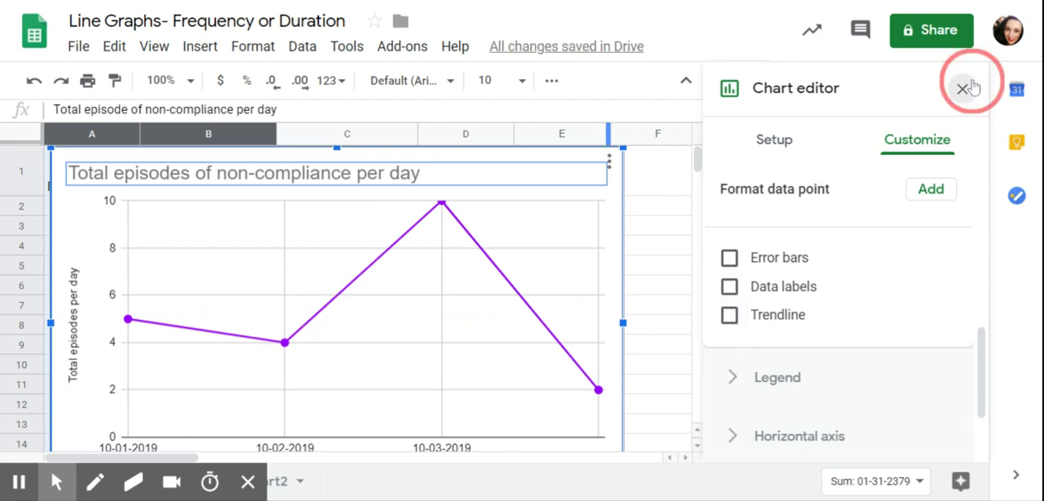
pyautogui.click(965, 88)
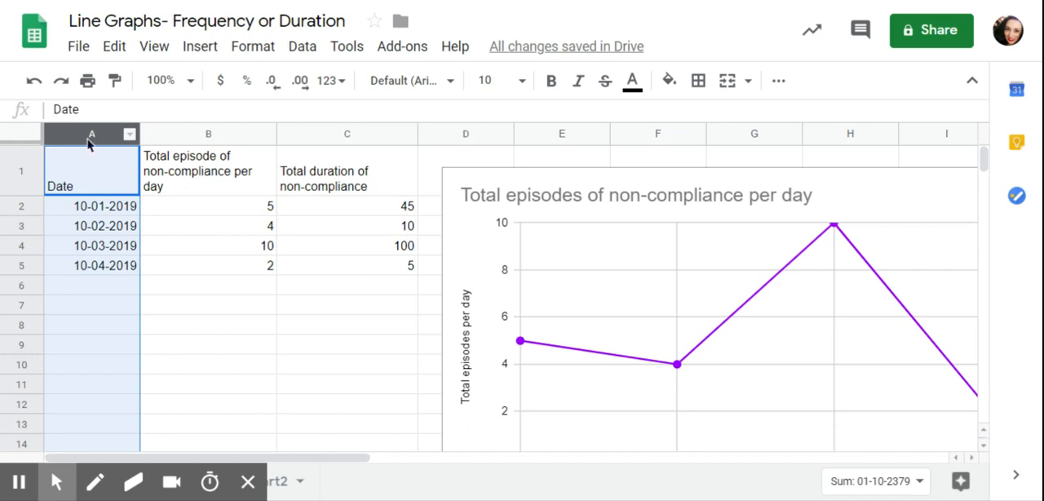
pyautogui.moveTo(323, 155)
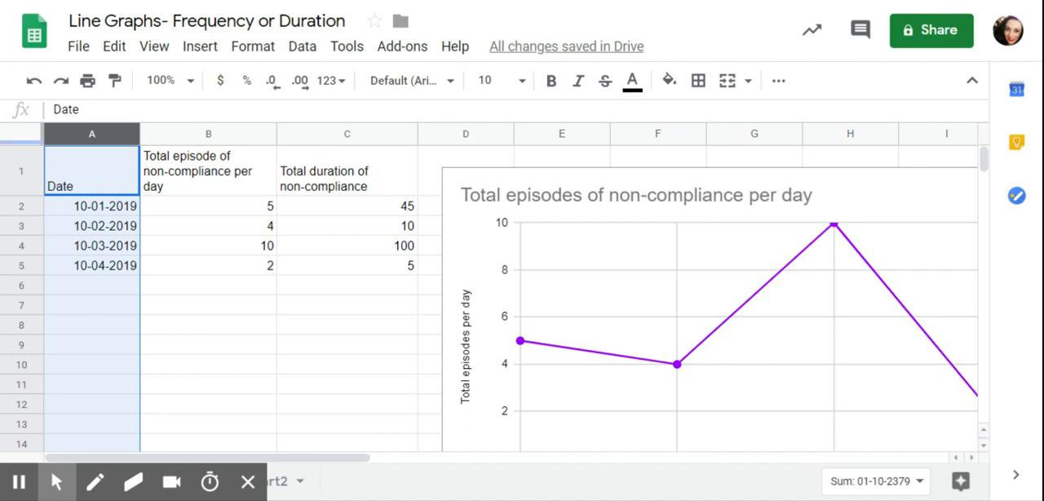
# Select the Date and Total duration columns and insert a line chart from them.
pyautogui.click(346, 133)
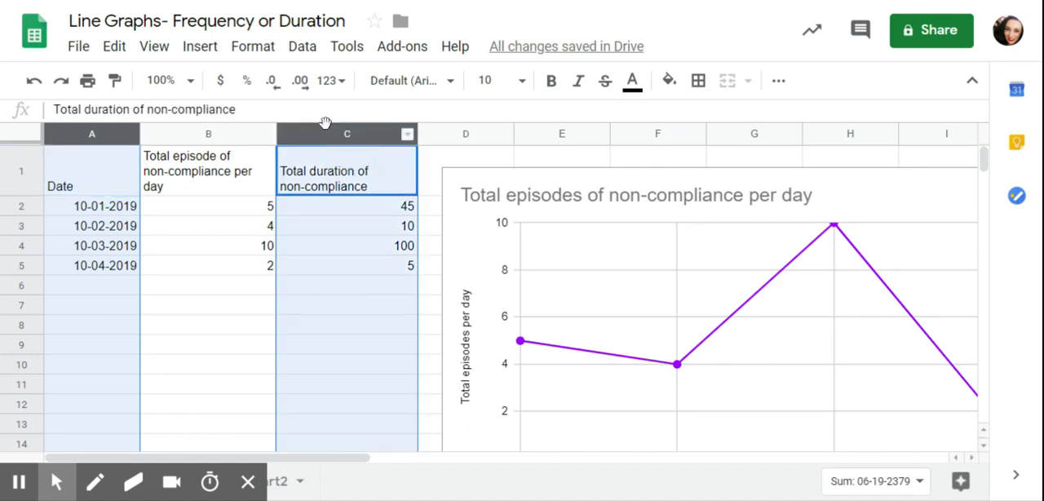
pyautogui.click(199, 46)
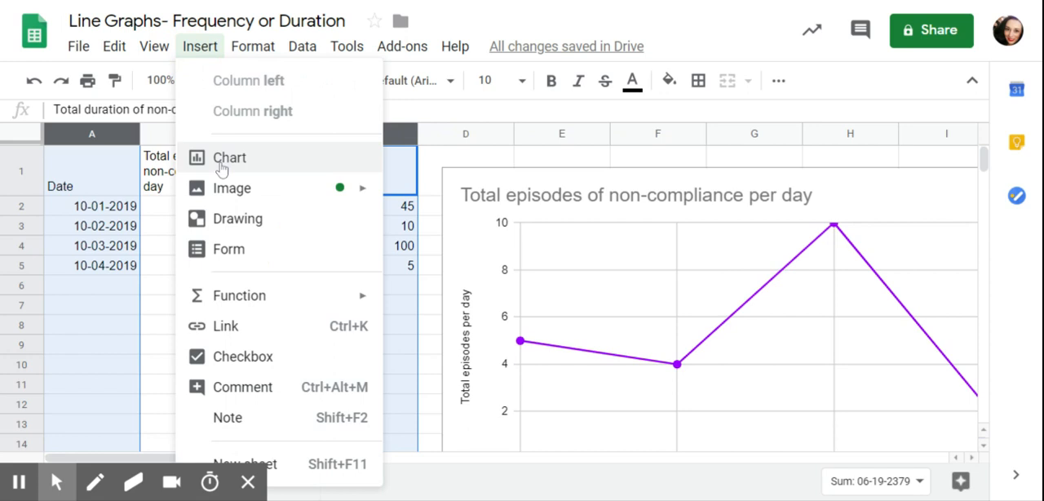
pyautogui.click(230, 156)
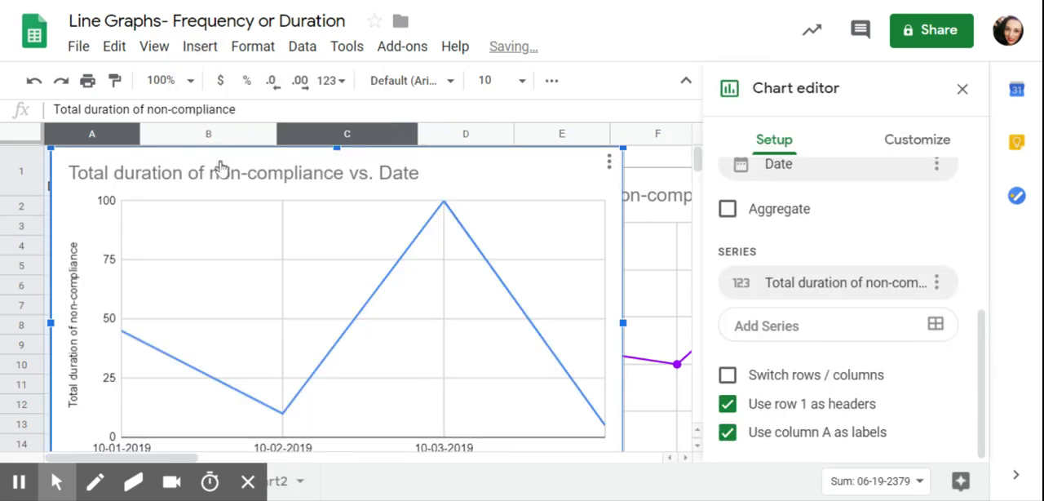
# Title the chart 'Total duration of non-compliance per day' and select the vertical axis title for editing.
pyautogui.click(244, 173)
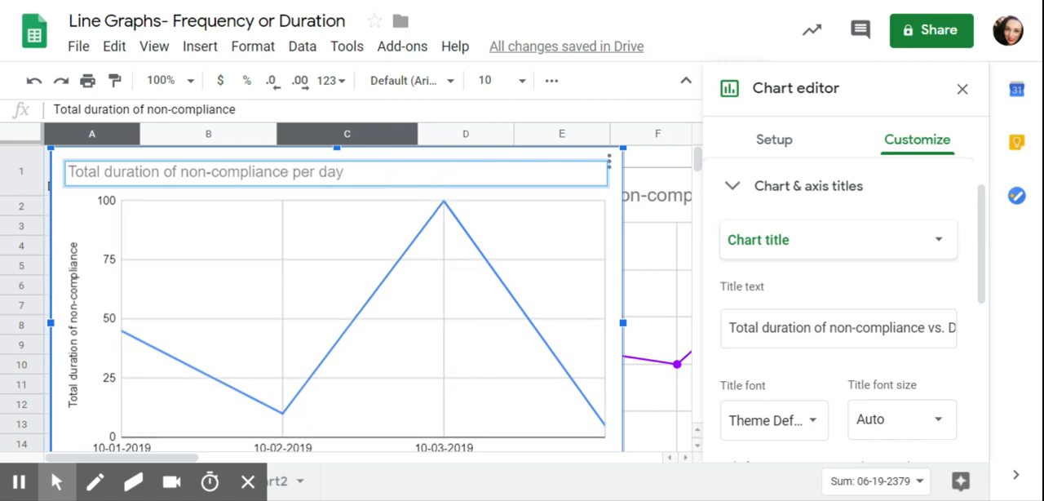
pyautogui.moveTo(439, 354)
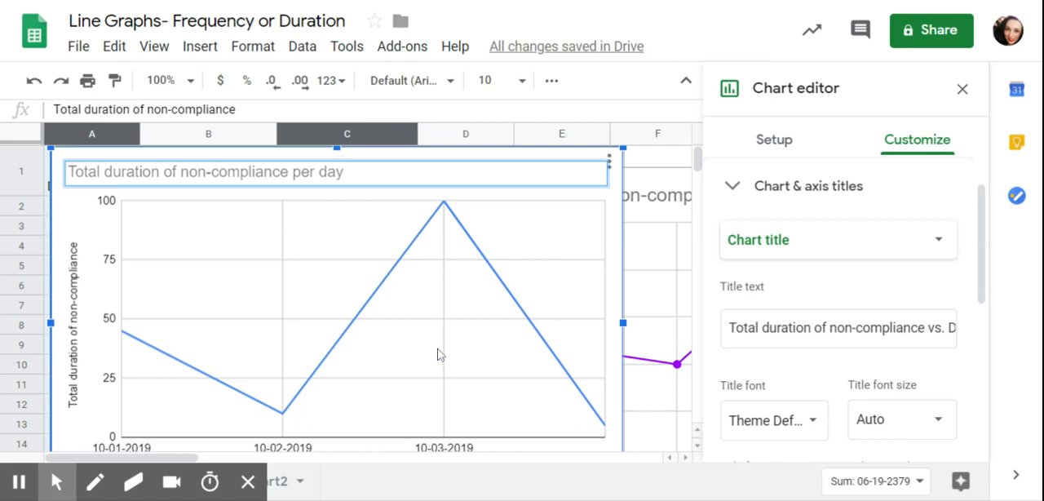
pyautogui.click(343, 171)
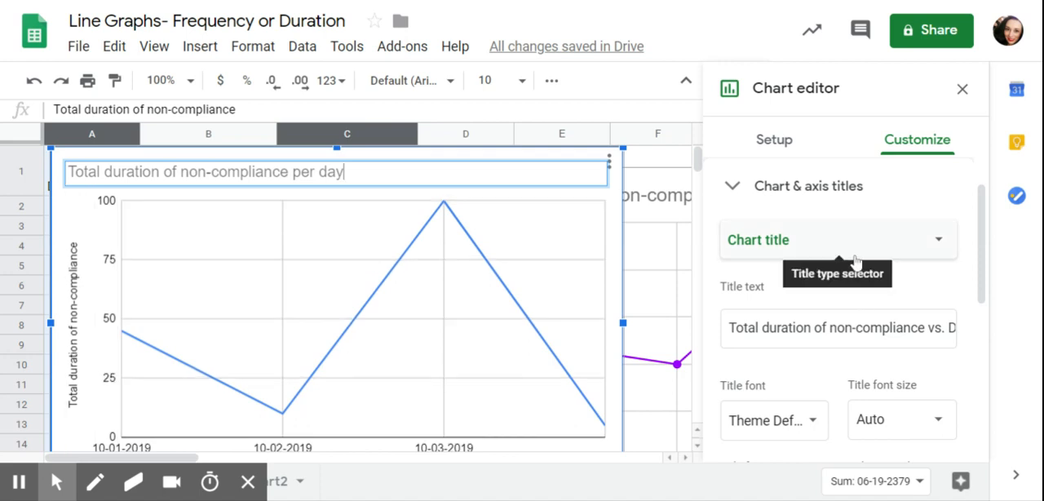
pyautogui.click(839, 238)
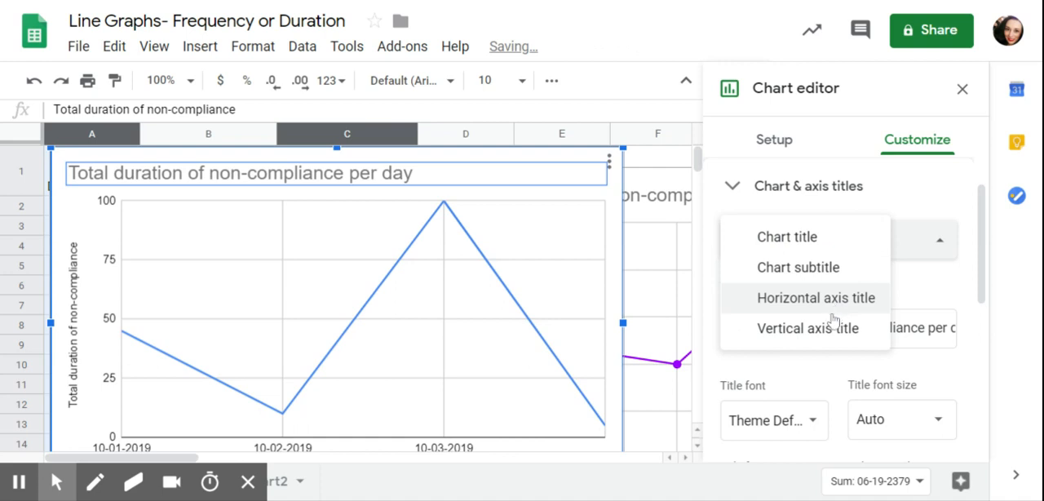
pyautogui.click(807, 326)
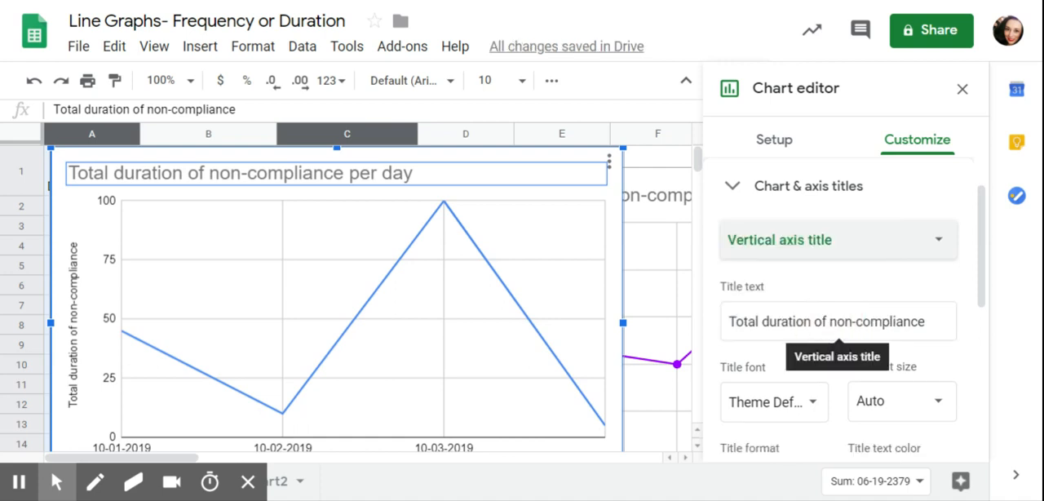
# Change the vertical axis title to 'Total duration in minutes'.
pyautogui.click(837, 320)
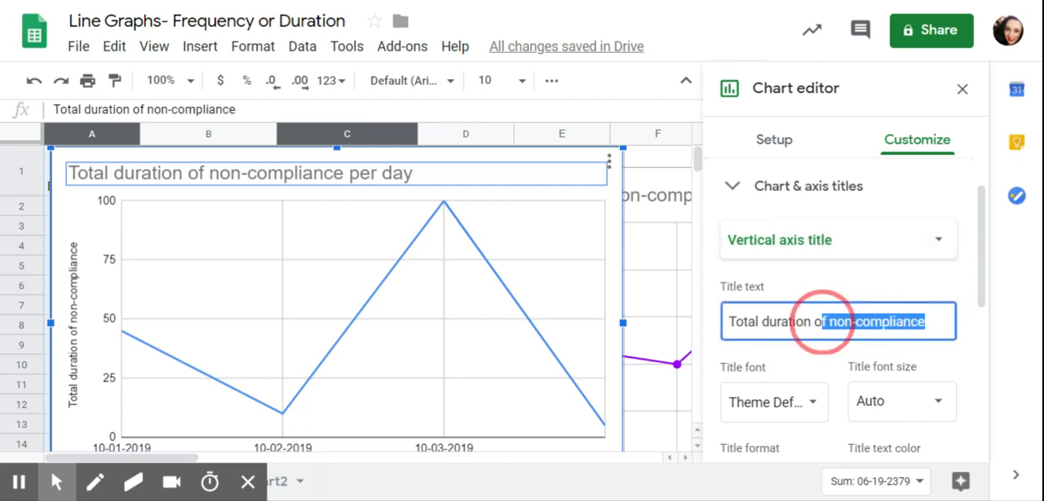
pyautogui.press('Delete')
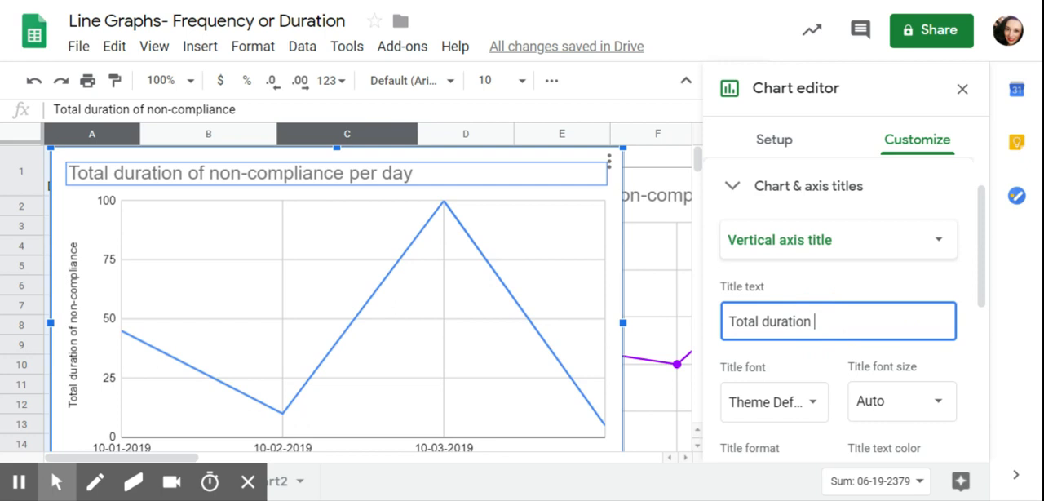
pyautogui.write('in min')
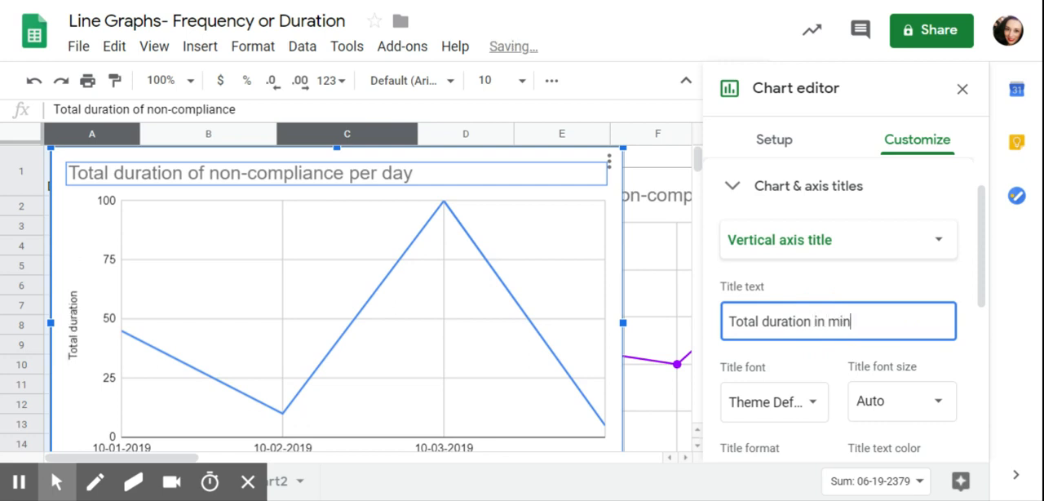
pyautogui.write('utes')
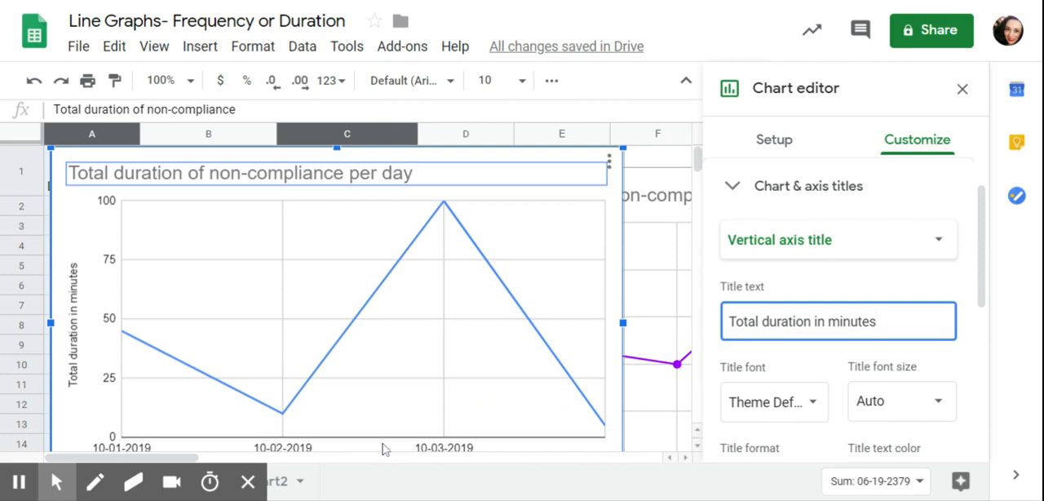
pyautogui.click(837, 319)
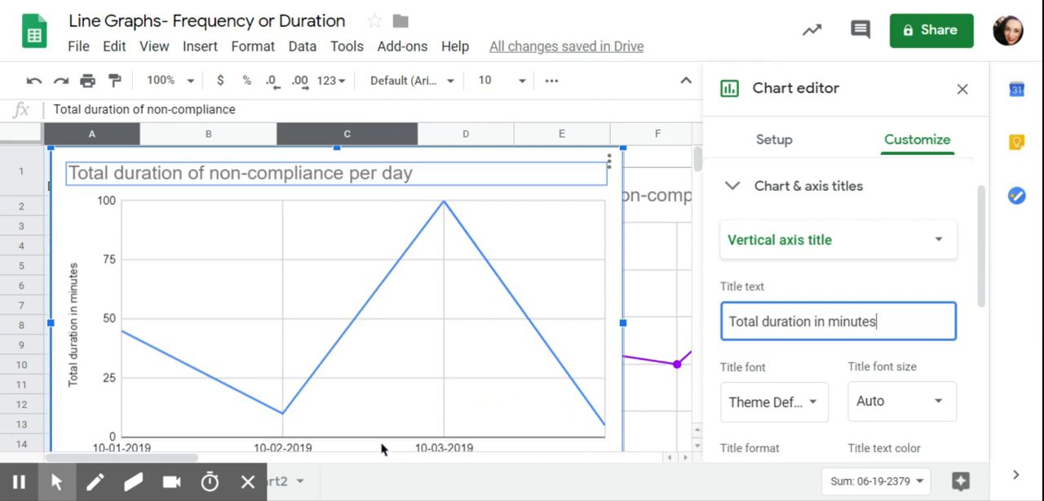
pyautogui.moveTo(309, 450)
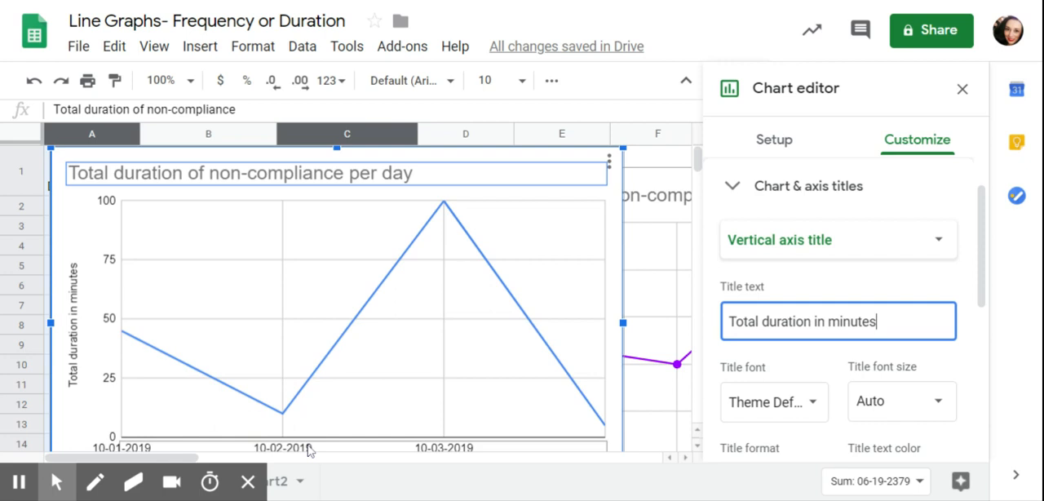
pyautogui.moveTo(408, 460)
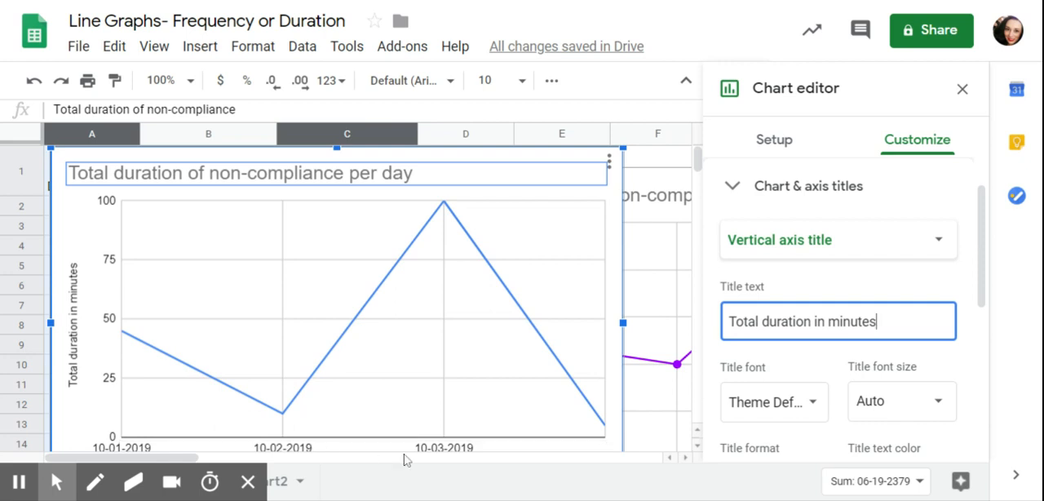
pyautogui.moveTo(530, 271)
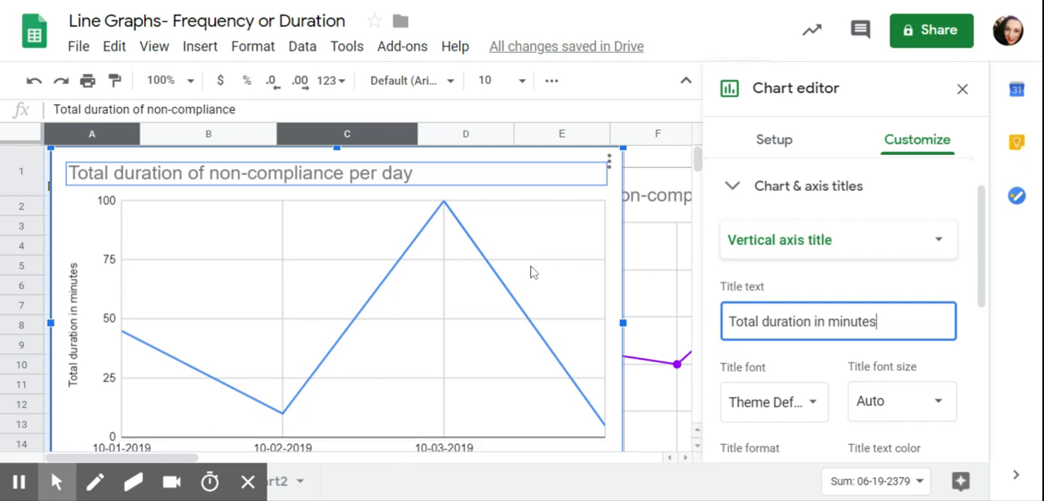
pyautogui.moveTo(987, 251)
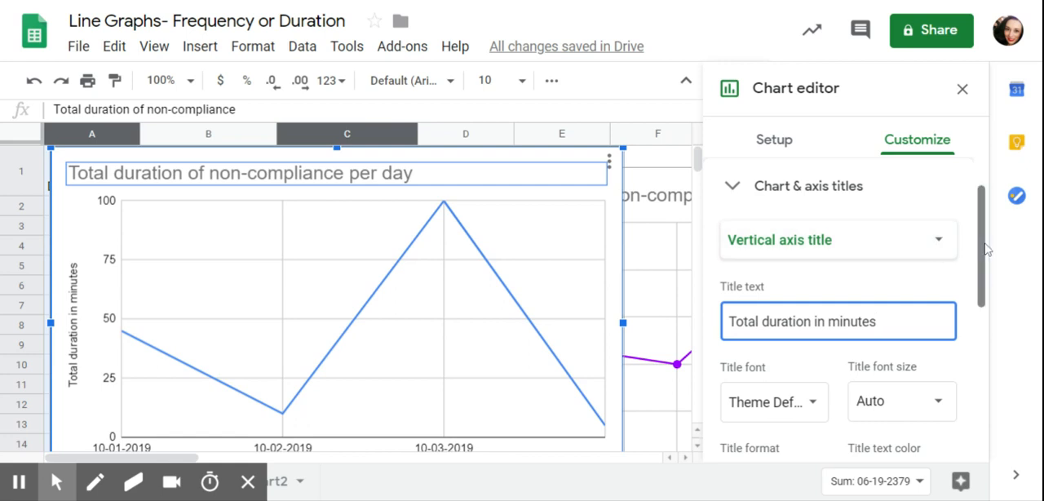
# Set the duration series point size to 7px and close the chart editor.
pyautogui.scroll(-3)
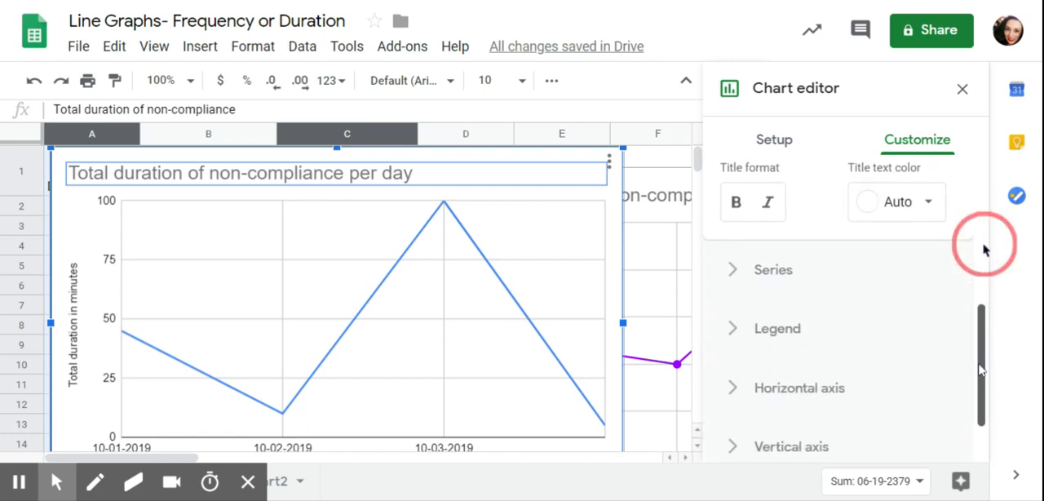
pyautogui.scroll(-3)
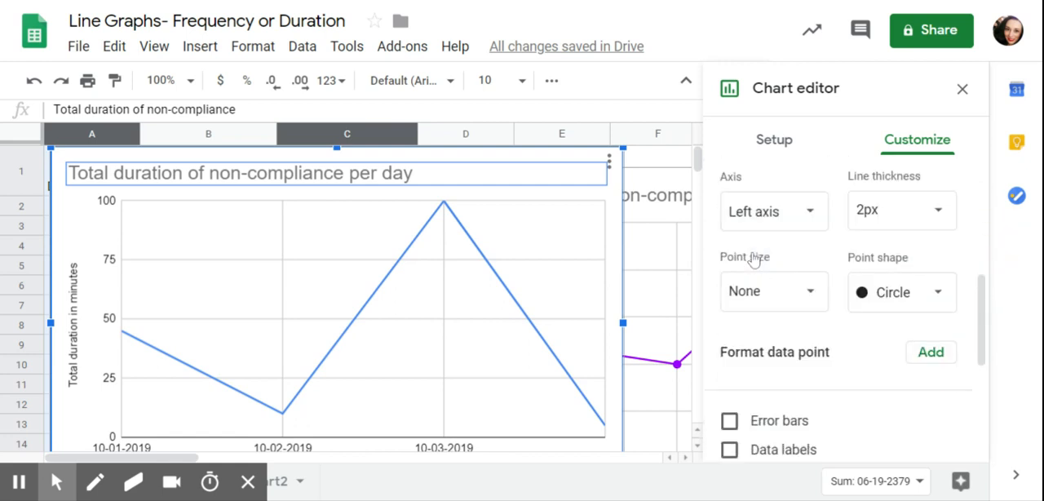
pyautogui.click(771, 290)
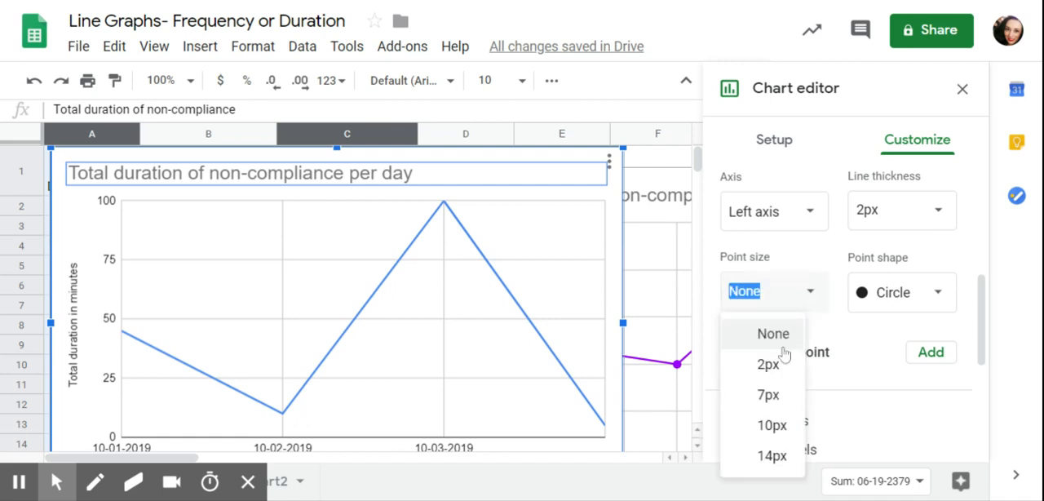
pyautogui.click(766, 395)
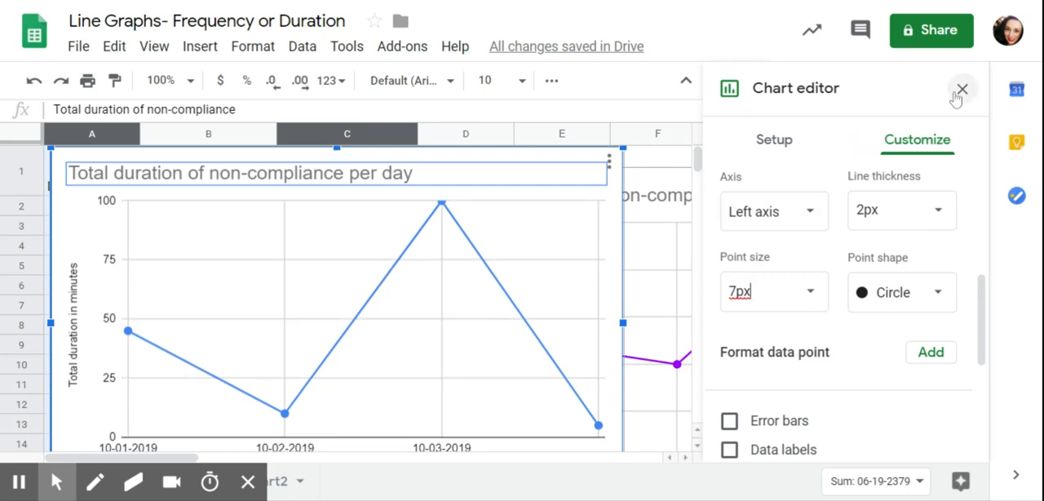
pyautogui.click(961, 88)
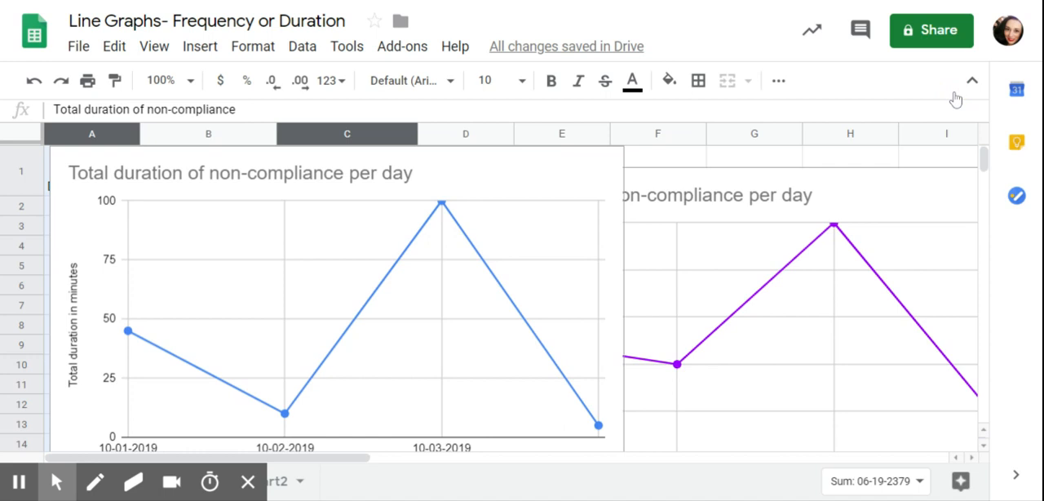
pyautogui.click(443, 177)
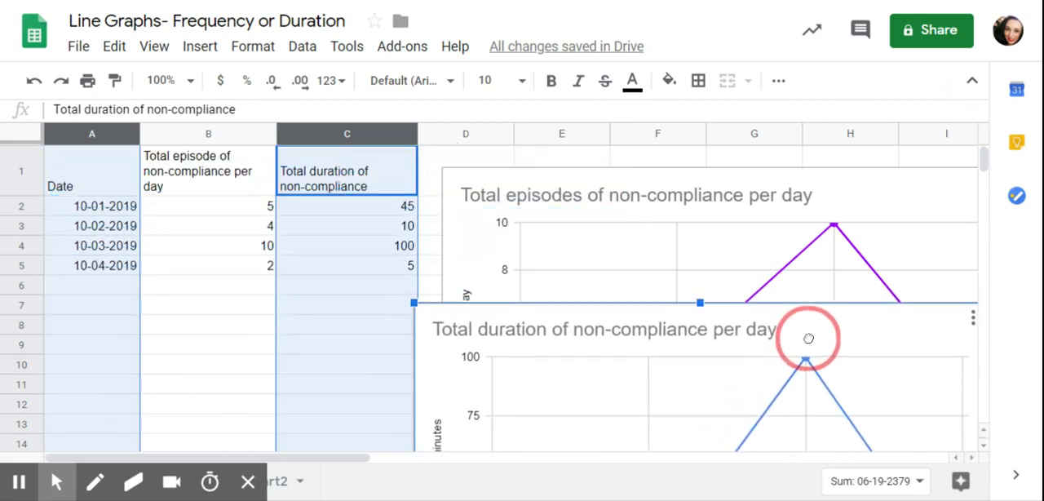
# Drag the duration chart beneath the episodes chart, uncovering the data table.
pyautogui.moveTo(807, 338); pyautogui.dragTo(809, 365)
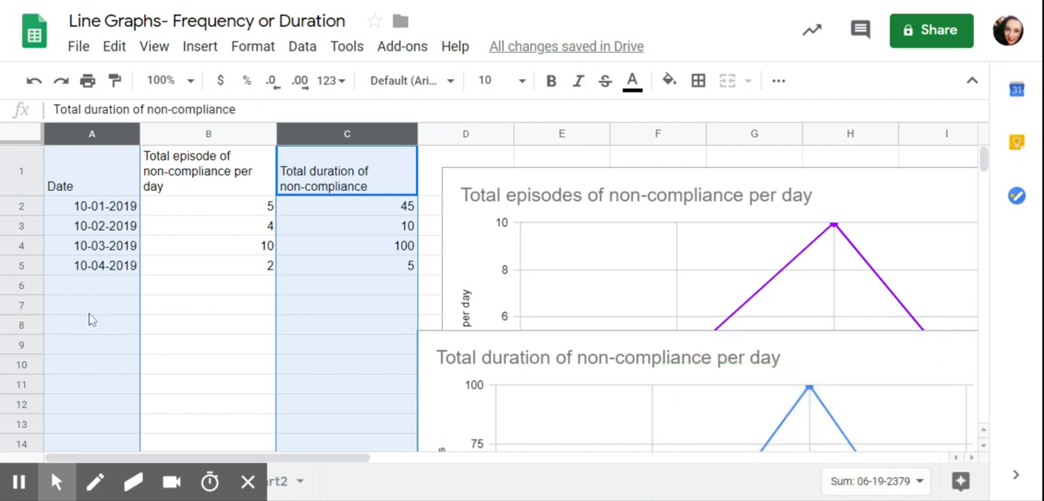
# Label A7 'average' and enter =AVERAGE(B2:B5) in B7, giving 5.25.
pyautogui.write('a')
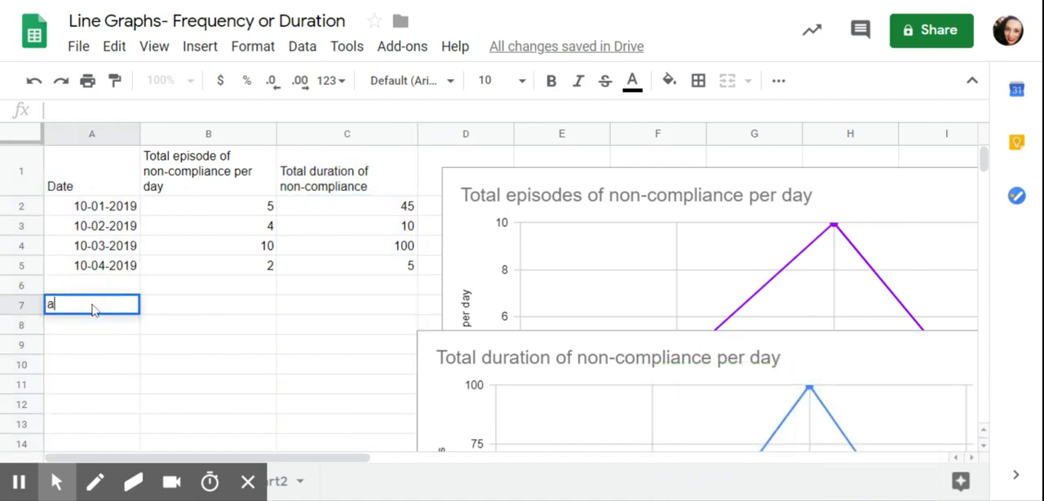
pyautogui.write('verage')
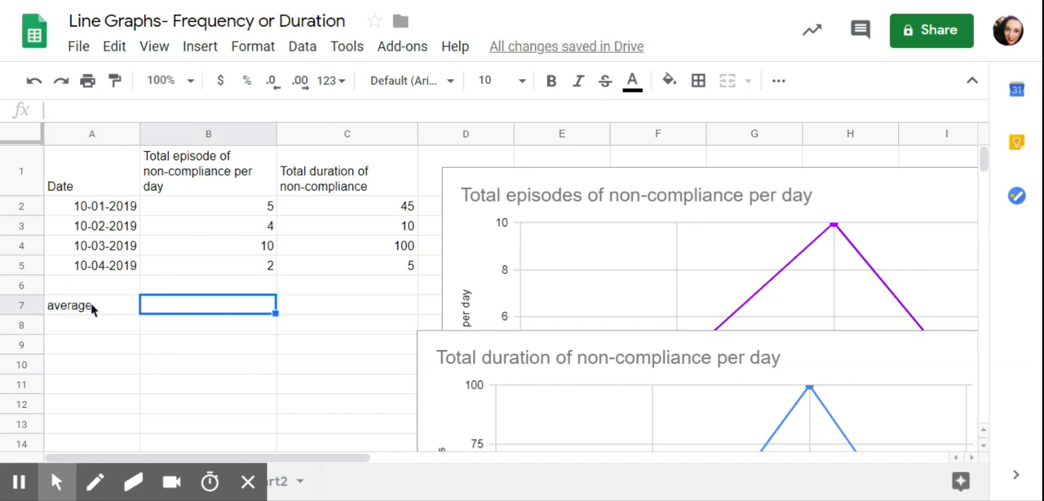
pyautogui.write('=')
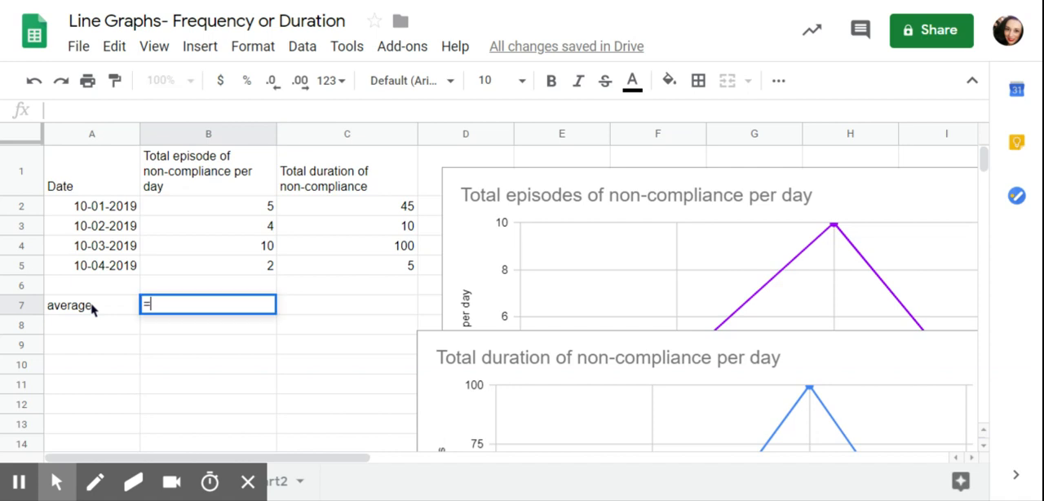
pyautogui.write('=')
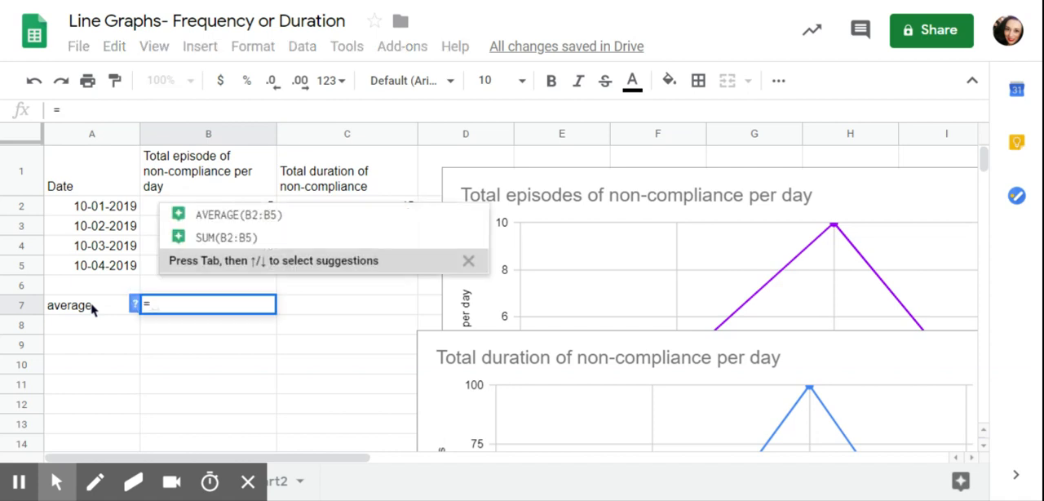
pyautogui.moveTo(189, 274)
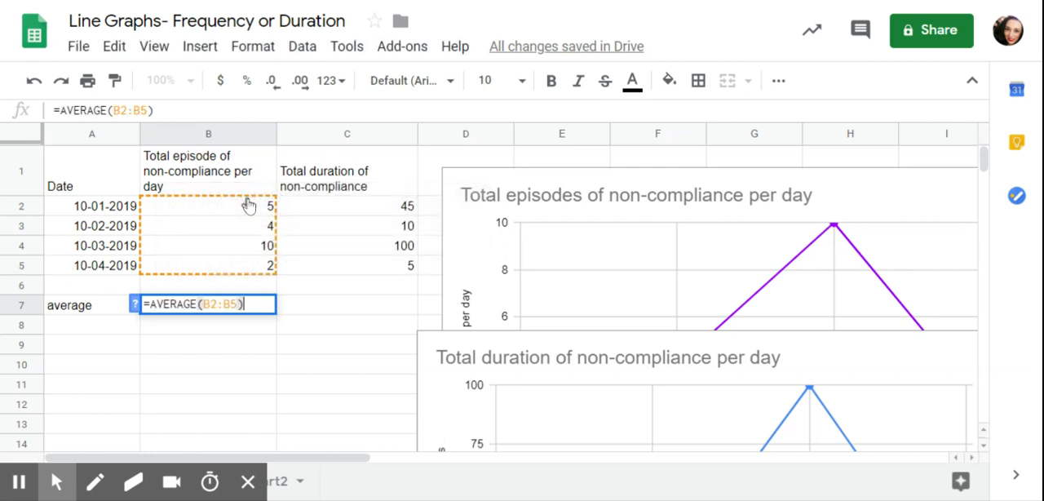
pyautogui.press('Enter')
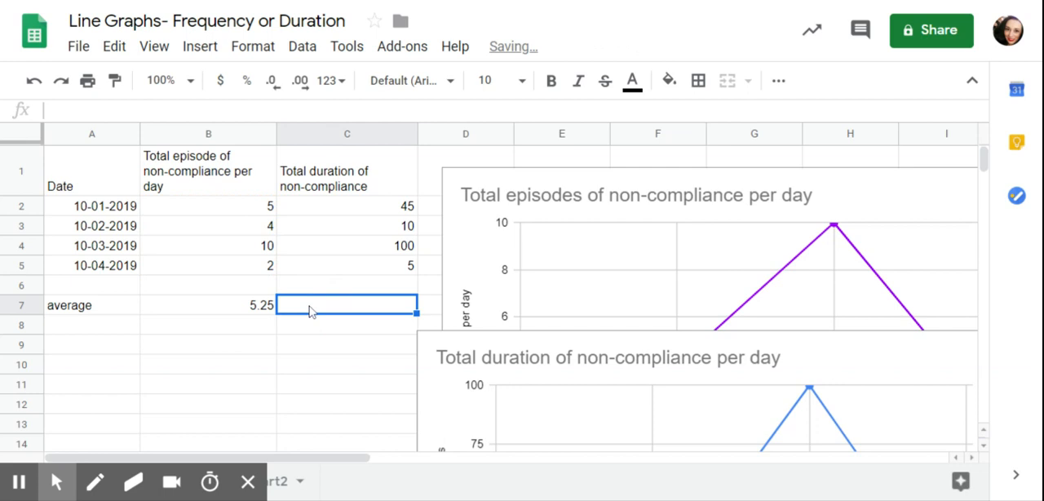
# Adjust decimal places on B7 so the episodes average shows as 5.3.
pyautogui.click(209, 305)
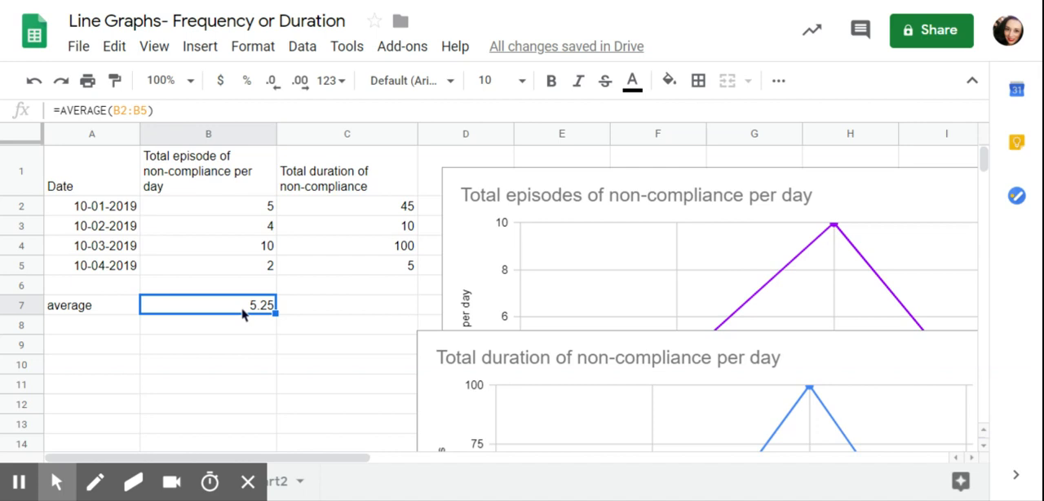
pyautogui.moveTo(323, 225)
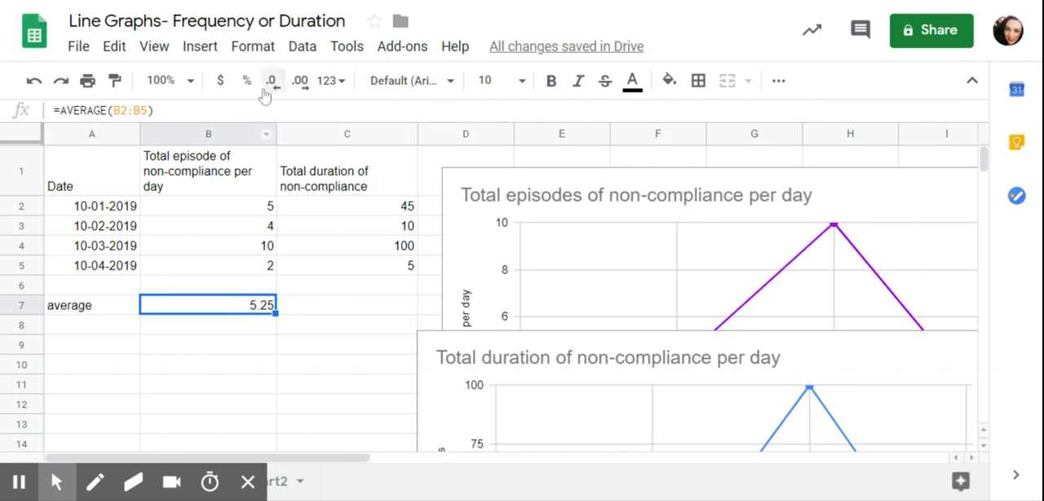
pyautogui.moveTo(272, 79)
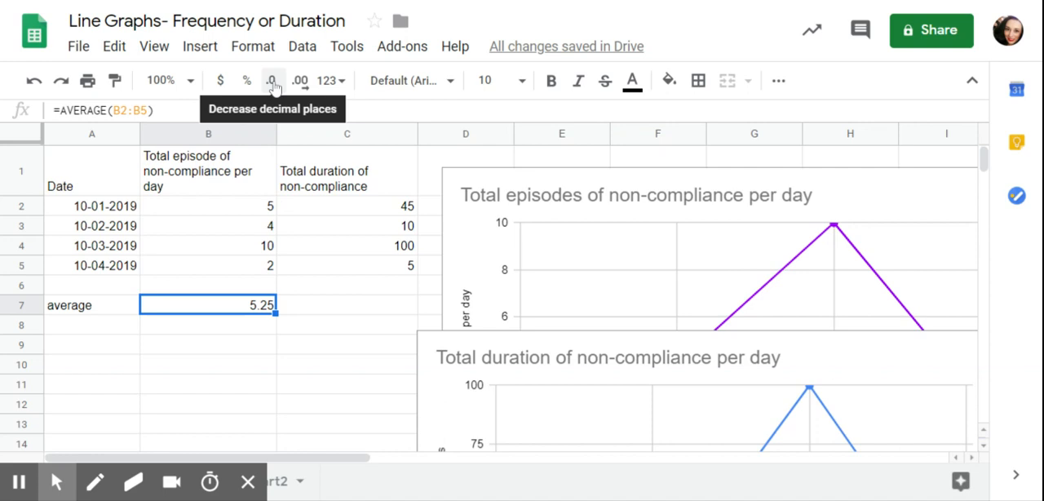
pyautogui.click(272, 80)
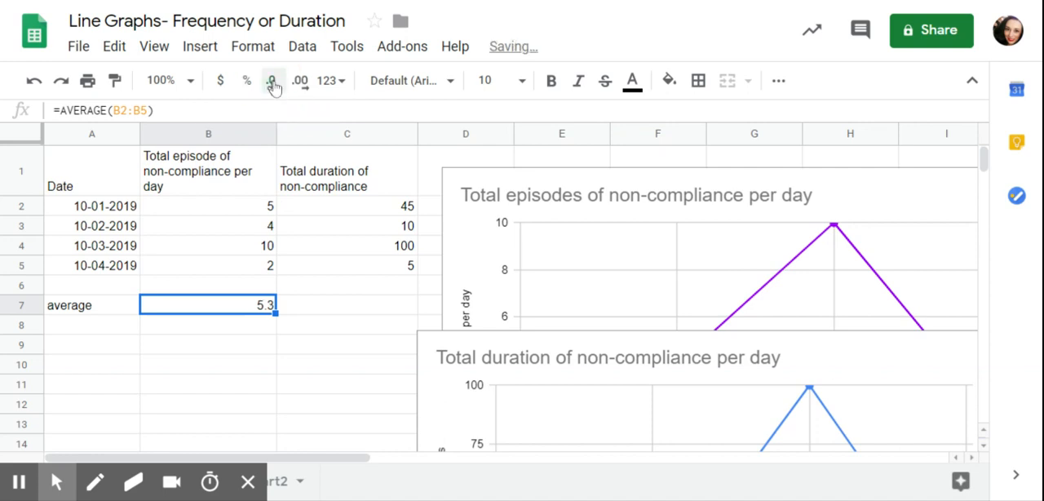
pyautogui.click(274, 80)
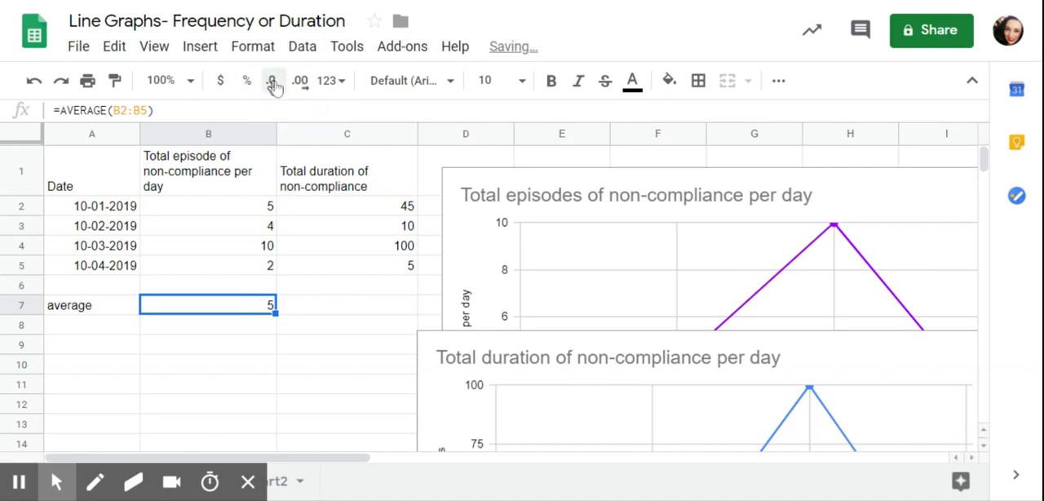
pyautogui.click(274, 80)
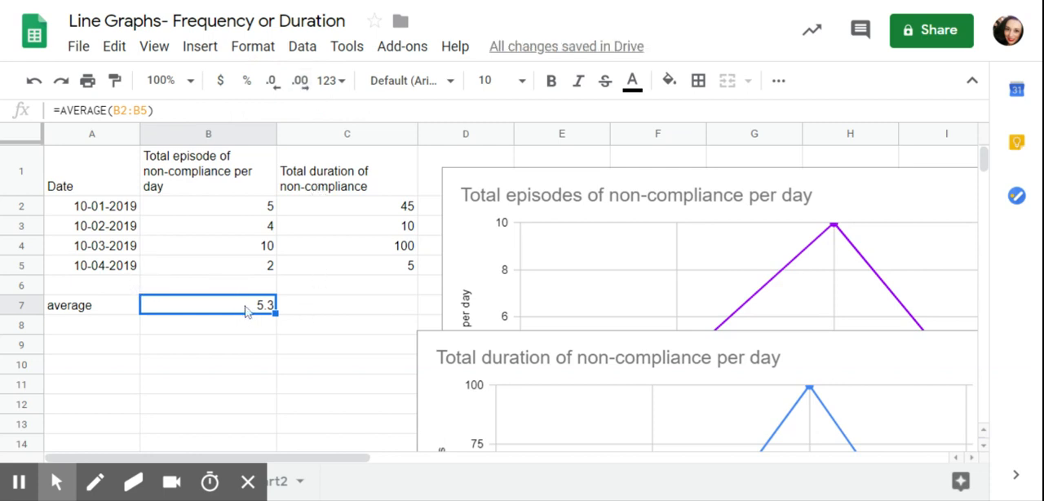
pyautogui.moveTo(248, 313)
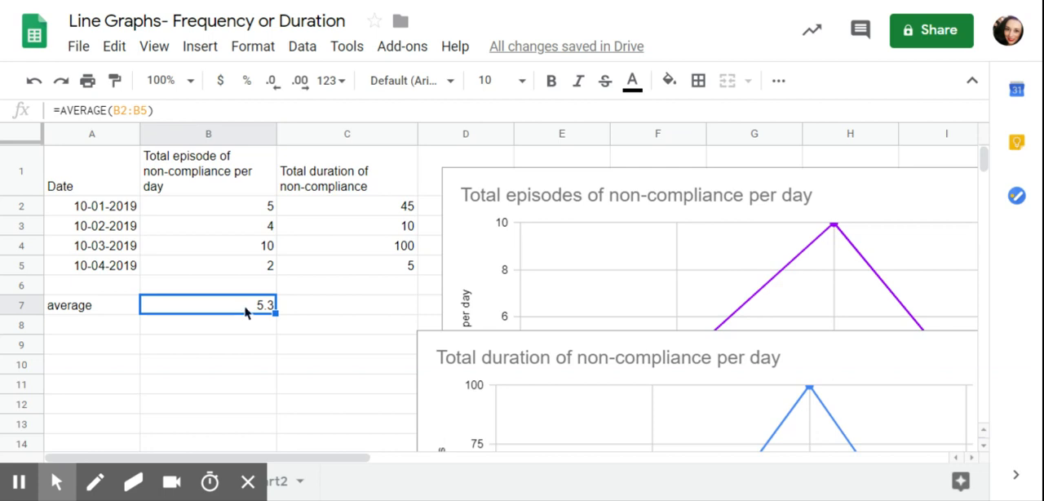
pyautogui.doubleClick(209, 305)
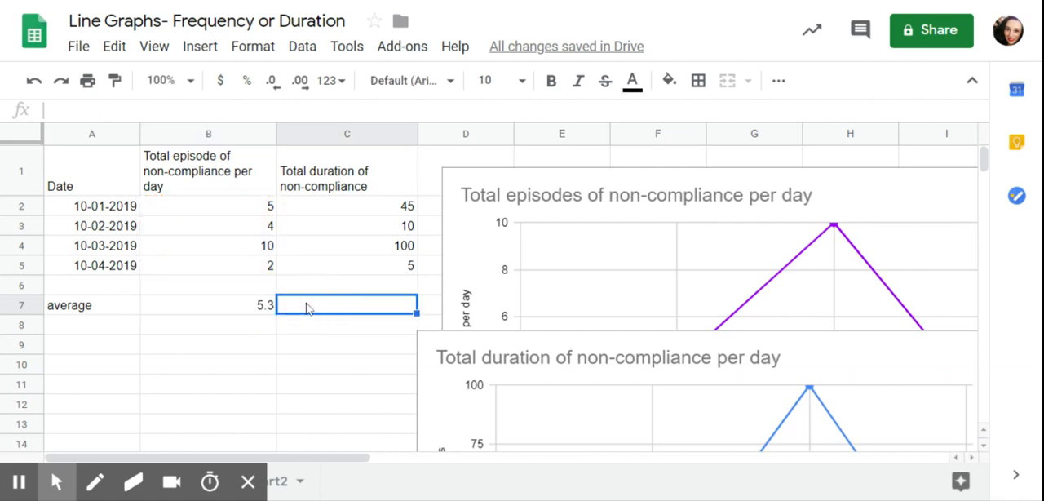
pyautogui.moveTo(359, 285)
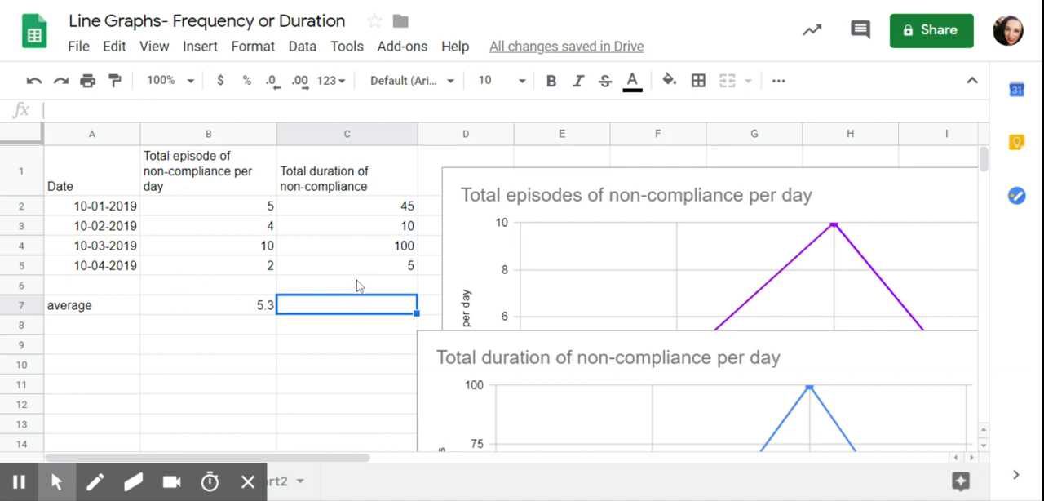
pyautogui.moveTo(356, 291)
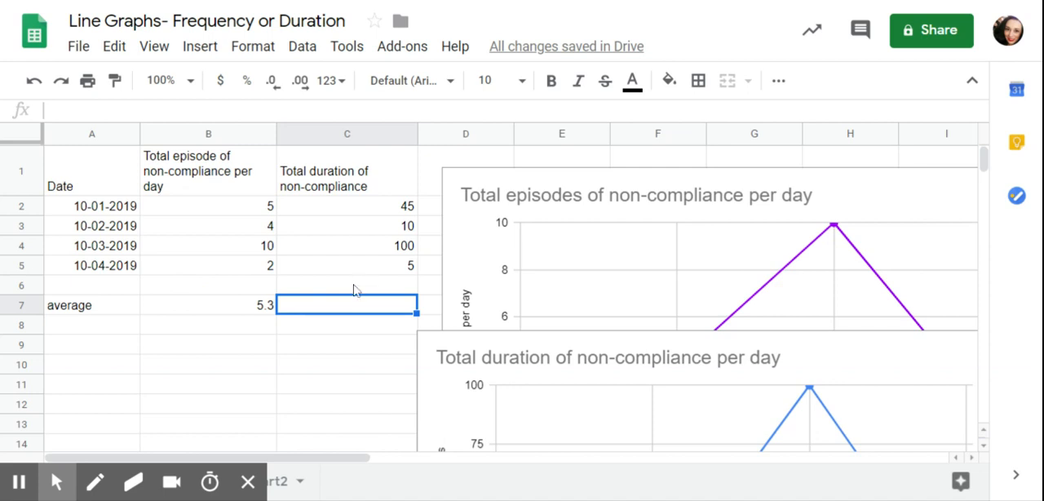
# Enter =AVERAGE(C2:C5) in C7, giving 40, and move to A8 for the sum row.
pyautogui.write('=')
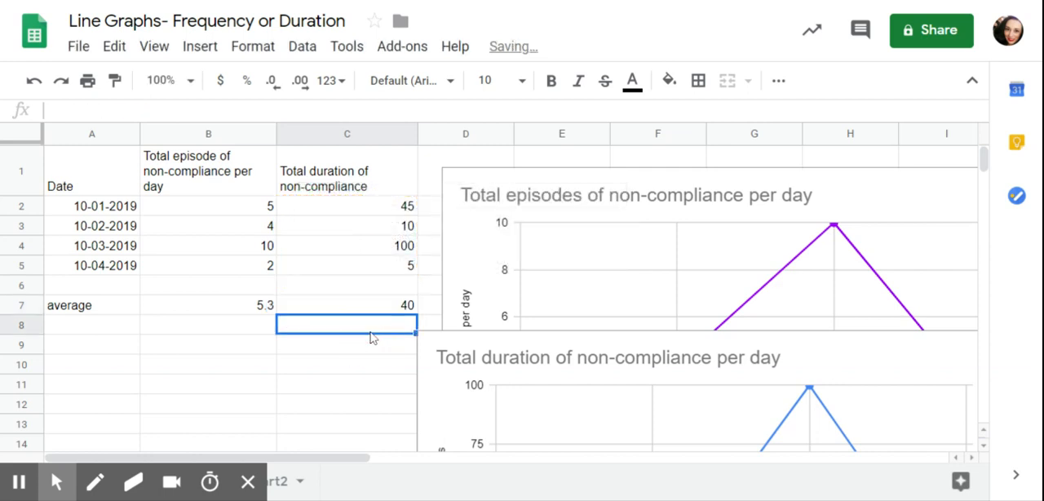
pyautogui.click(345, 305)
pyautogui.write('sum')
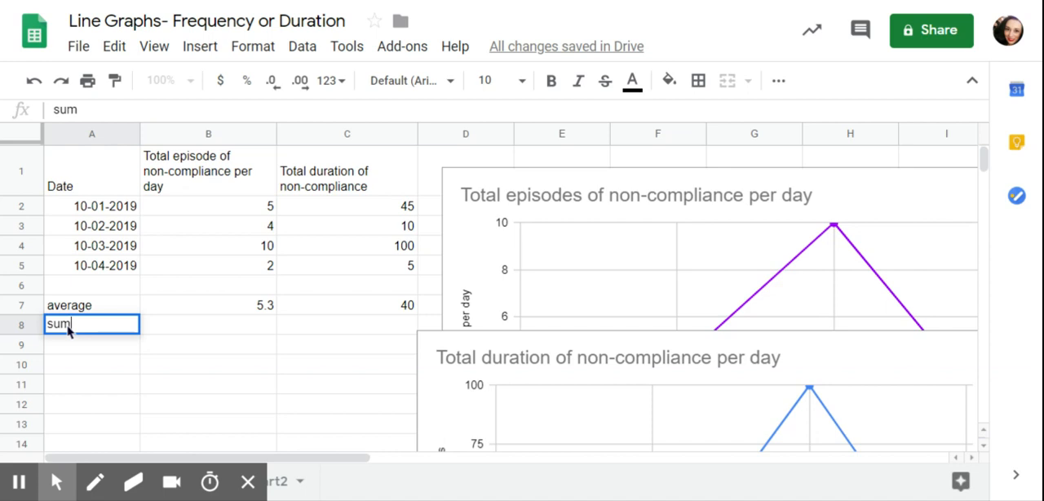
# Label A8 'sum' and enter =sum(B2:B5) in B8, totalling 21 episodes.
pyautogui.press('tab')
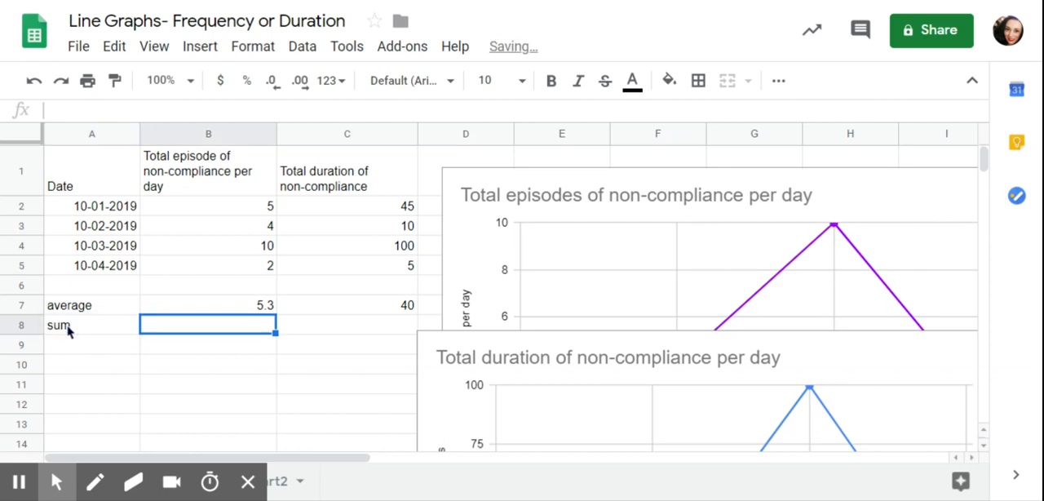
pyautogui.write('-sum')
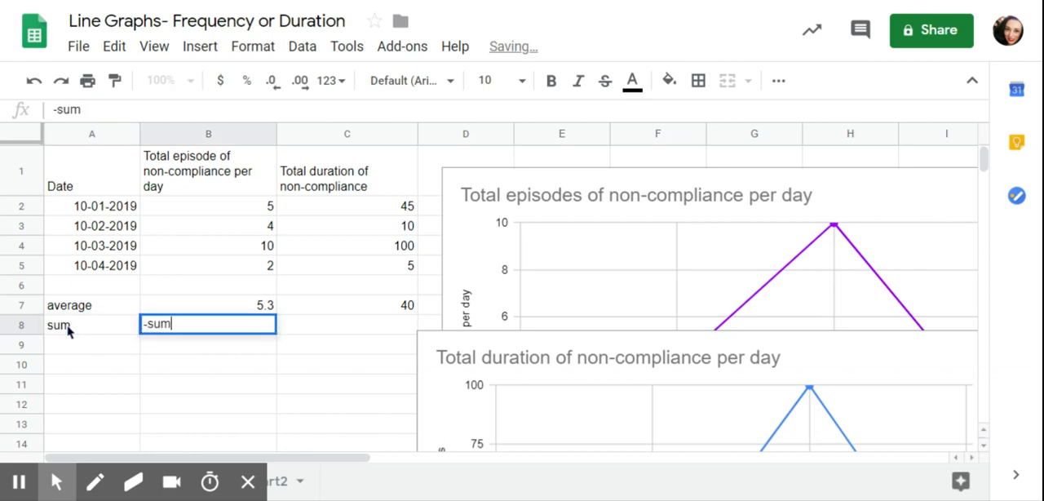
pyautogui.write('=su')
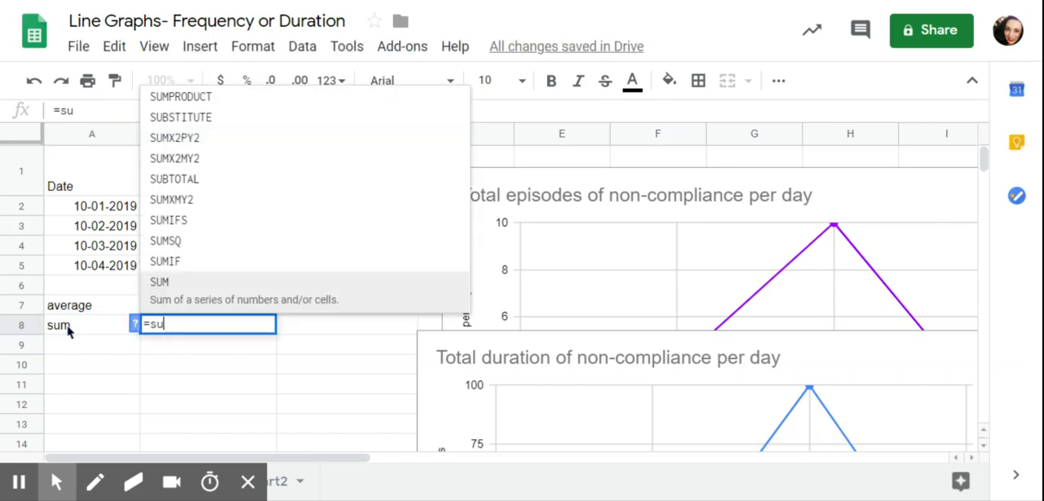
pyautogui.write('m(')
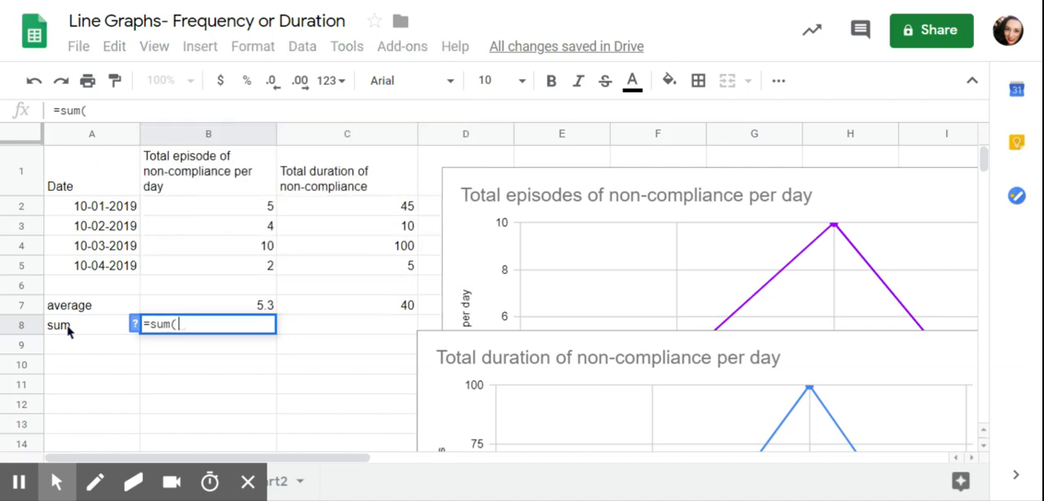
pyautogui.write('B')
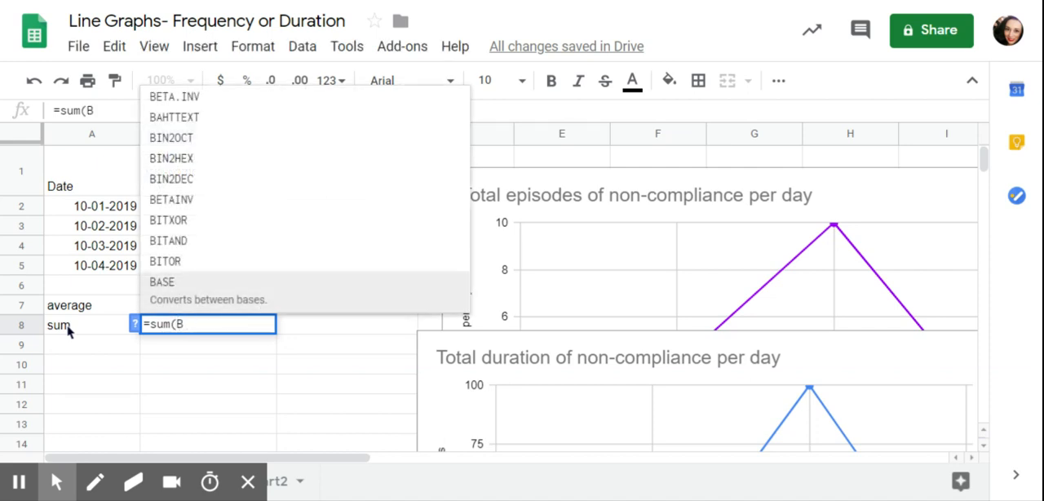
pyautogui.write('2:B5')
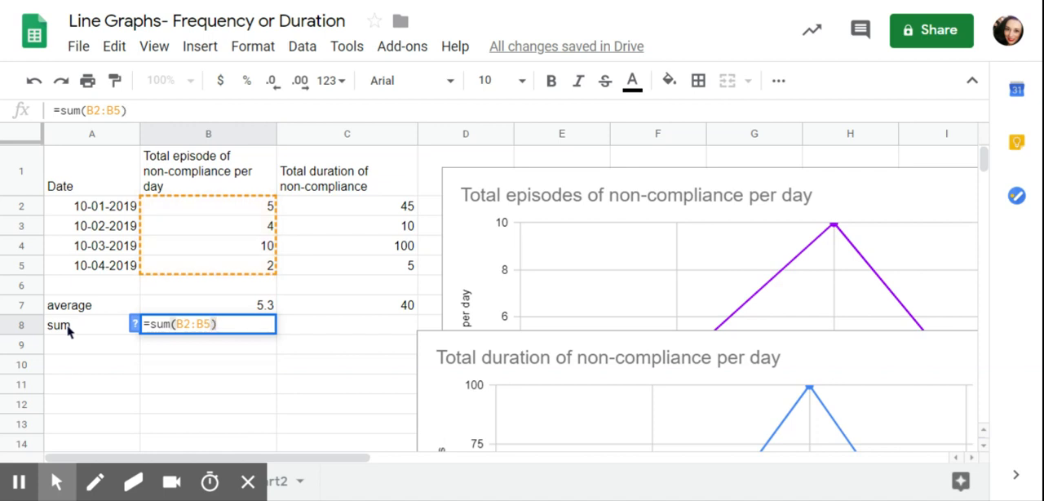
pyautogui.press('Enter')
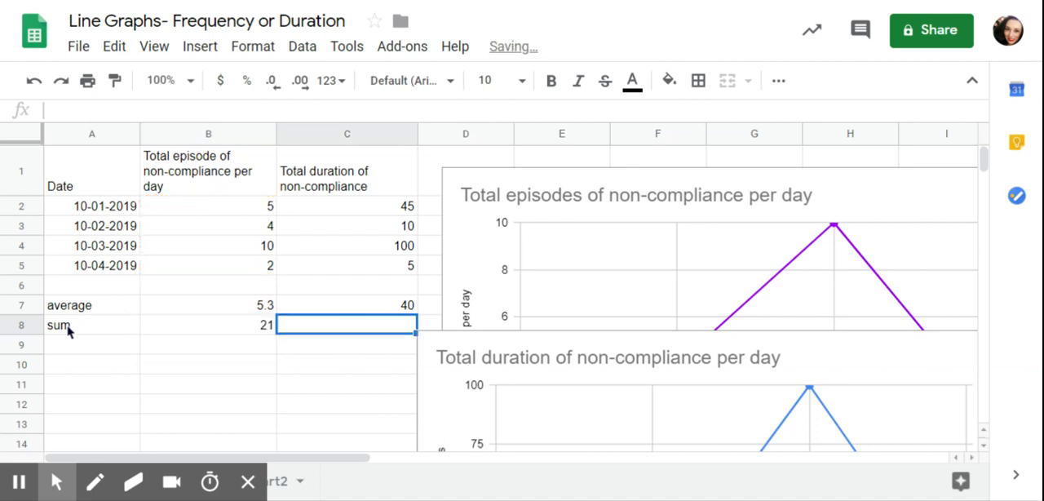
# Start the duration sum formula in C8, totalling 160 minutes.
pyautogui.write('=')
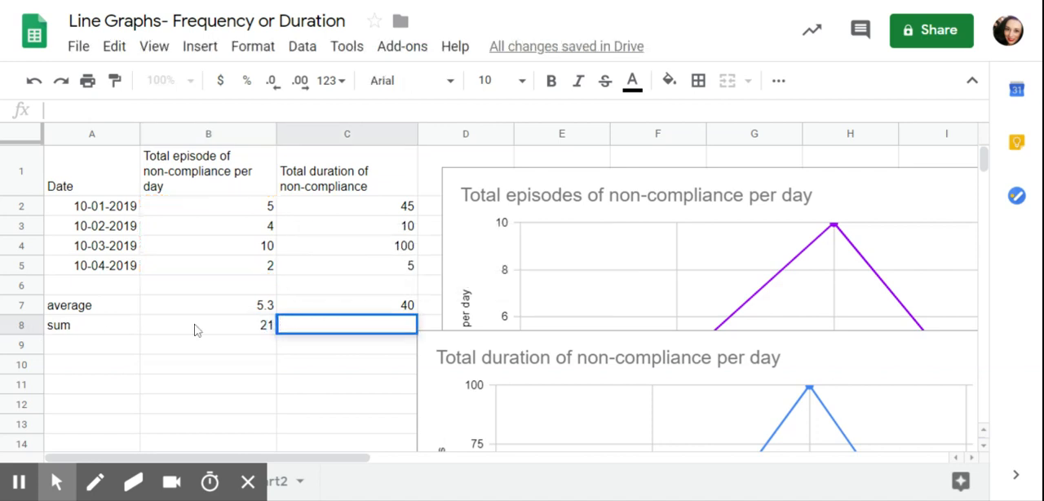
pyautogui.click(209, 325)
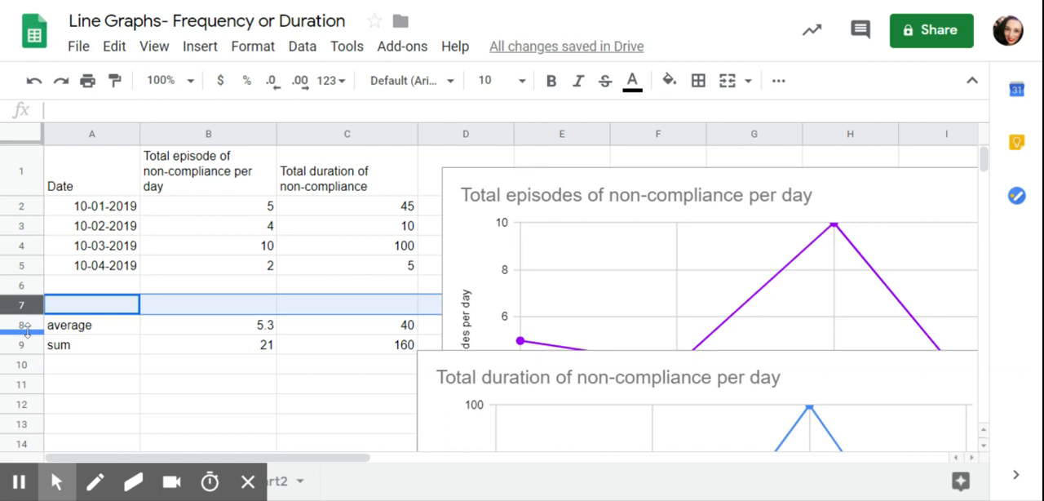
# Insert rows and date them 10-07-2019 (via date picker) and 10-08-2019.
pyautogui.rightClick(26, 325)
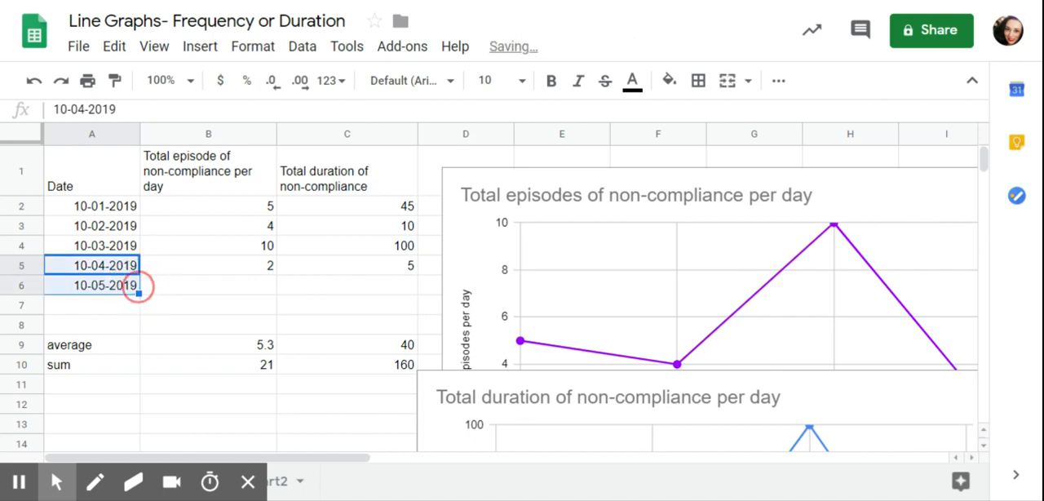
pyautogui.click(91, 284)
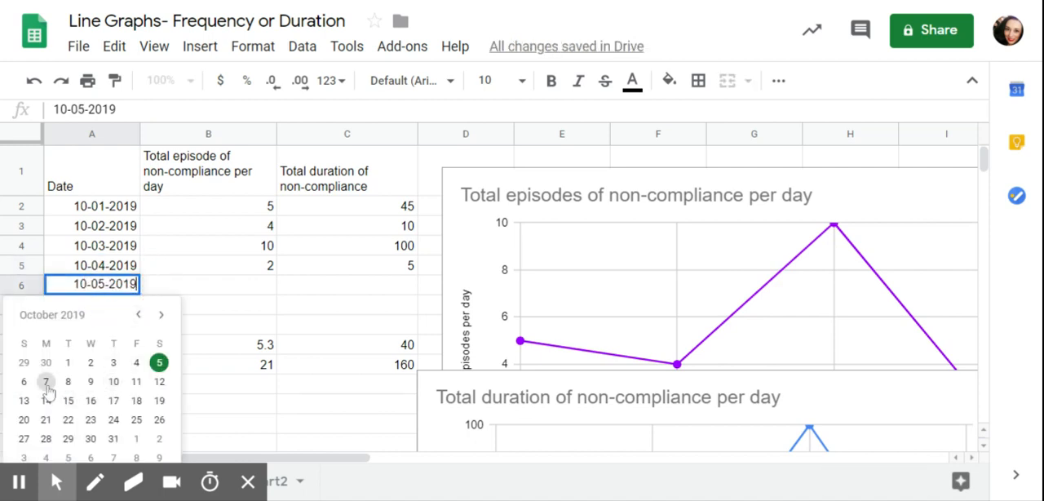
pyautogui.click(46, 381)
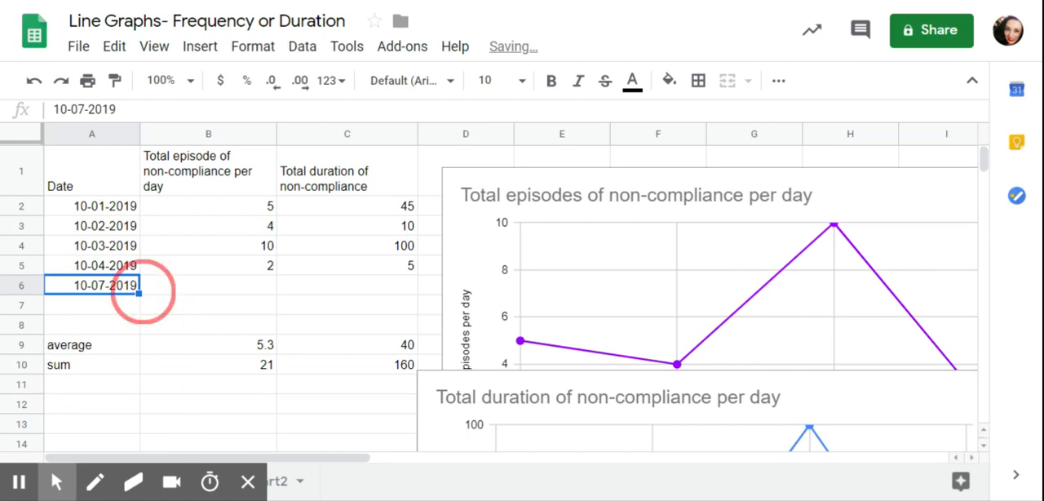
pyautogui.write('10-08-2019')
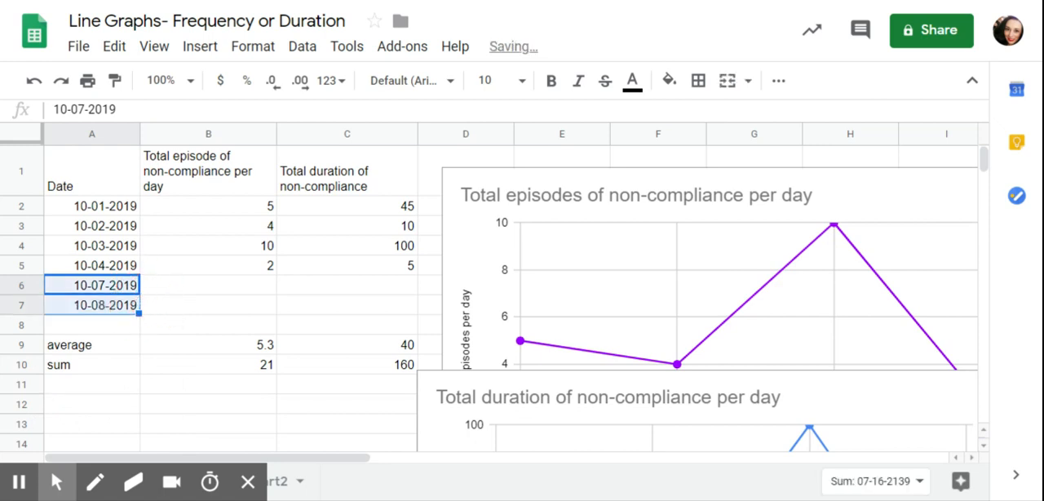
# Record 1 and 2 episodes for the two new days in column B.
pyautogui.click(208, 284)
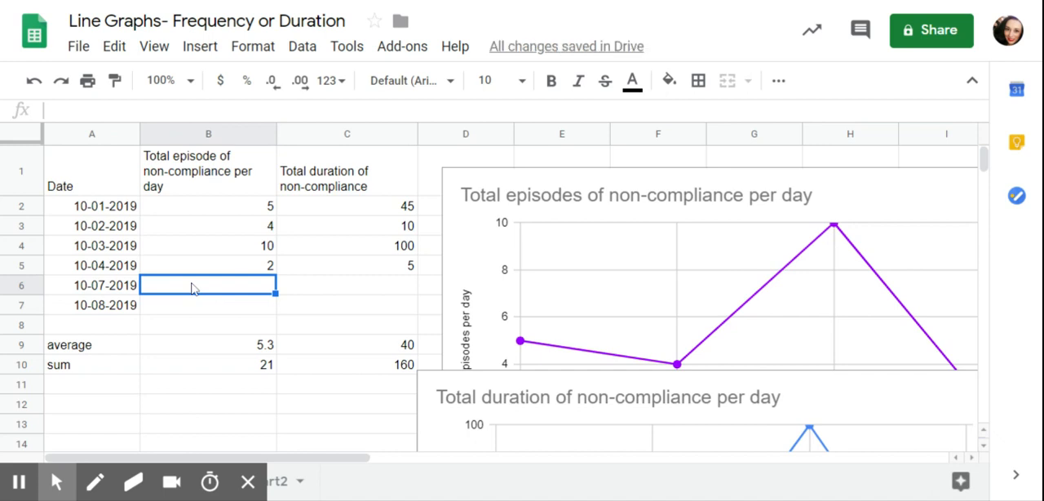
pyautogui.moveTo(194, 287)
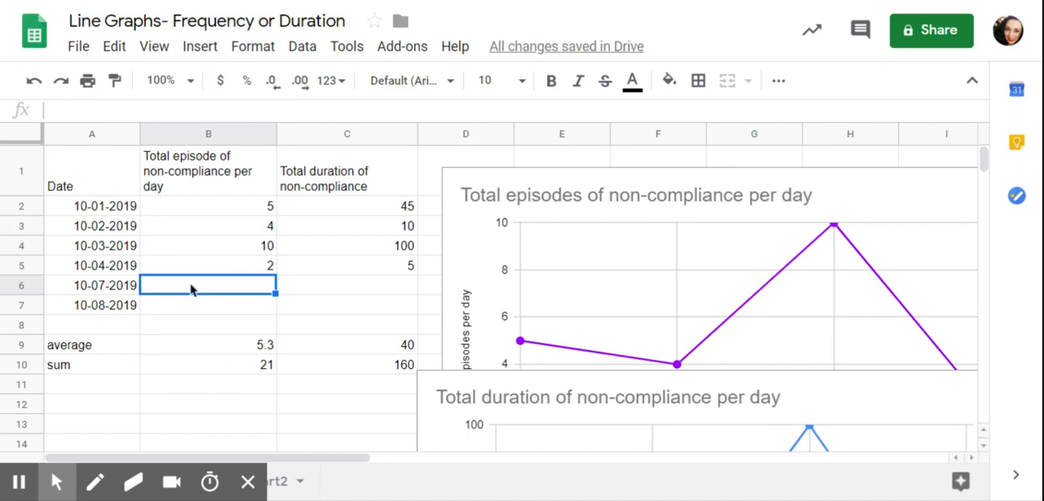
pyautogui.write('1')
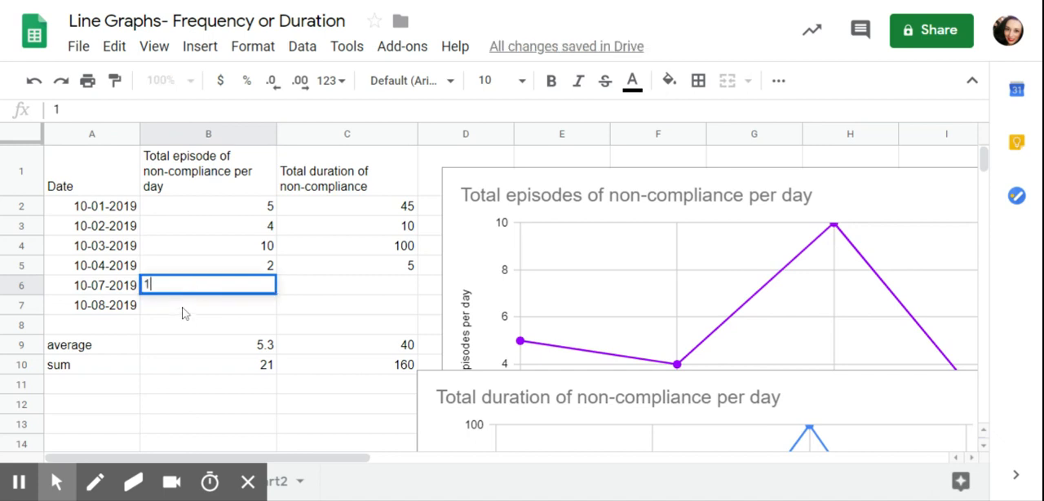
pyautogui.write('2.0')
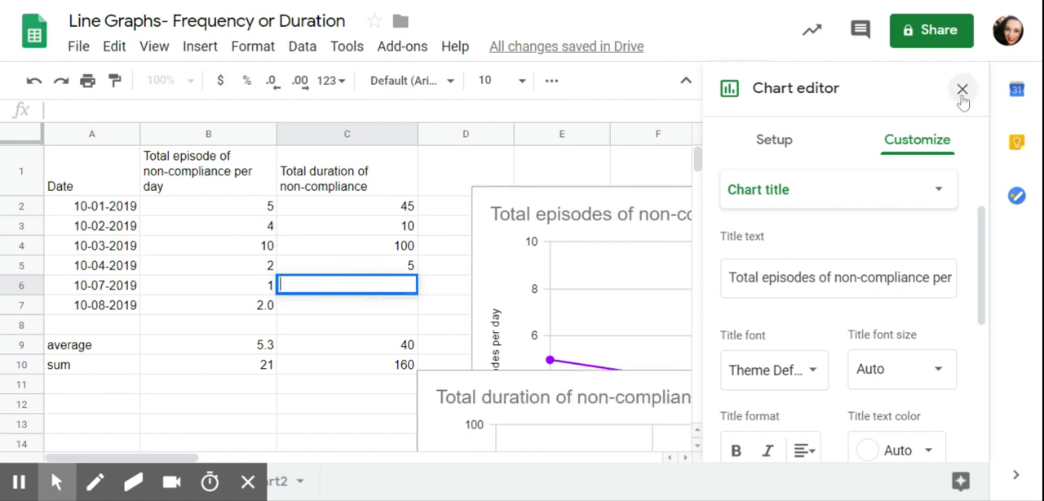
# Close the chart editor and record durations 10 and 20 in C6 and C7.
pyautogui.click(962, 88)
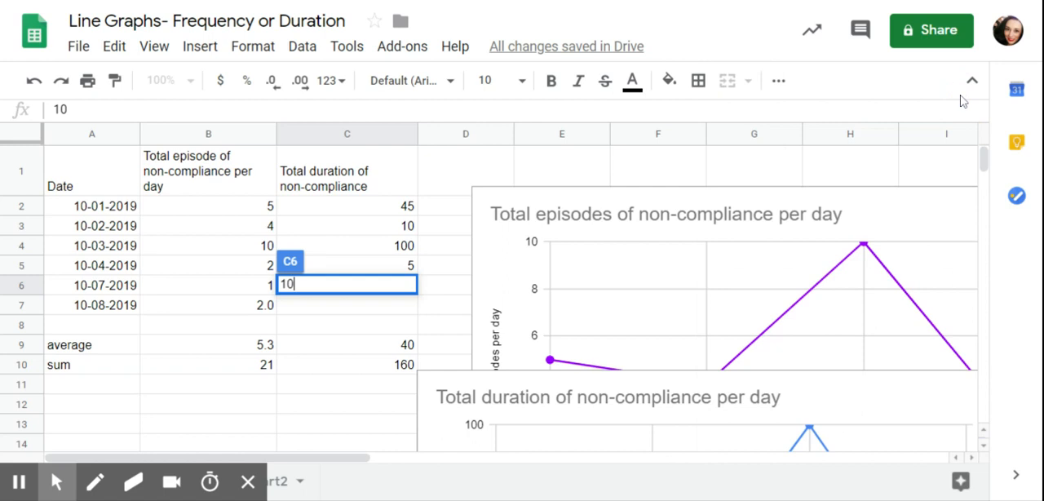
pyautogui.press('enter')
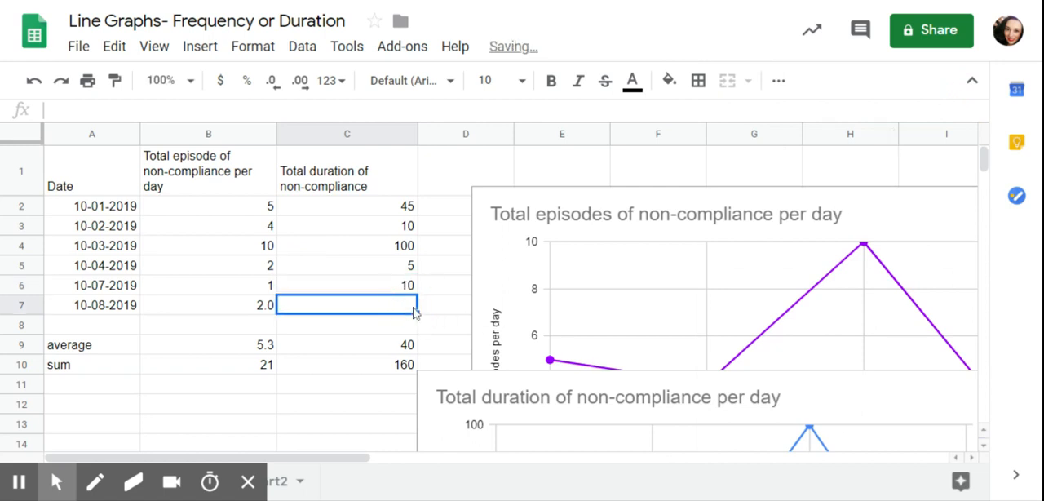
pyautogui.write('20')
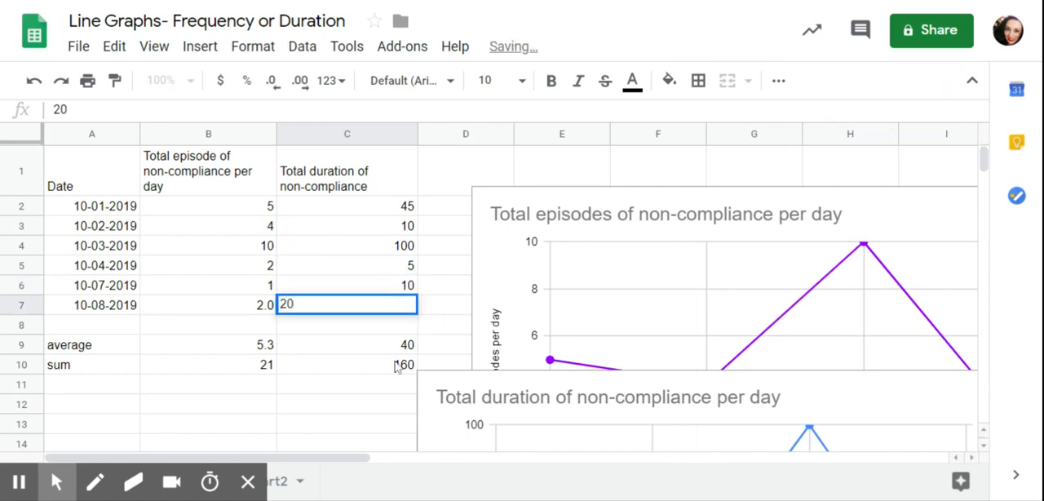
pyautogui.scroll(-3)
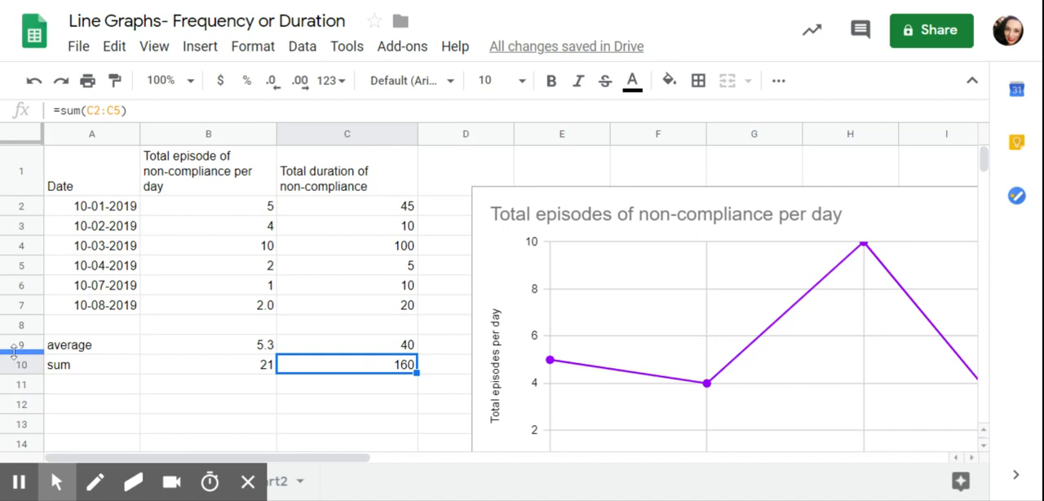
# Clear the average and sum rows and delete the old line chart.
pyautogui.click(91, 344)
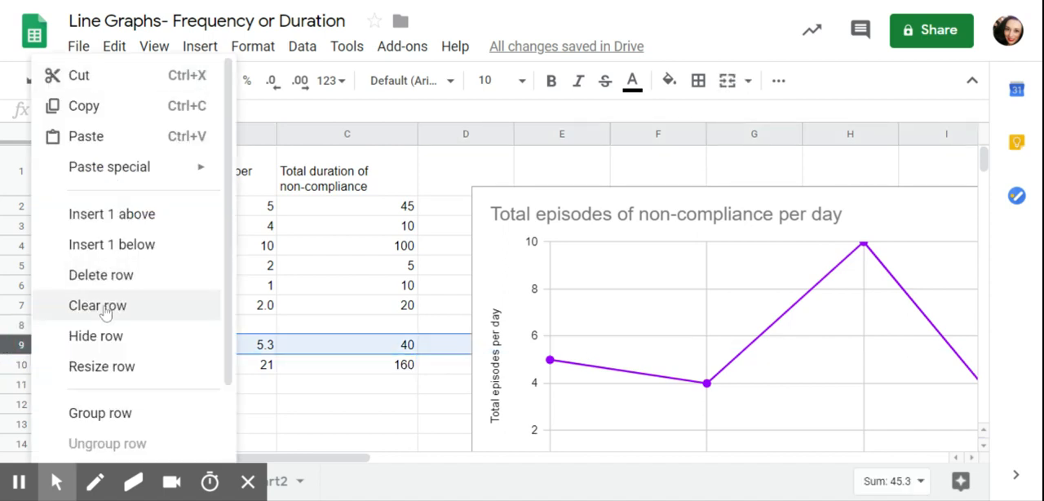
pyautogui.click(98, 305)
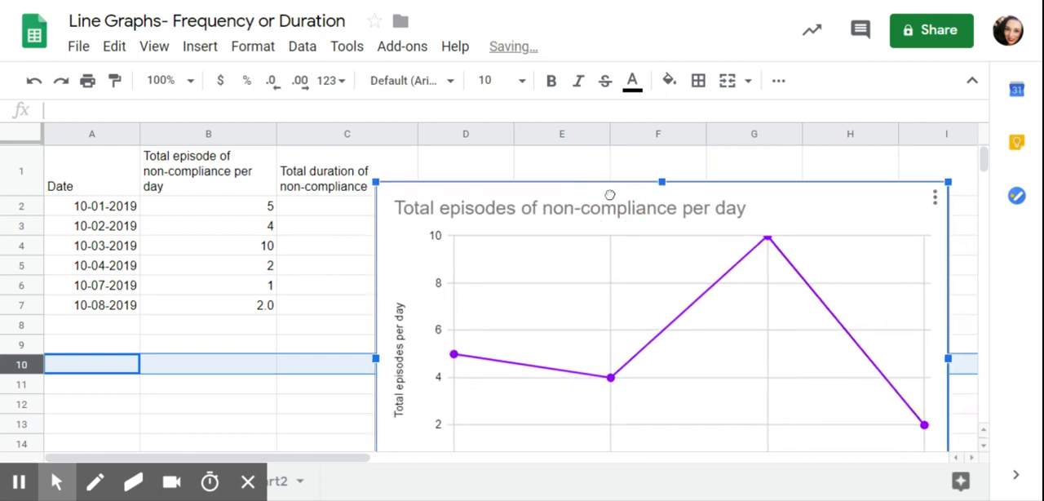
pyautogui.click(934, 195)
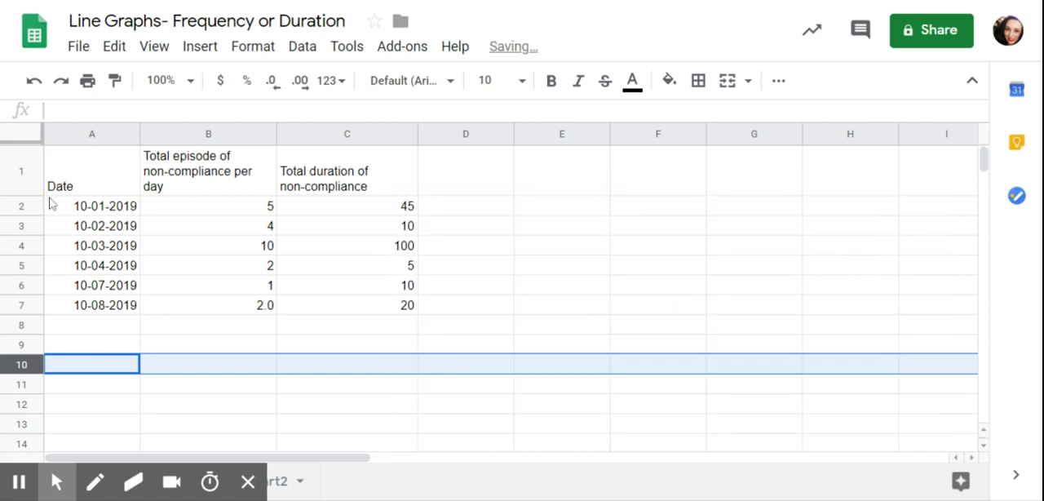
# Select columns A and B as the data for a new episodes chart.
pyautogui.click(91, 134)
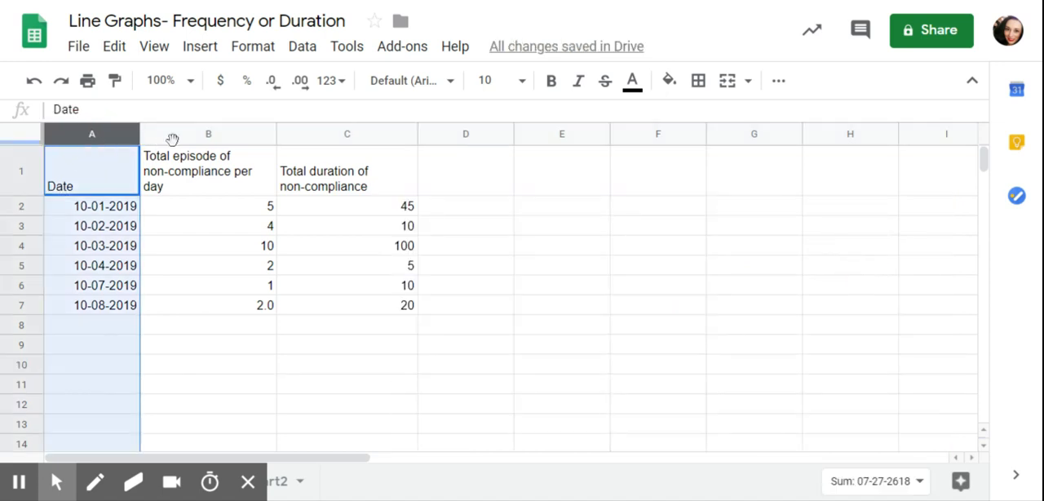
pyautogui.click(209, 133)
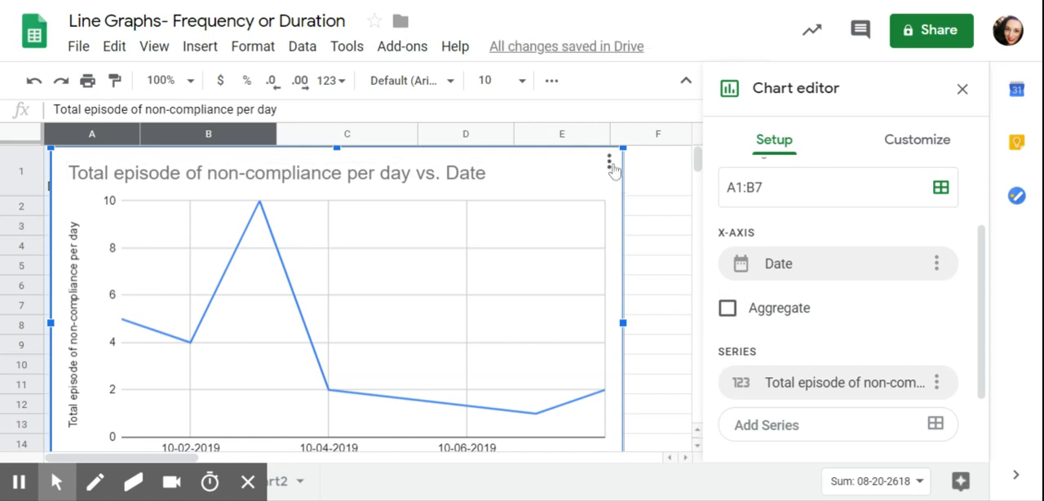
# Insert a line chart of episodes versus Date from range A1:B7 and bring up its options menu.
pyautogui.click(610, 163)
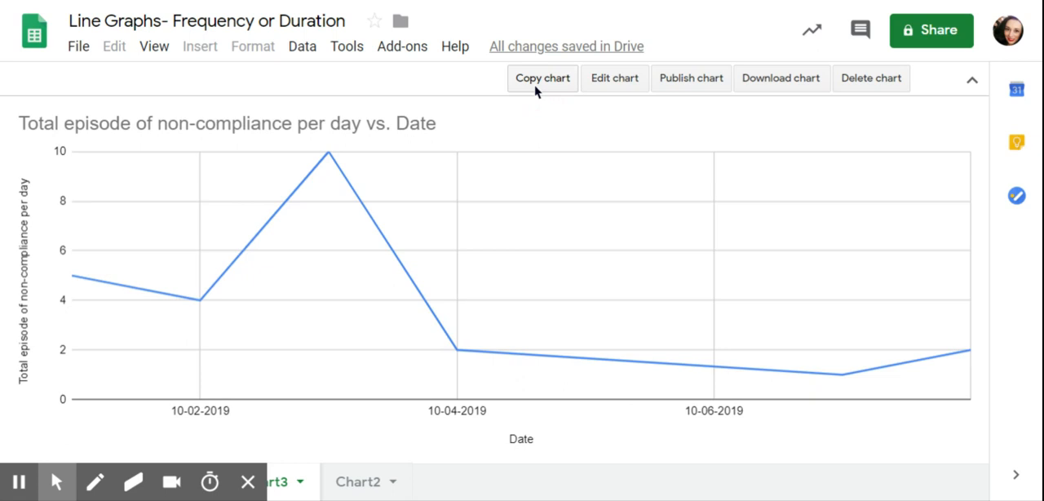
pyautogui.moveTo(959, 137)
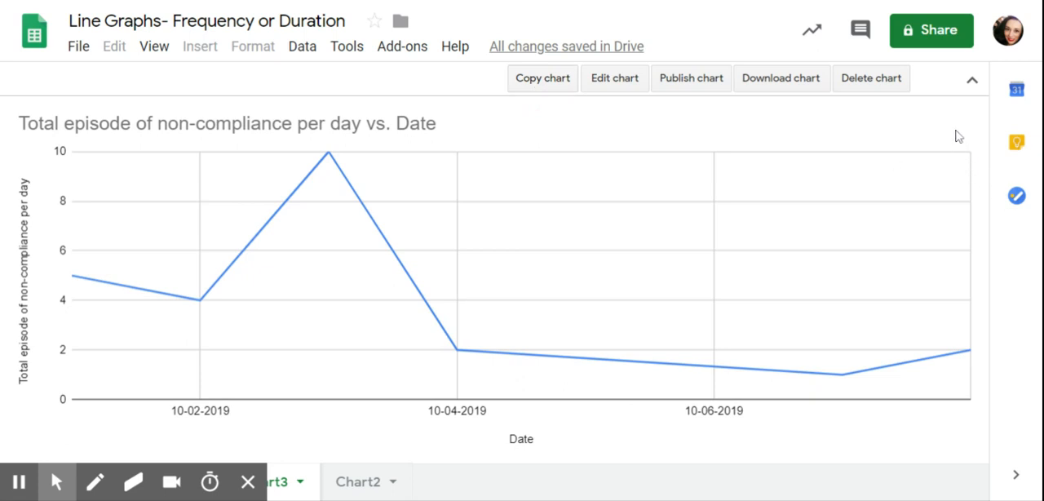
pyautogui.moveTo(943, 126)
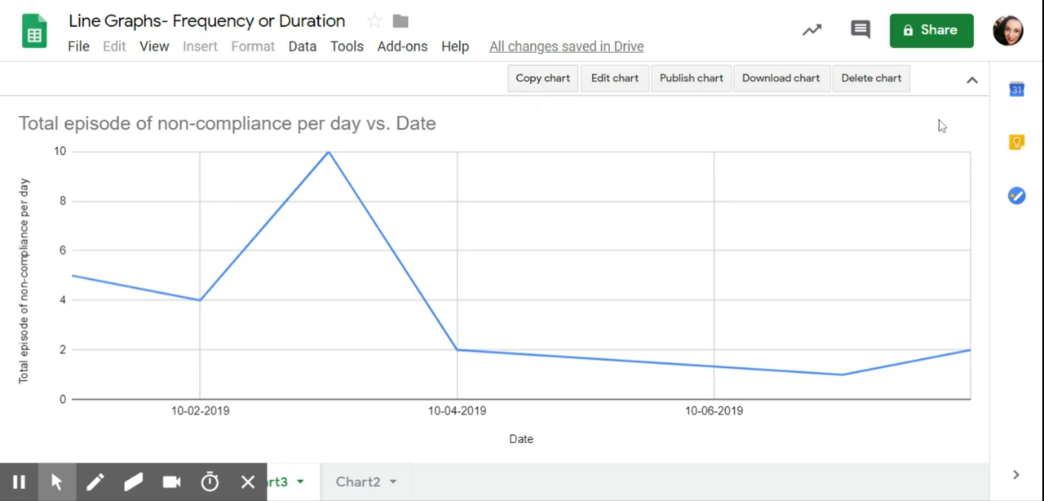
pyautogui.moveTo(640, 297)
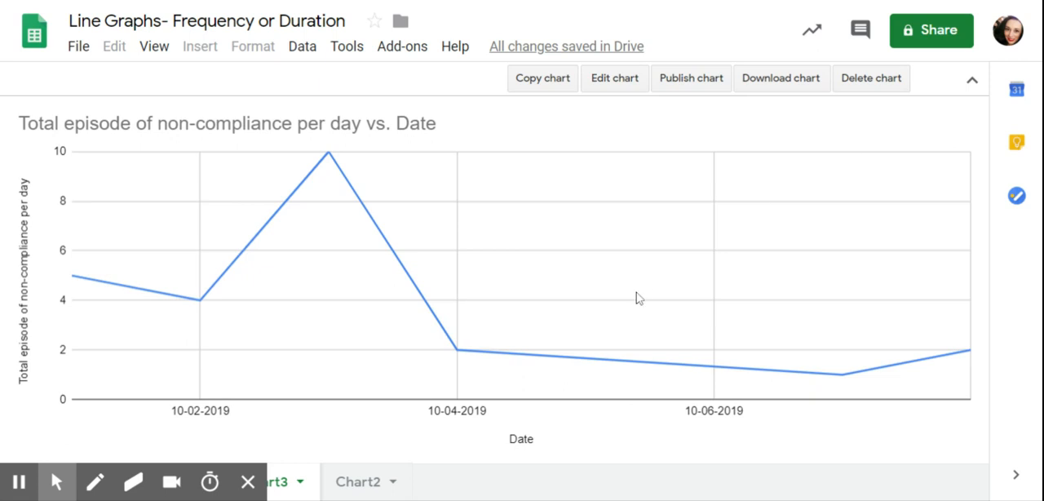
pyautogui.moveTo(742, 300)
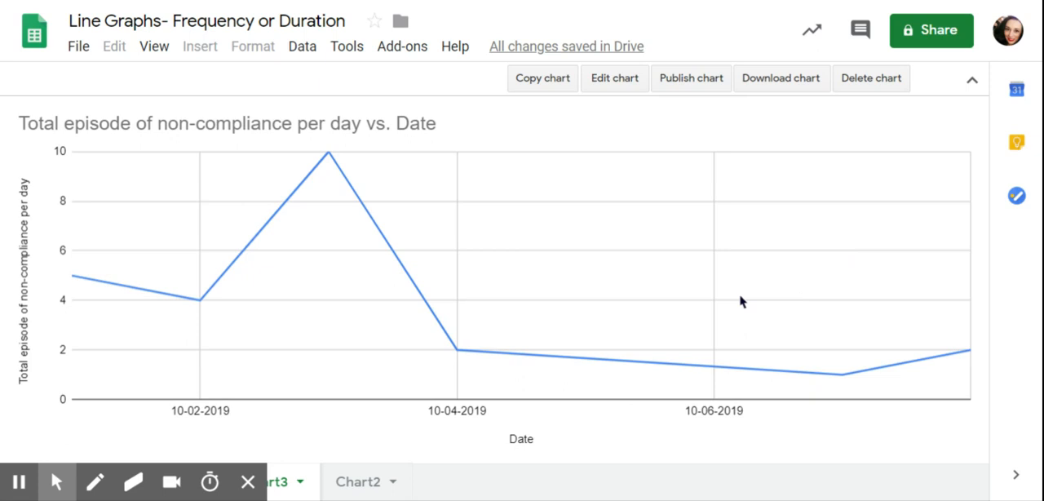
pyautogui.moveTo(199, 414)
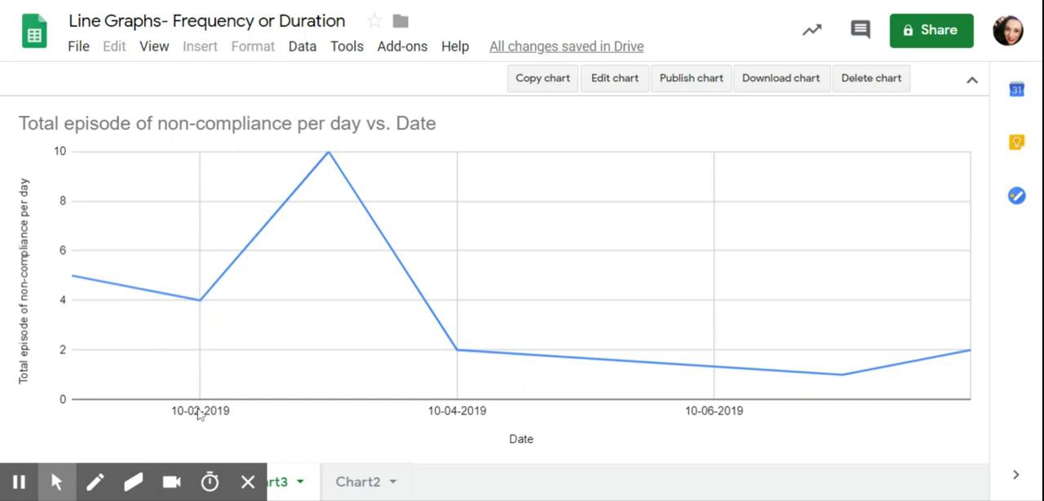
pyautogui.moveTo(322, 77)
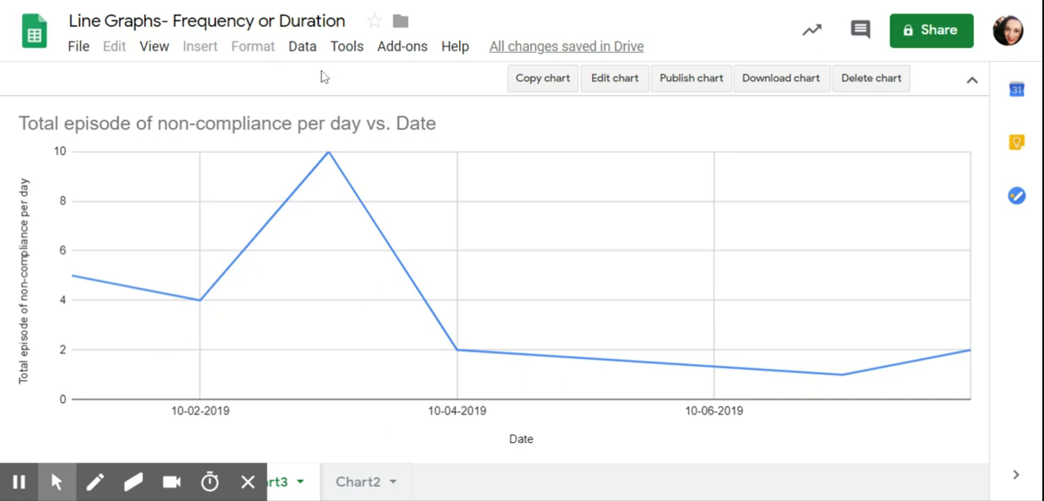
pyautogui.moveTo(388, 359)
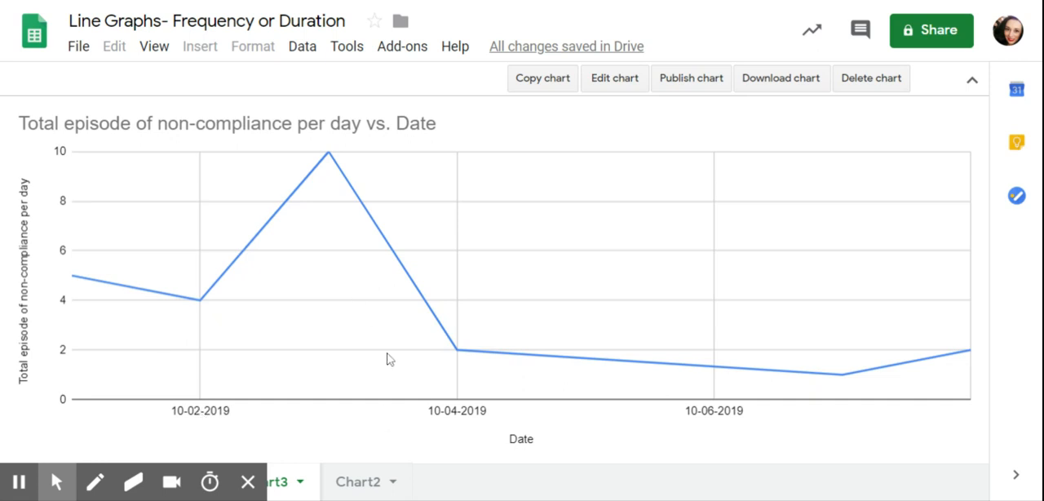
pyautogui.moveTo(161, 5)
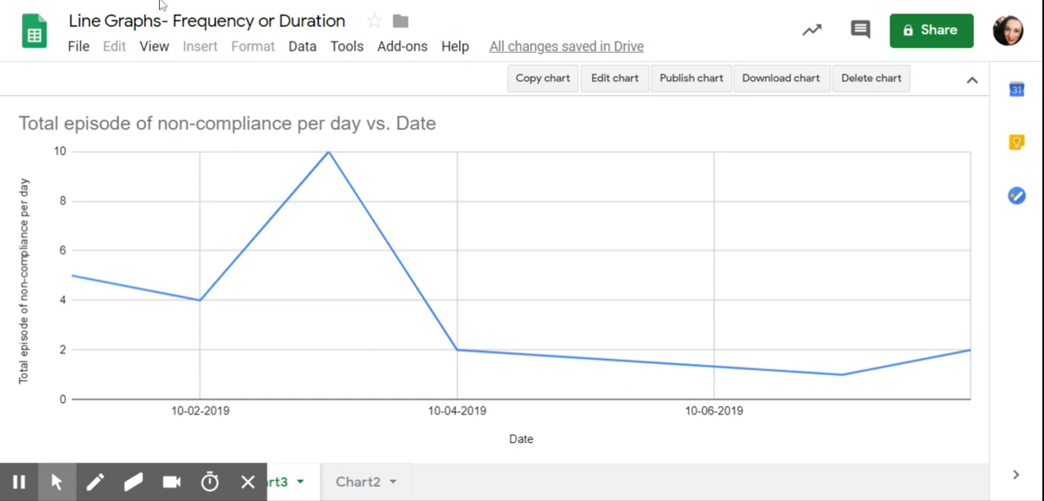